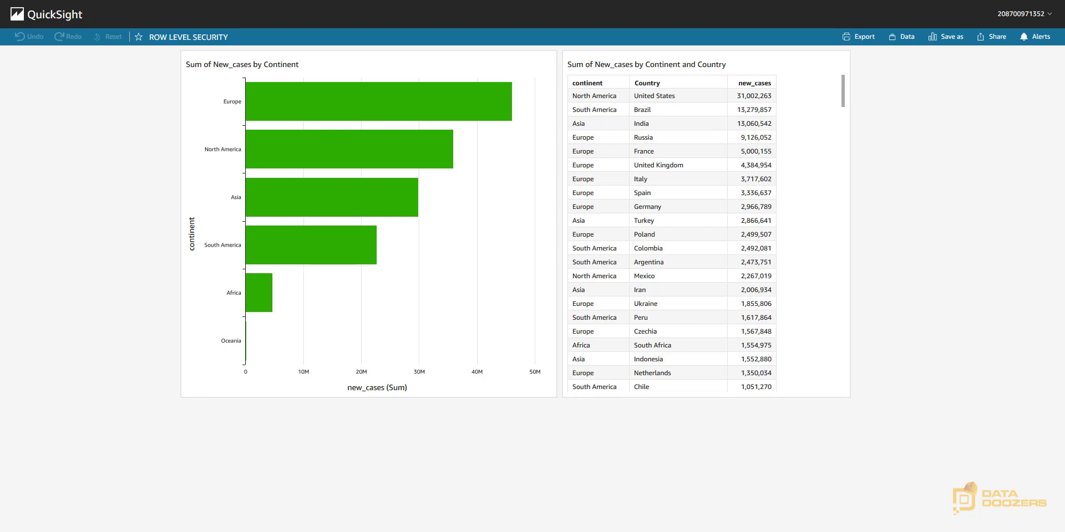
{"action": "mouse_move", "coordinate": [587, 446]}
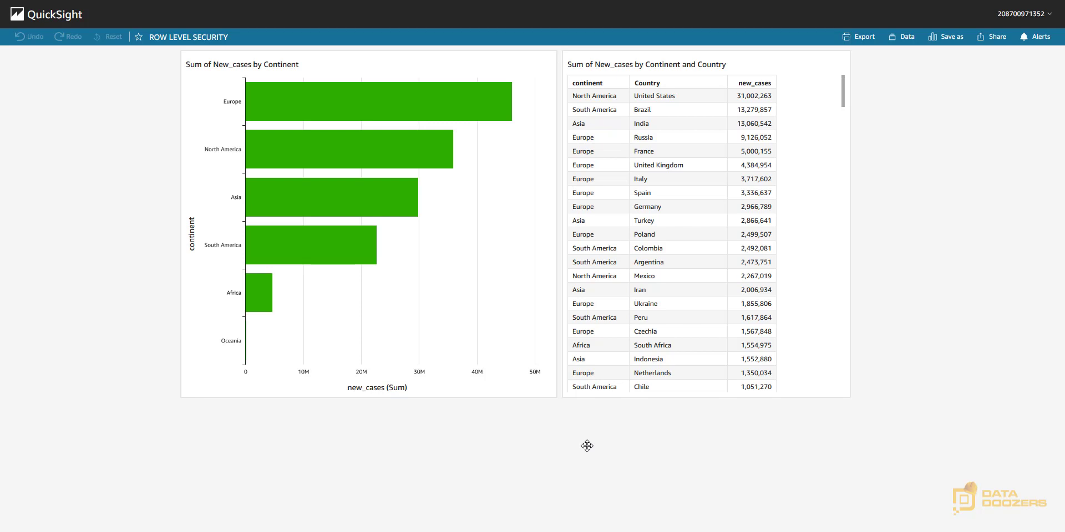
{"action": "mouse_move", "coordinate": [132, 296]}
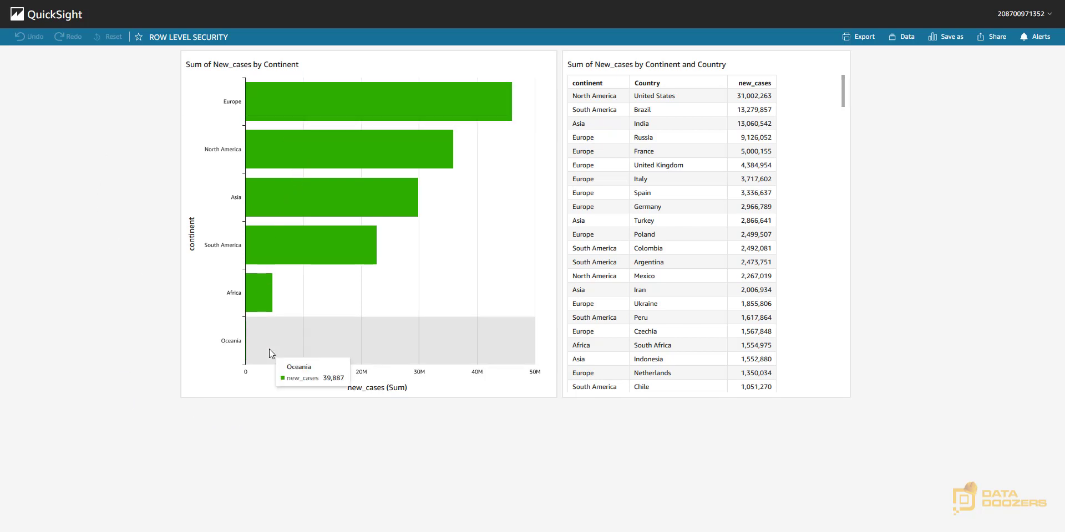
{"action": "mouse_move", "coordinate": [496, 328]}
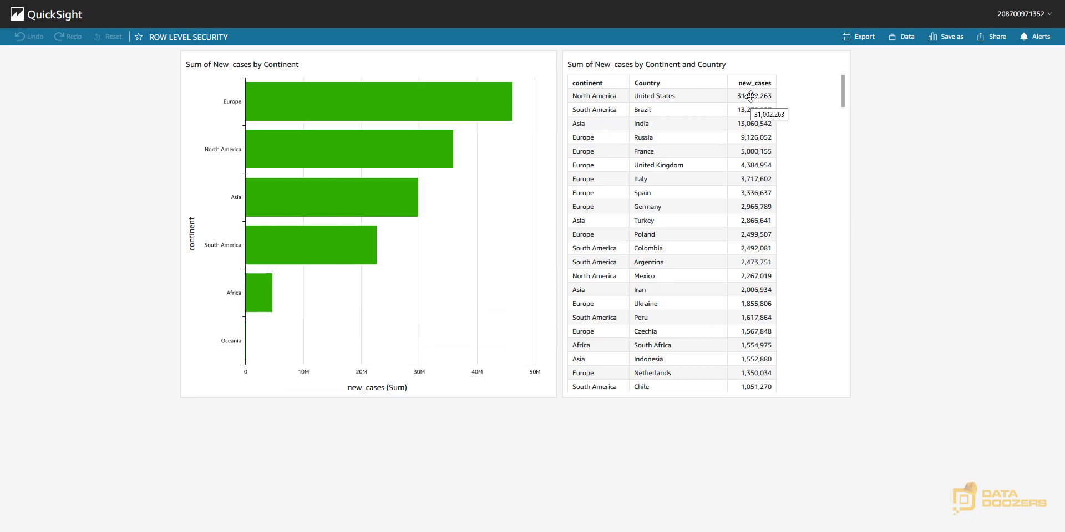
{"action": "mouse_move", "coordinate": [602, 95]}
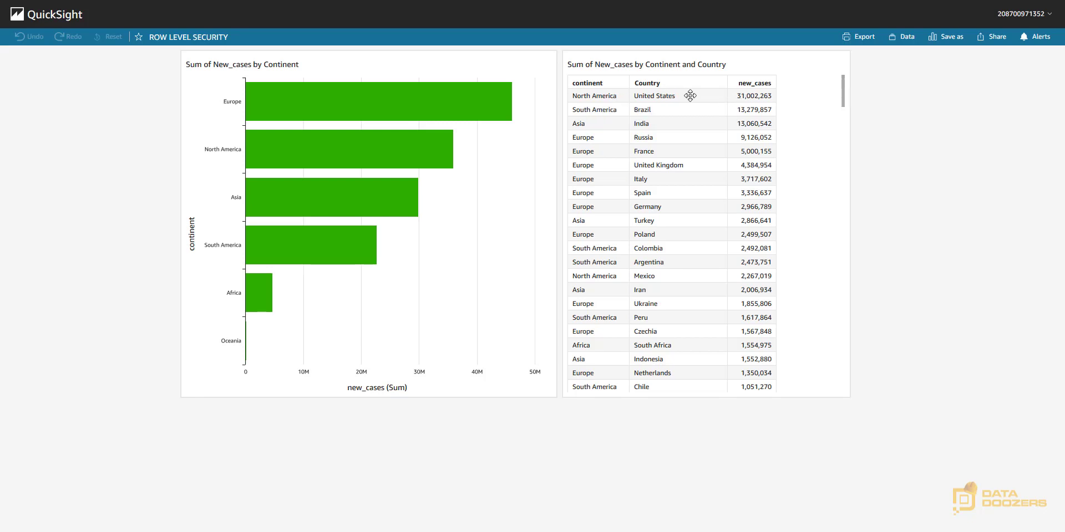
{"action": "mouse_move", "coordinate": [800, 373]}
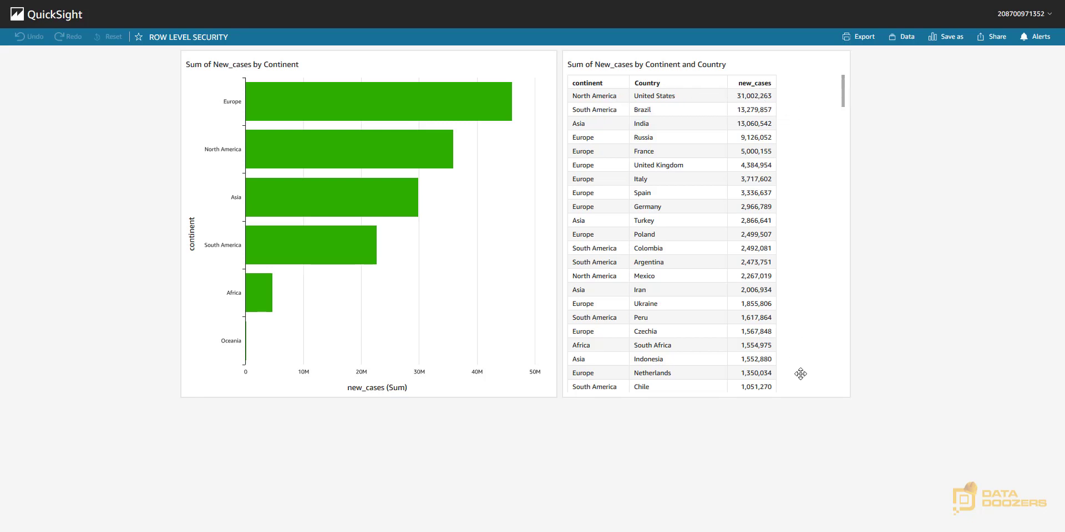
{"action": "mouse_move", "coordinate": [742, 433]}
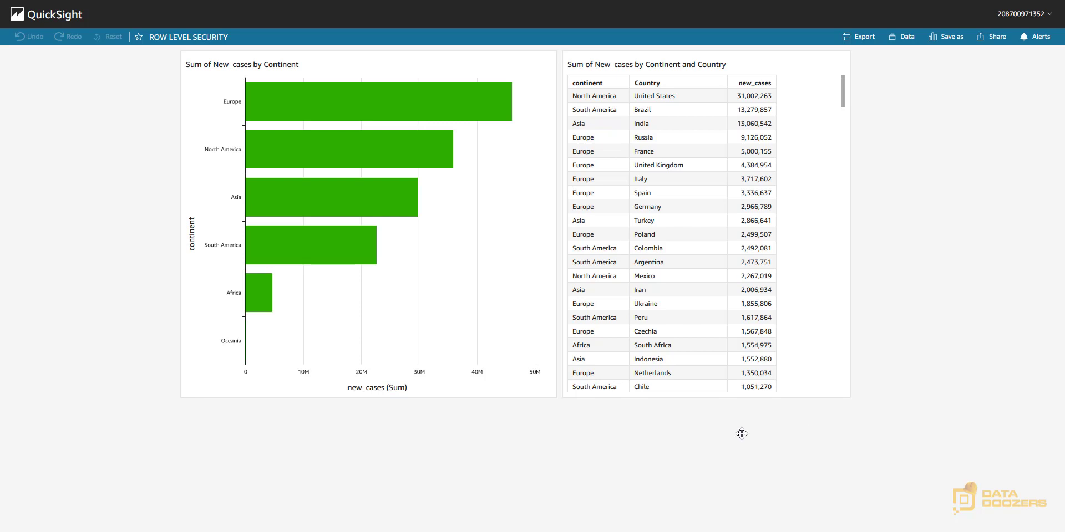
{"action": "mouse_move", "coordinate": [771, 465]}
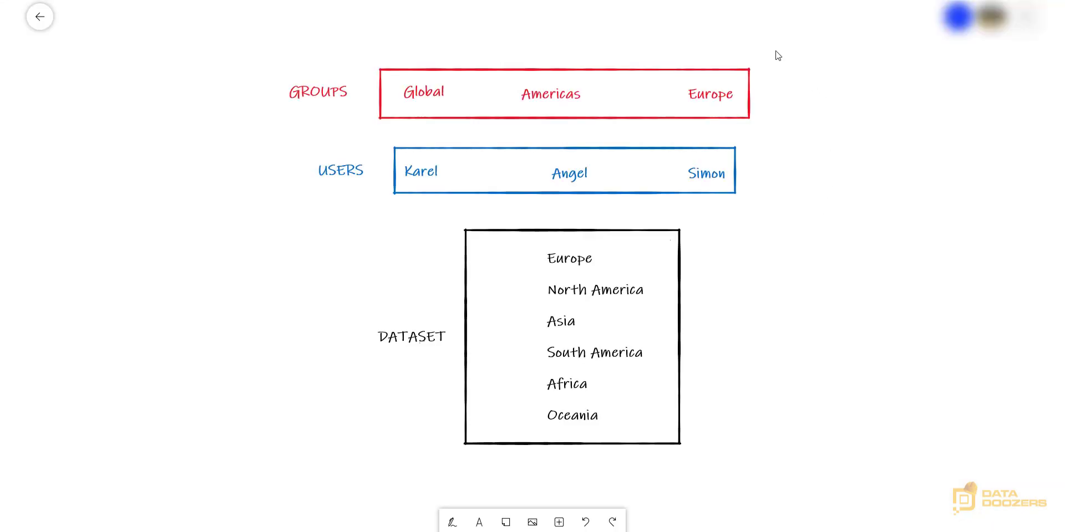
{"action": "mouse_move", "coordinate": [743, 226]}
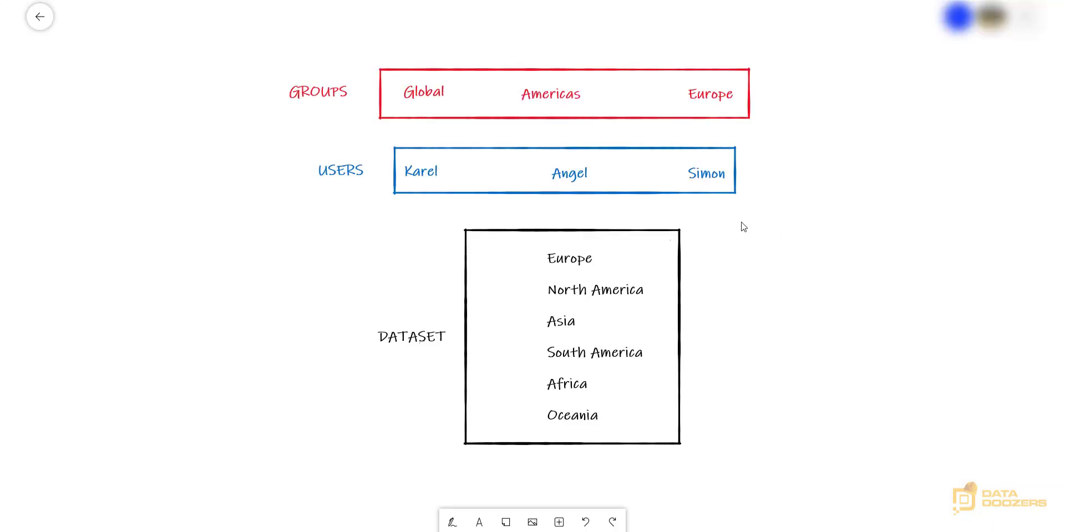
{"action": "mouse_move", "coordinate": [819, 221]}
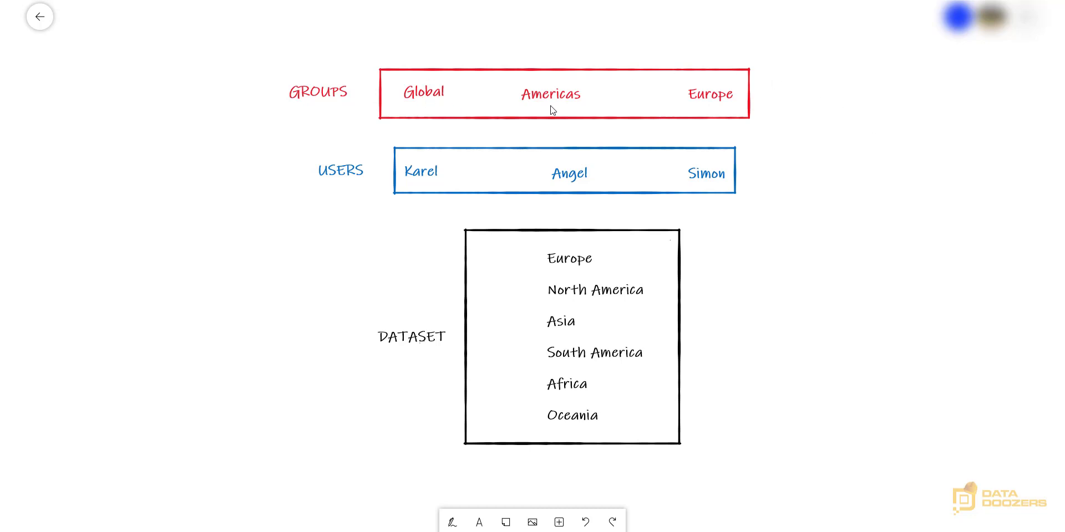
{"action": "mouse_move", "coordinate": [729, 113]}
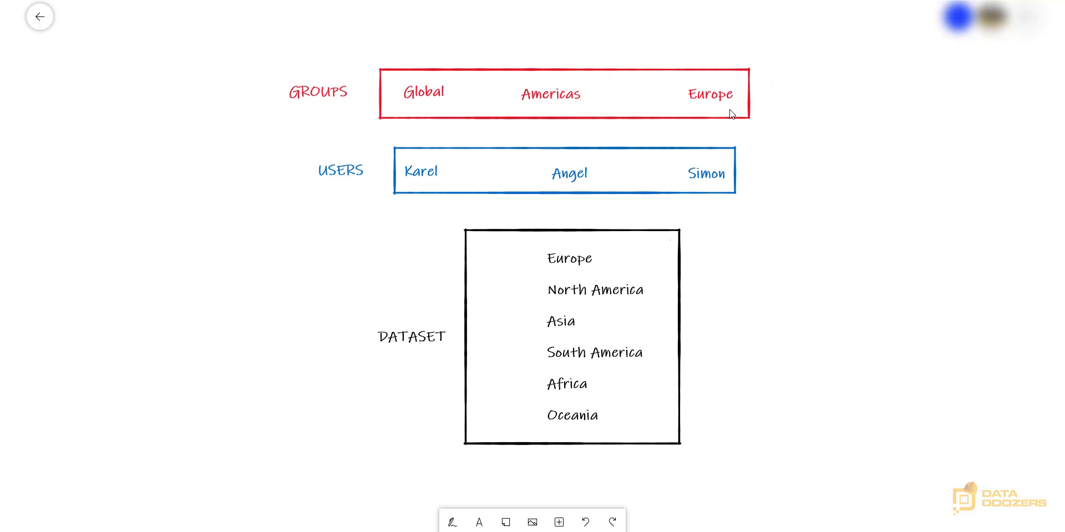
{"action": "mouse_move", "coordinate": [405, 207]}
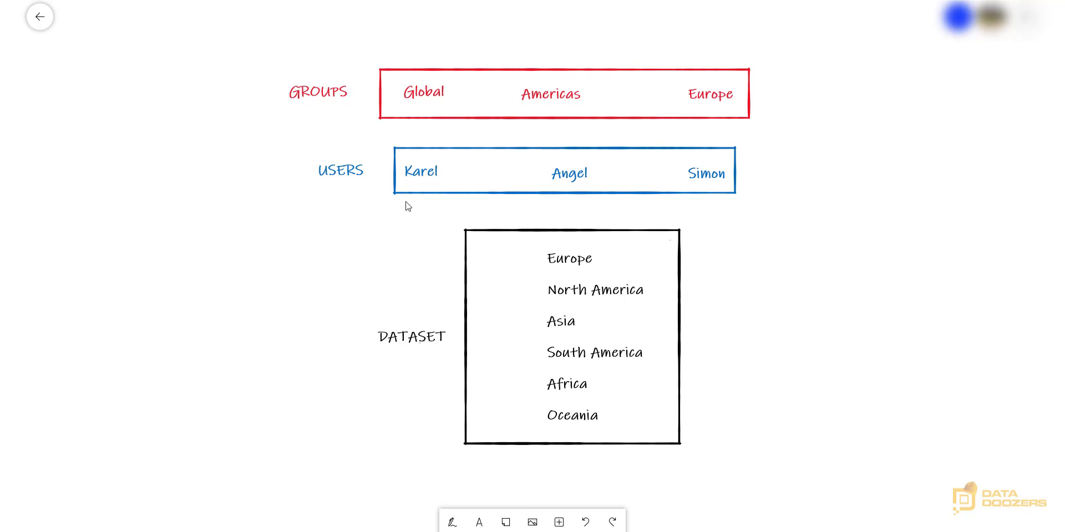
{"action": "mouse_move", "coordinate": [585, 197]}
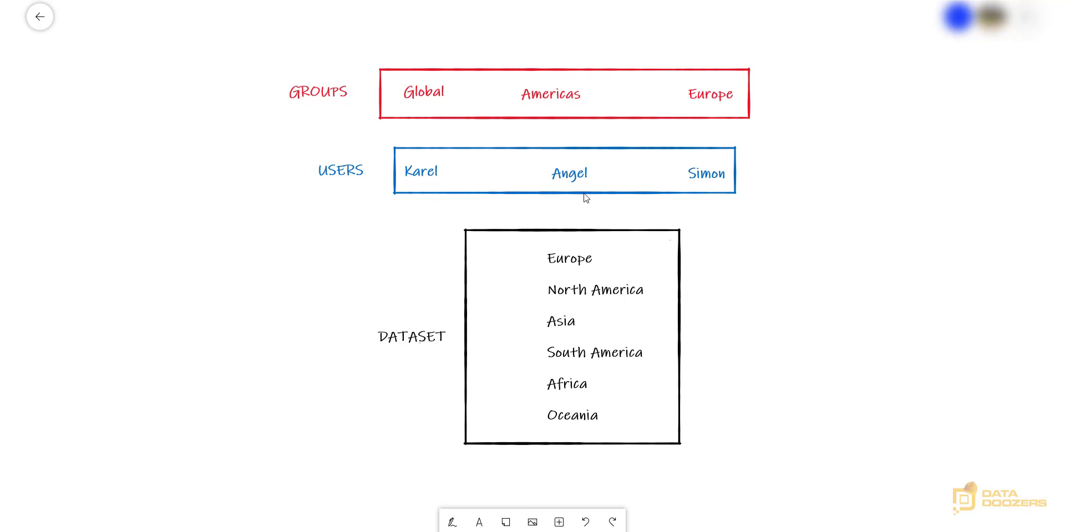
{"action": "mouse_move", "coordinate": [759, 206]}
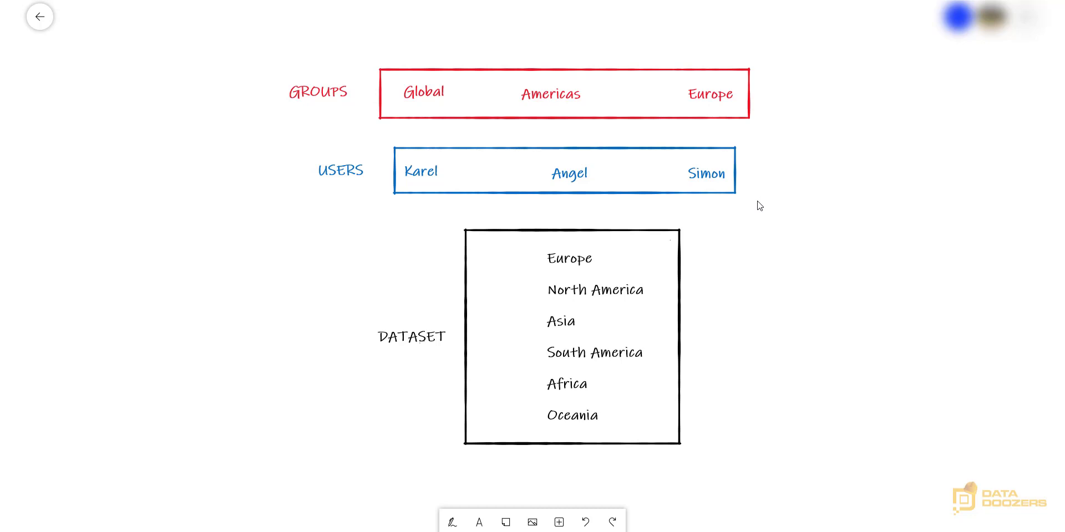
{"action": "mouse_move", "coordinate": [508, 213]}
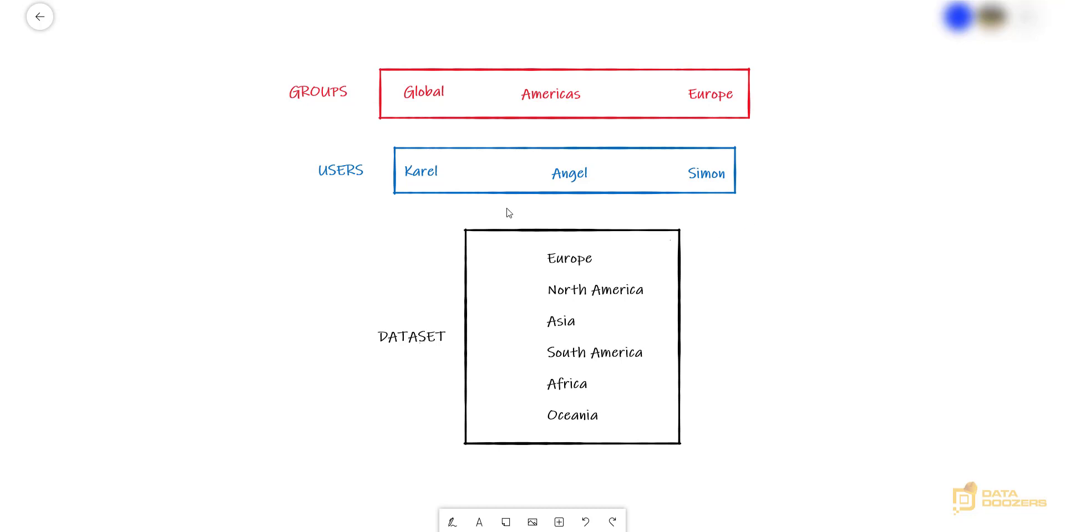
{"action": "mouse_move", "coordinate": [593, 322]}
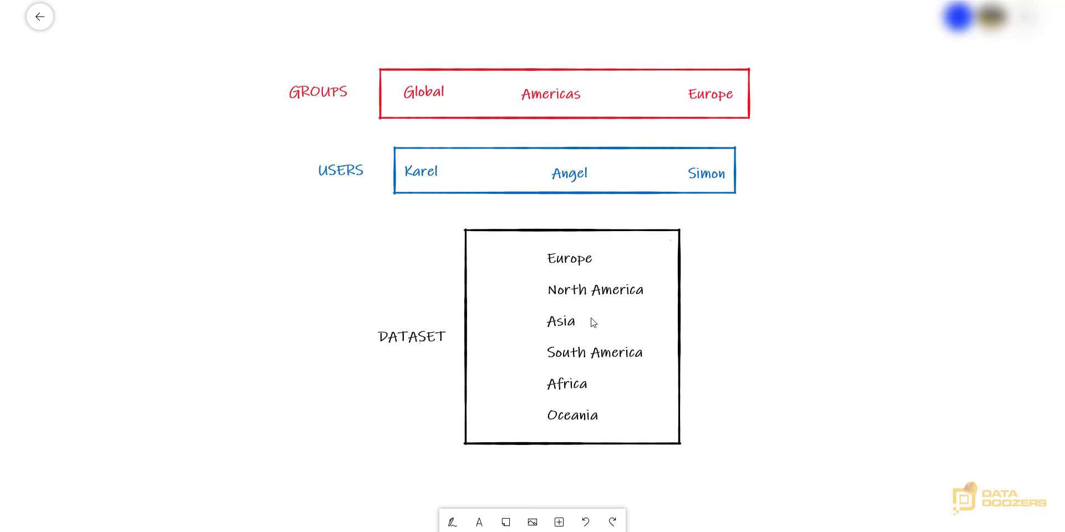
{"action": "mouse_move", "coordinate": [582, 314]}
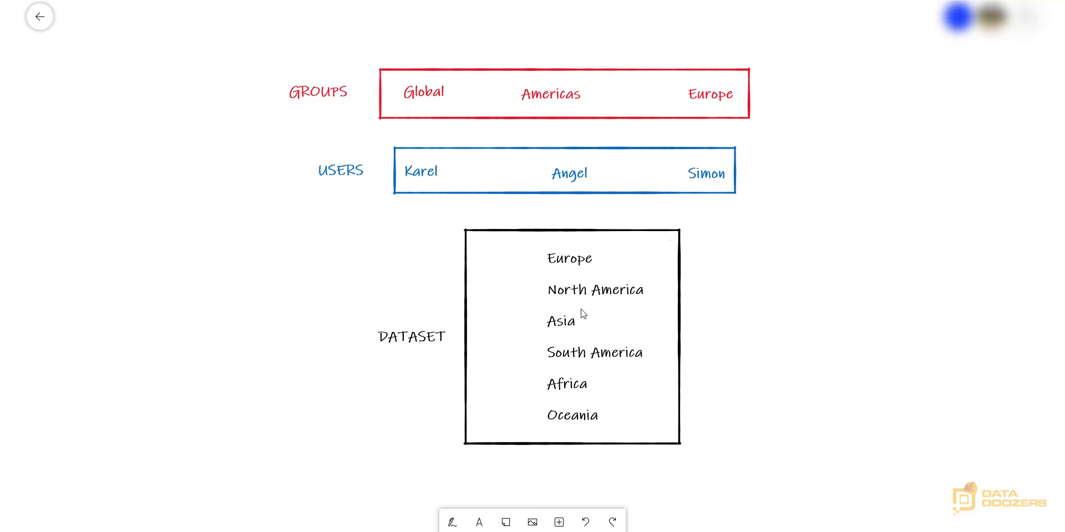
Step: Draw a green horizontal pen line across the board between the users and dataset boxes
{"action": "left_click", "coordinate": [452, 523]}
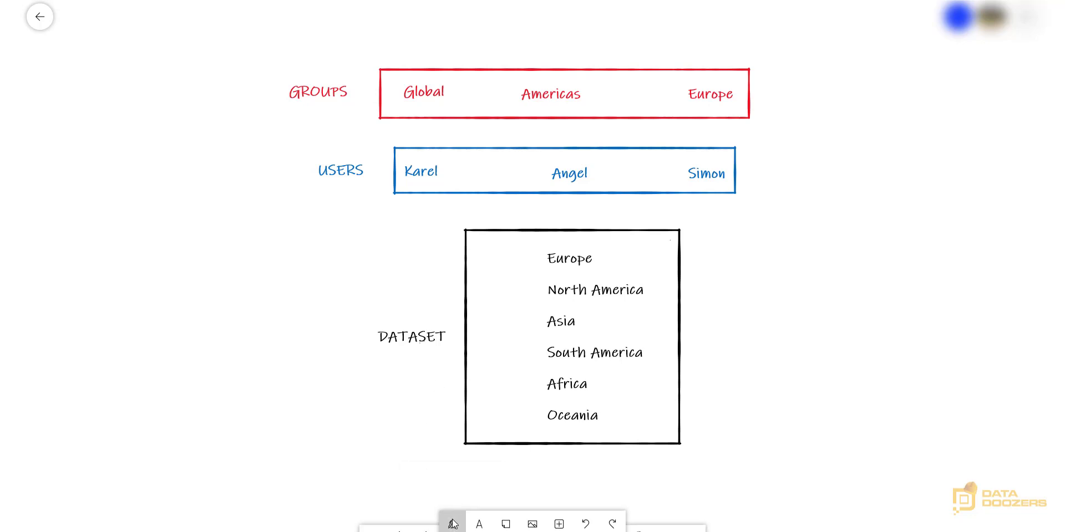
{"action": "left_click_drag", "start_coordinate": [275, 221], "coordinate": [356, 224]}
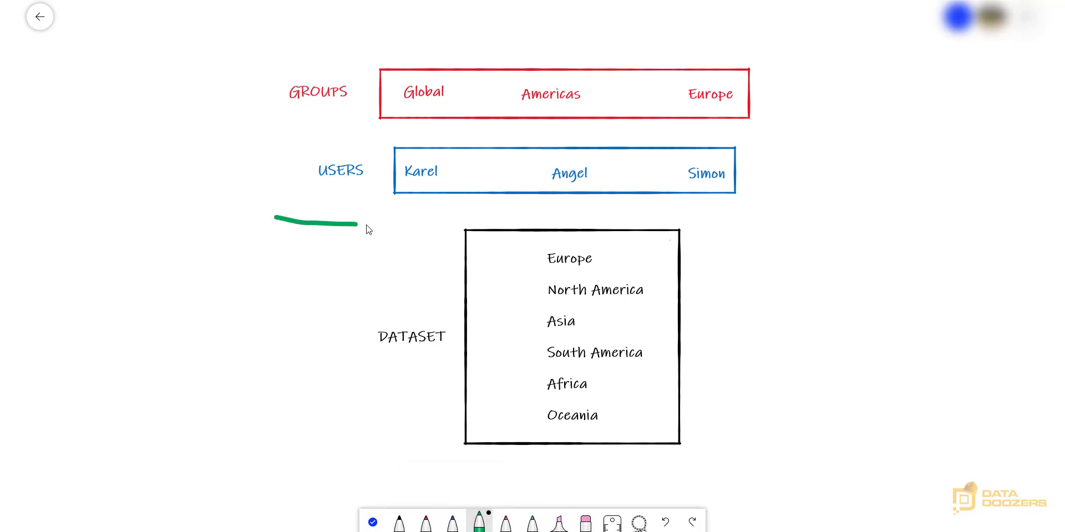
{"action": "left_click_drag", "start_coordinate": [356, 223], "coordinate": [898, 221]}
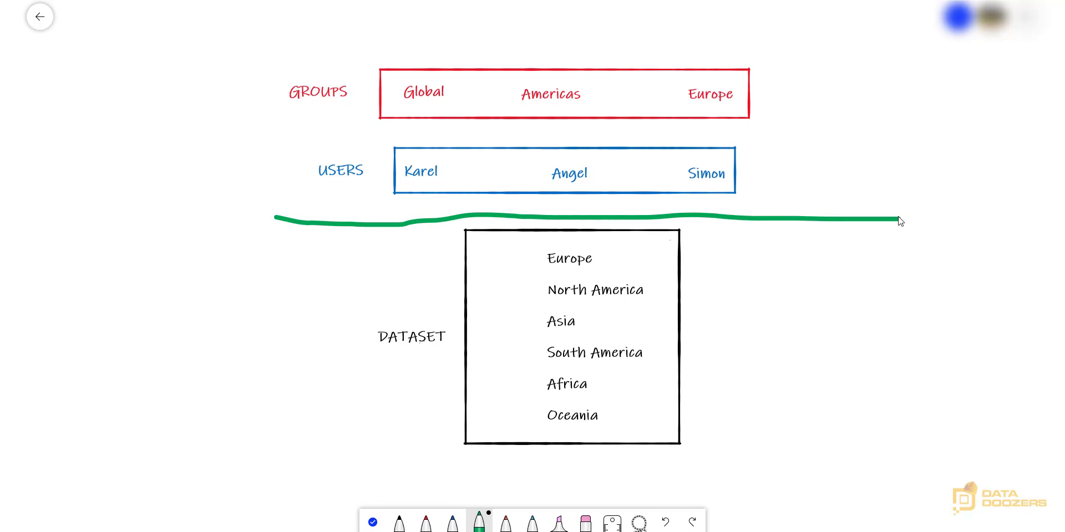
{"action": "mouse_move", "coordinate": [495, 266]}
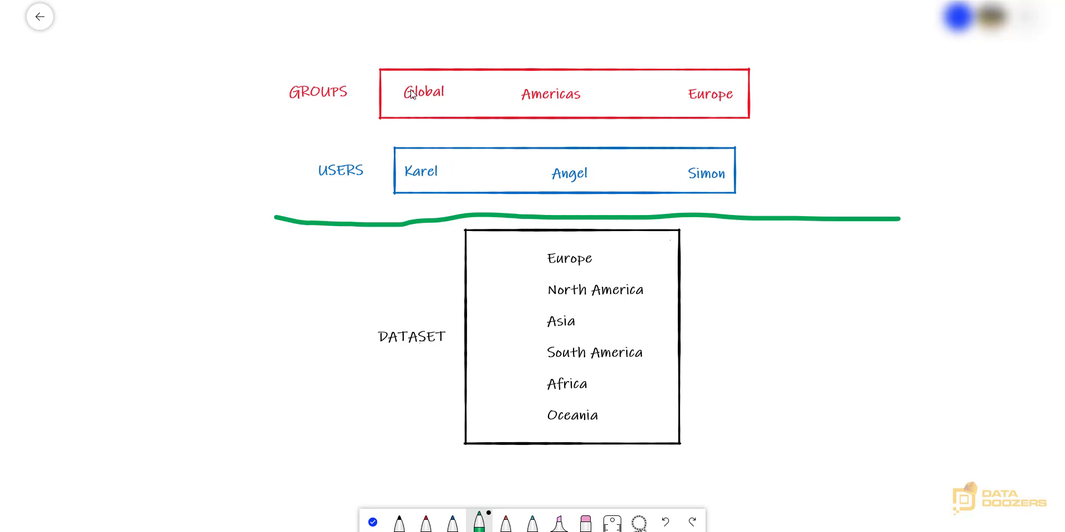
{"action": "mouse_move", "coordinate": [902, 223]}
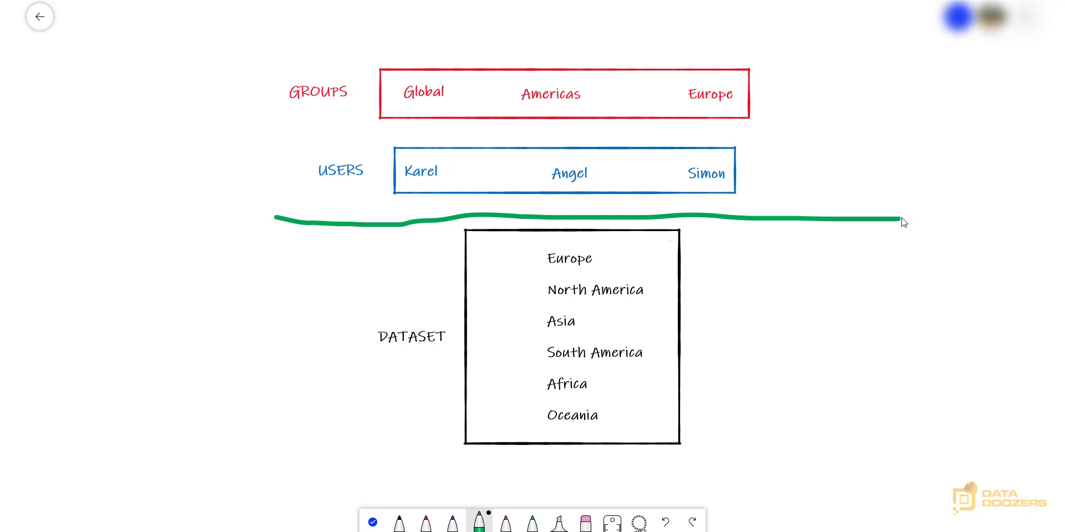
{"action": "mouse_move", "coordinate": [743, 211]}
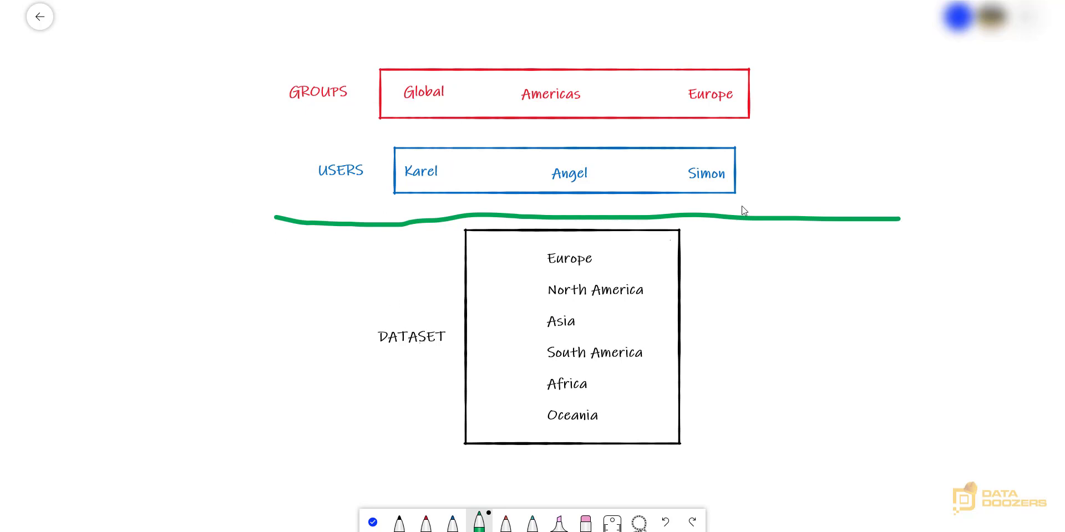
{"action": "mouse_move", "coordinate": [270, 400]}
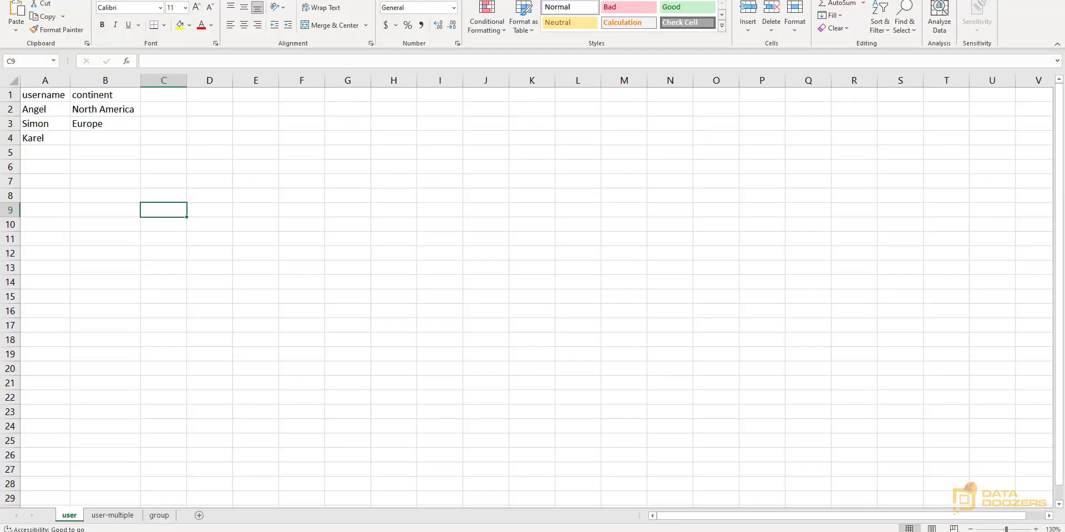
{"action": "mouse_move", "coordinate": [312, 445]}
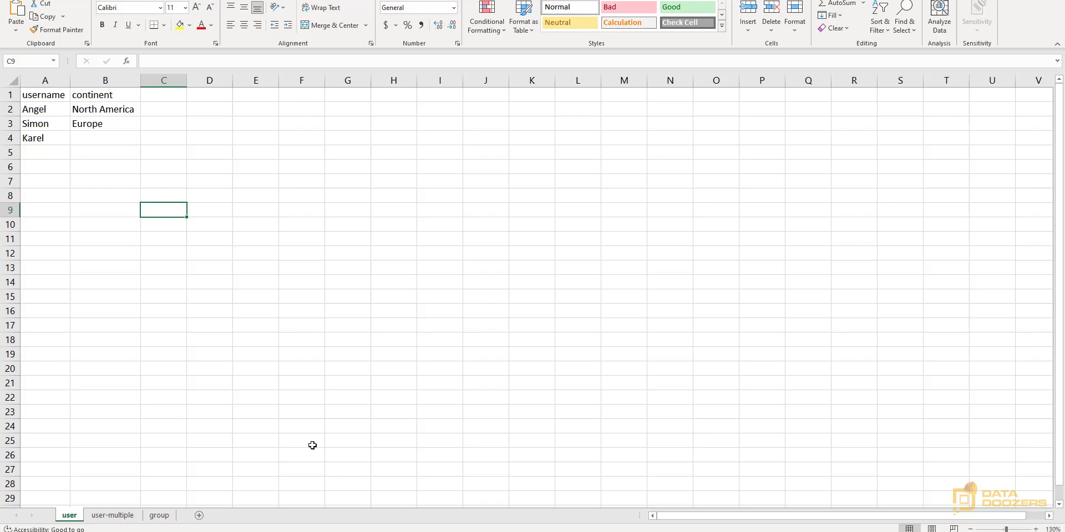
{"action": "mouse_move", "coordinate": [176, 182]}
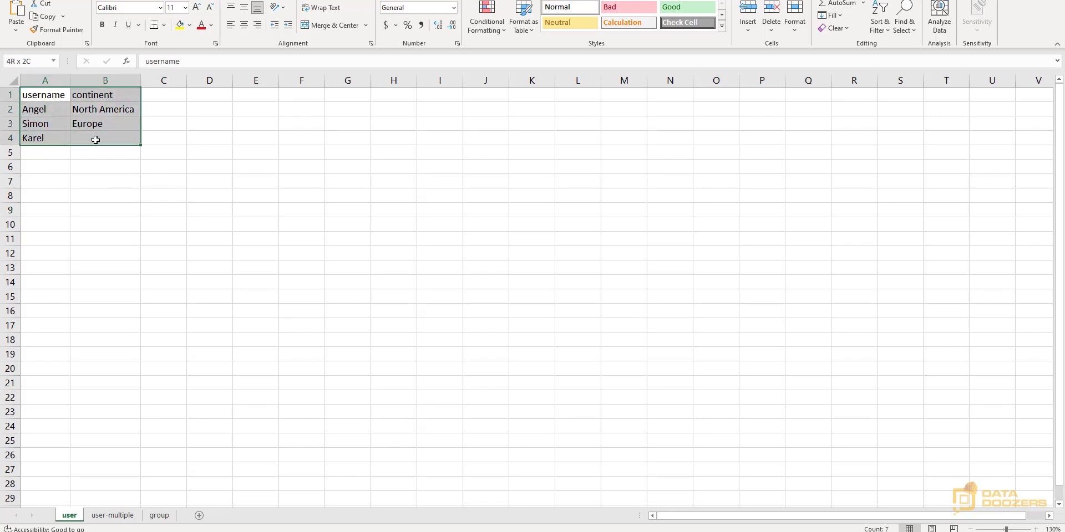
Step: Walk through the user sheet: Angel to North America, Simon to Europe, Karel blank
{"action": "left_click", "coordinate": [45, 94]}
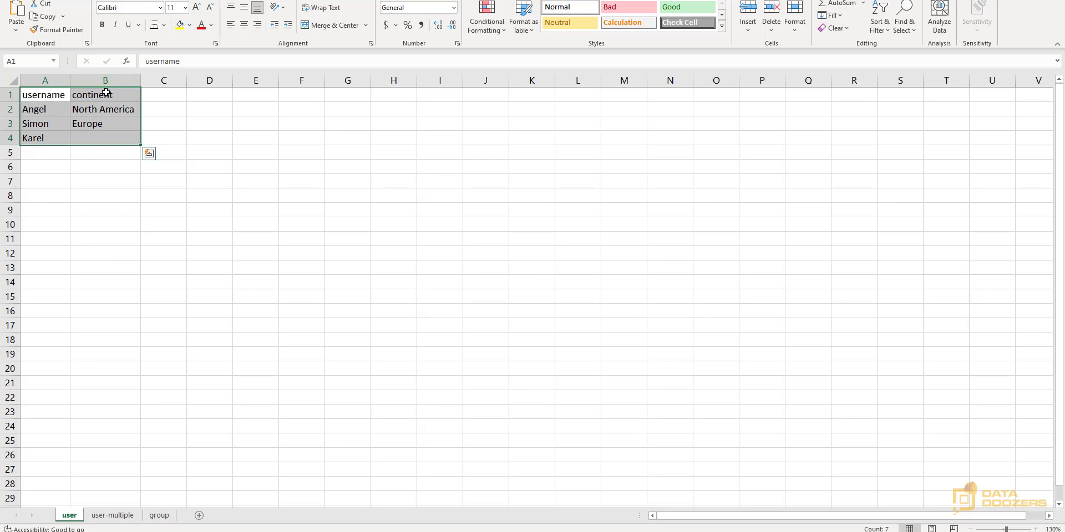
{"action": "mouse_move", "coordinate": [117, 97]}
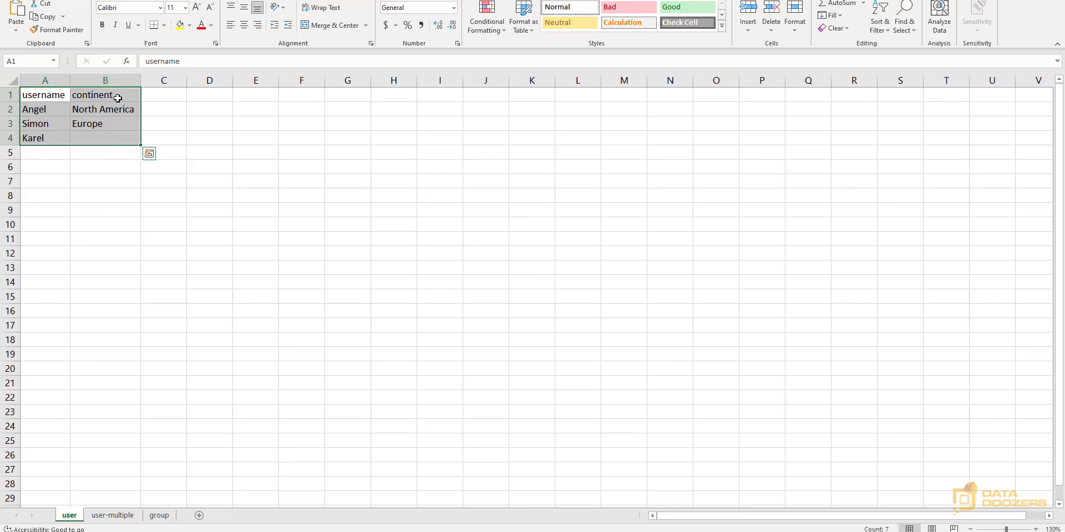
{"action": "mouse_move", "coordinate": [122, 97]}
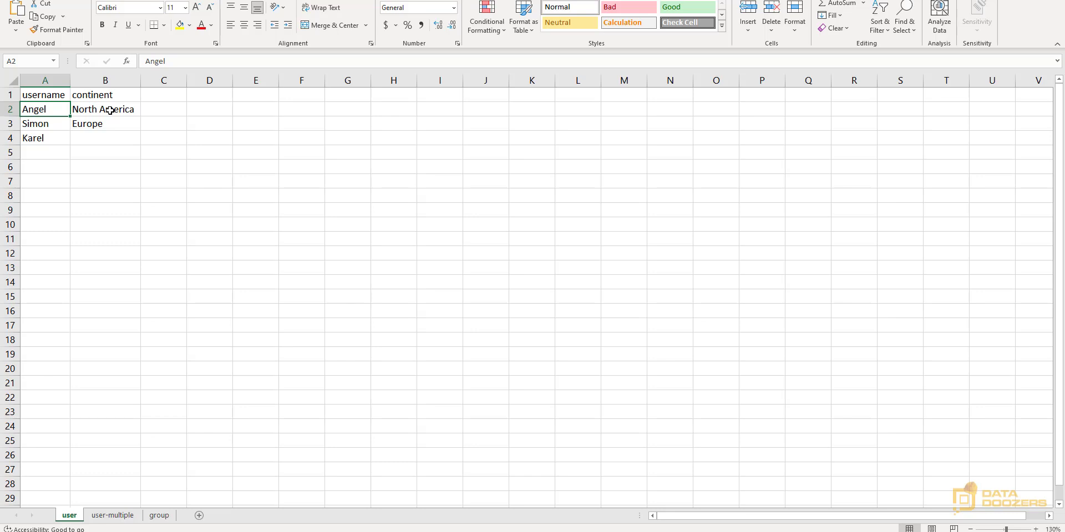
{"action": "left_click", "coordinate": [106, 109]}
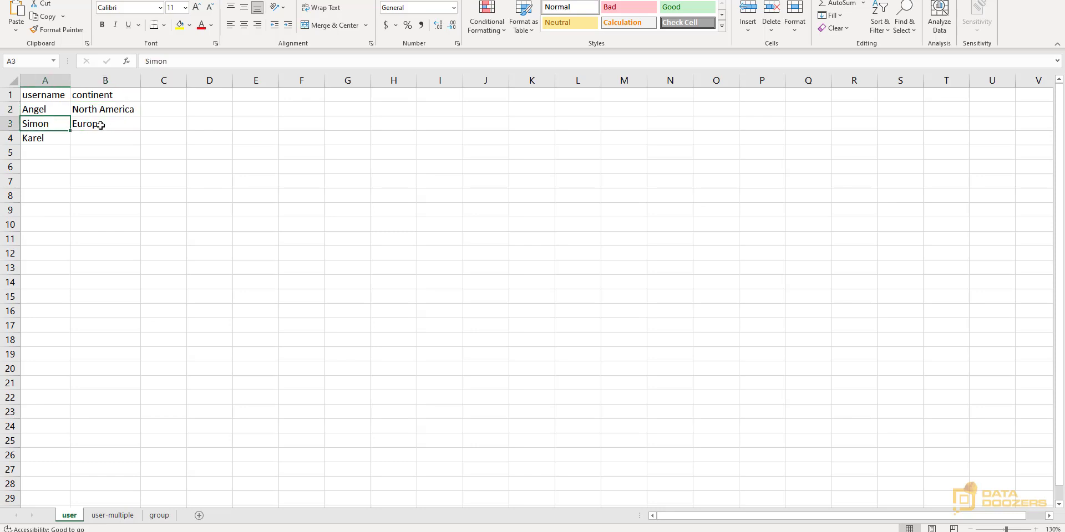
{"action": "left_click", "coordinate": [105, 124]}
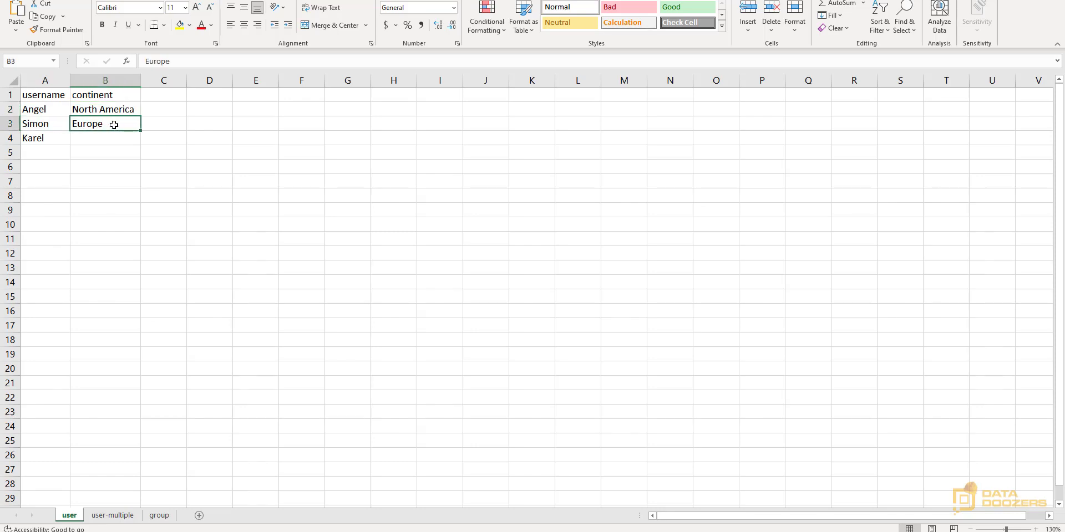
{"action": "left_click", "coordinate": [44, 139]}
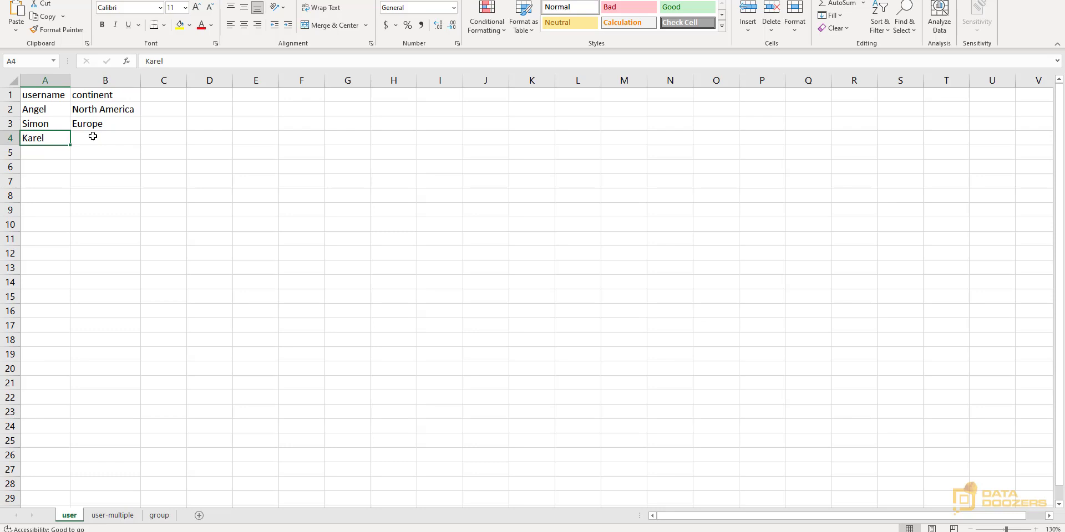
{"action": "left_click", "coordinate": [106, 139]}
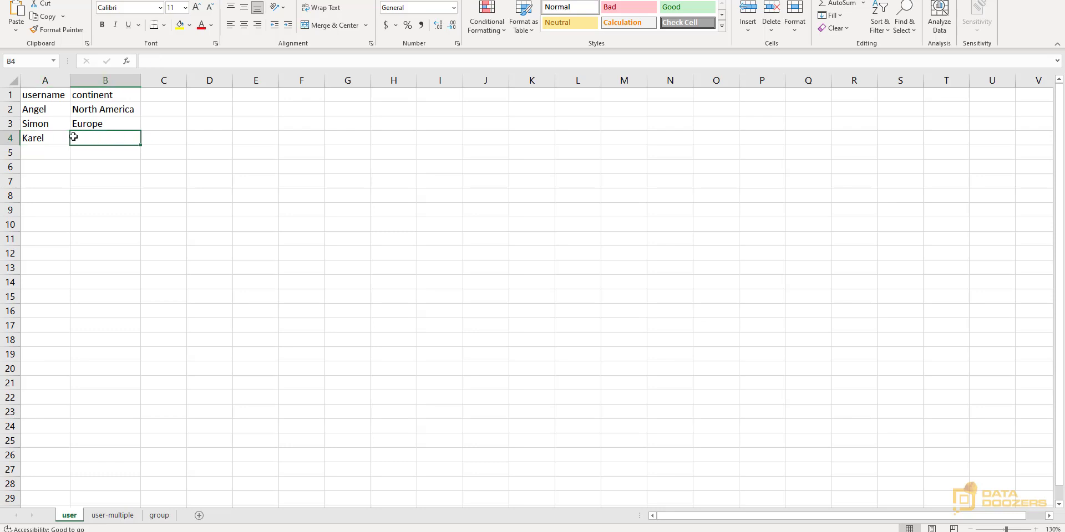
{"action": "mouse_move", "coordinate": [109, 139]}
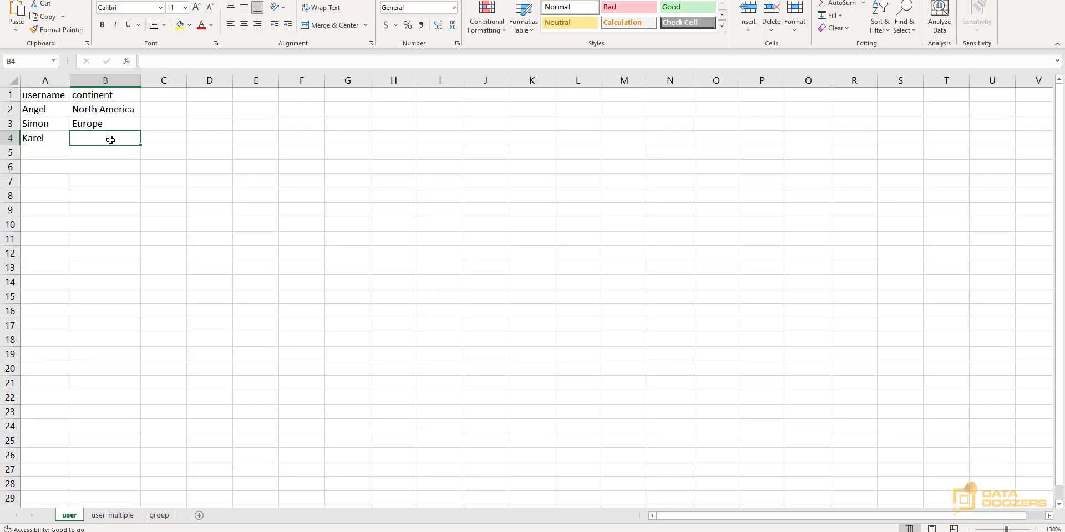
{"action": "mouse_move", "coordinate": [78, 140]}
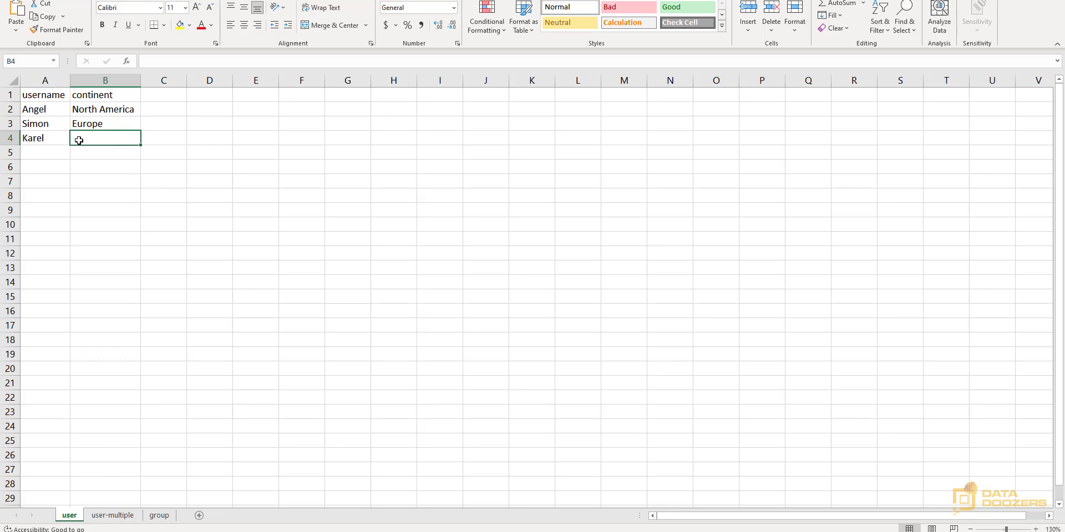
{"action": "mouse_move", "coordinate": [89, 139]}
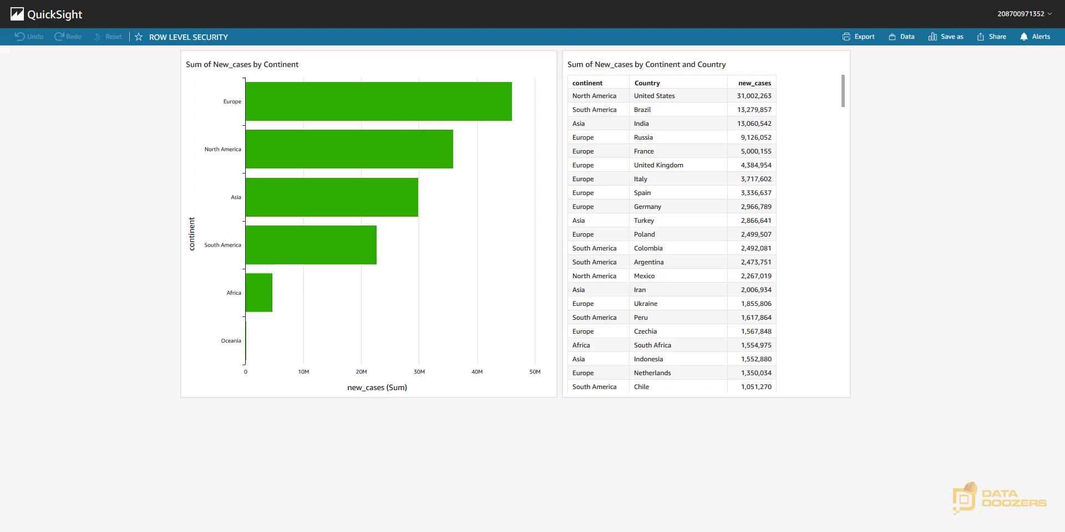
Step: Go from the dashboard to the Datasets list and open user-single mapping's details
{"action": "left_click", "coordinate": [45, 14]}
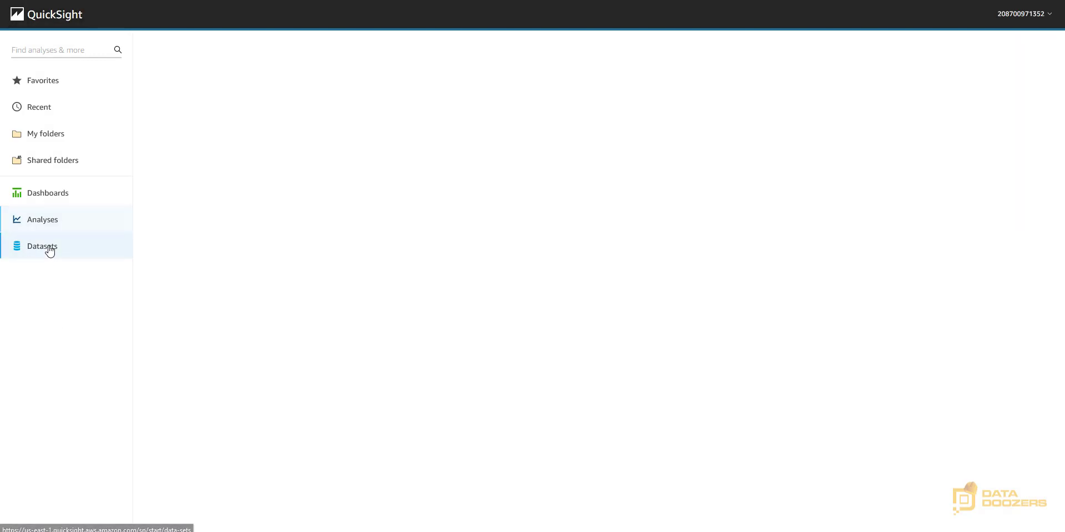
{"action": "left_click", "coordinate": [42, 245]}
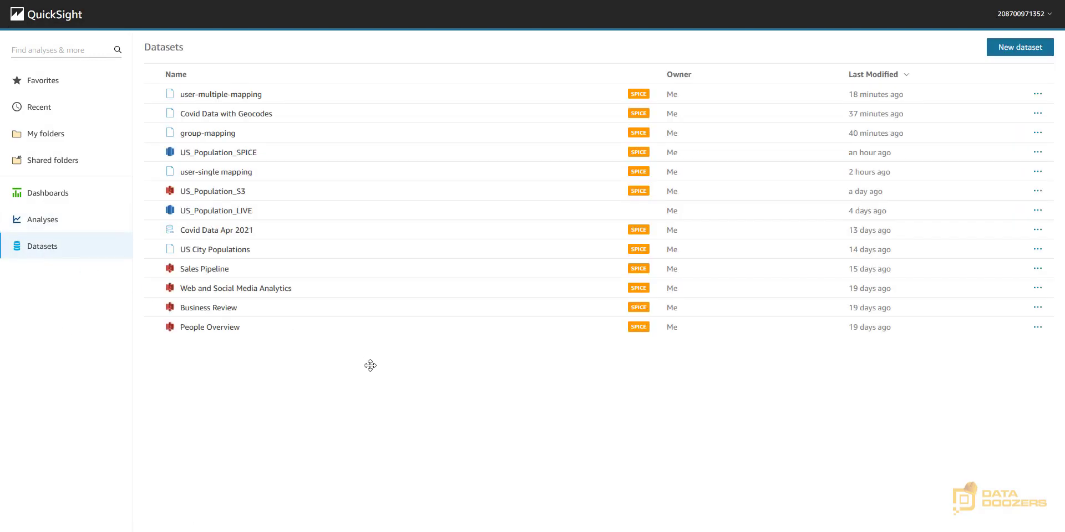
{"action": "mouse_move", "coordinate": [292, 355]}
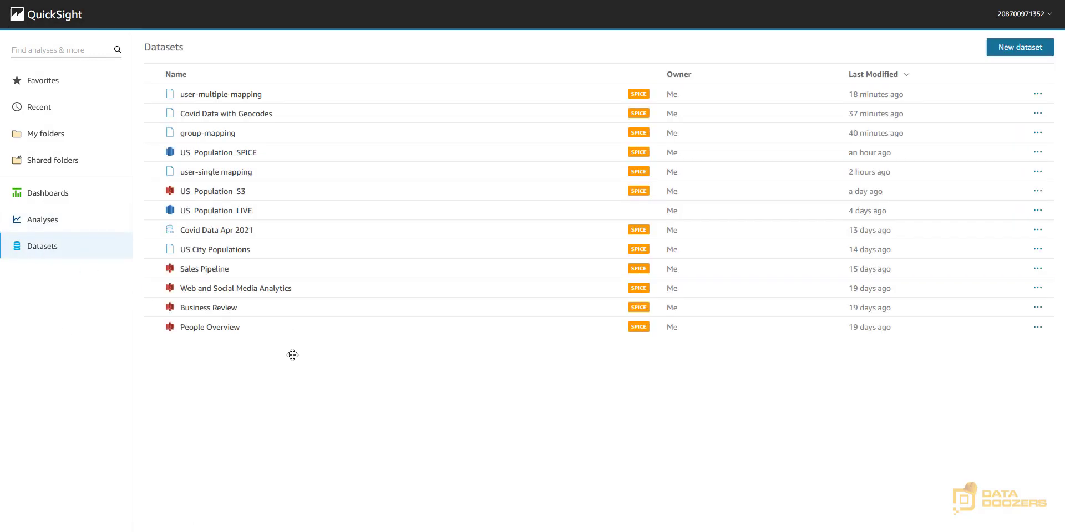
{"action": "mouse_move", "coordinate": [215, 172]}
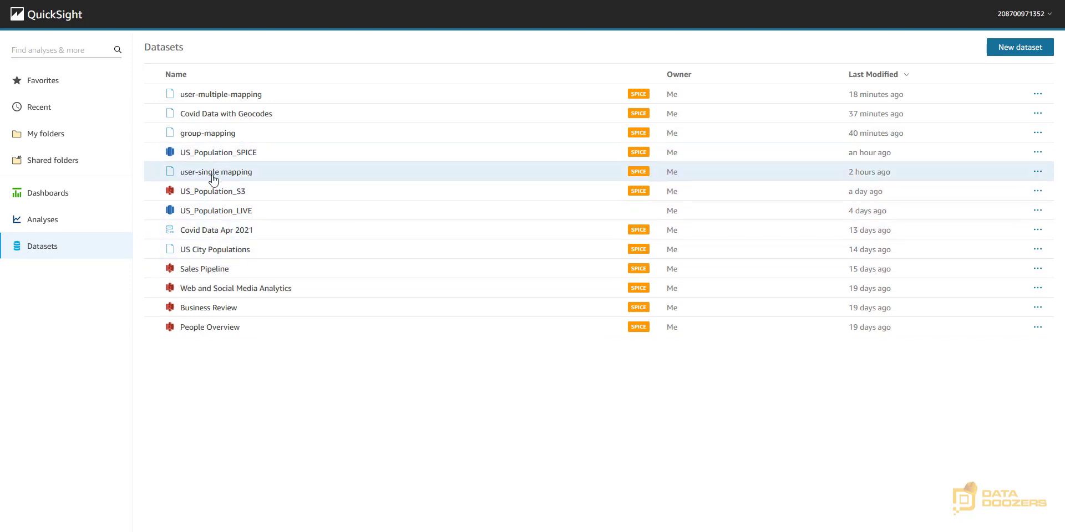
{"action": "mouse_move", "coordinate": [246, 179]}
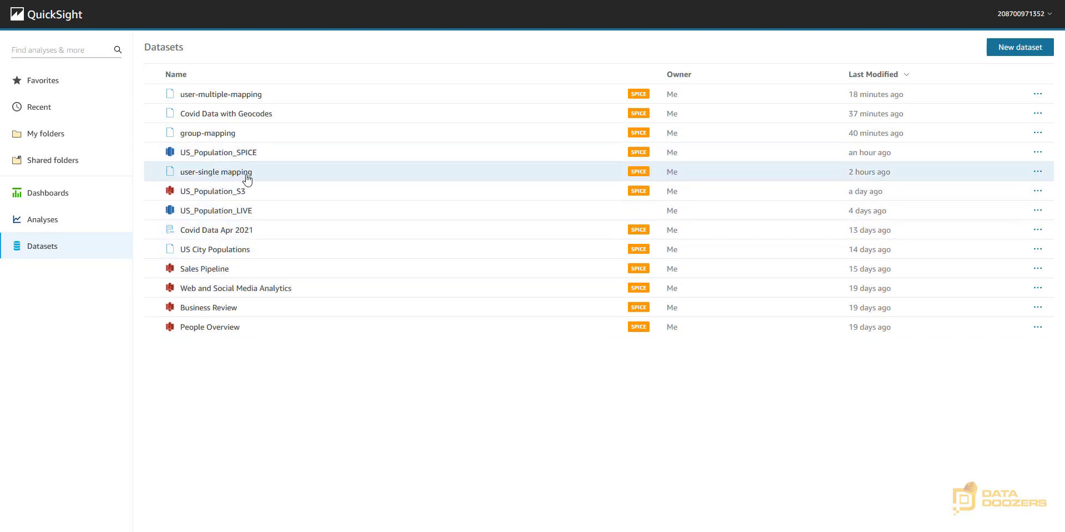
{"action": "mouse_move", "coordinate": [211, 177]}
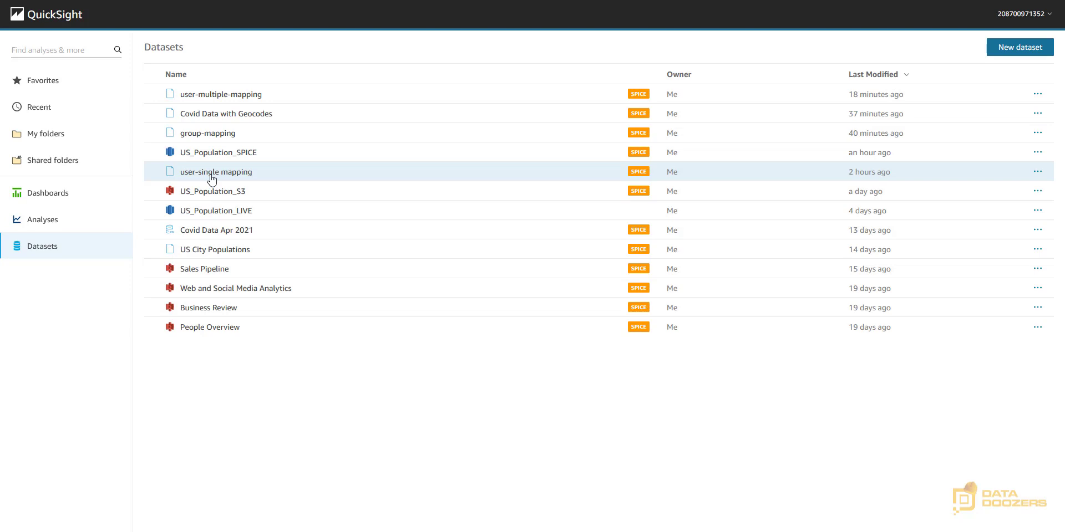
{"action": "left_click", "coordinate": [216, 172]}
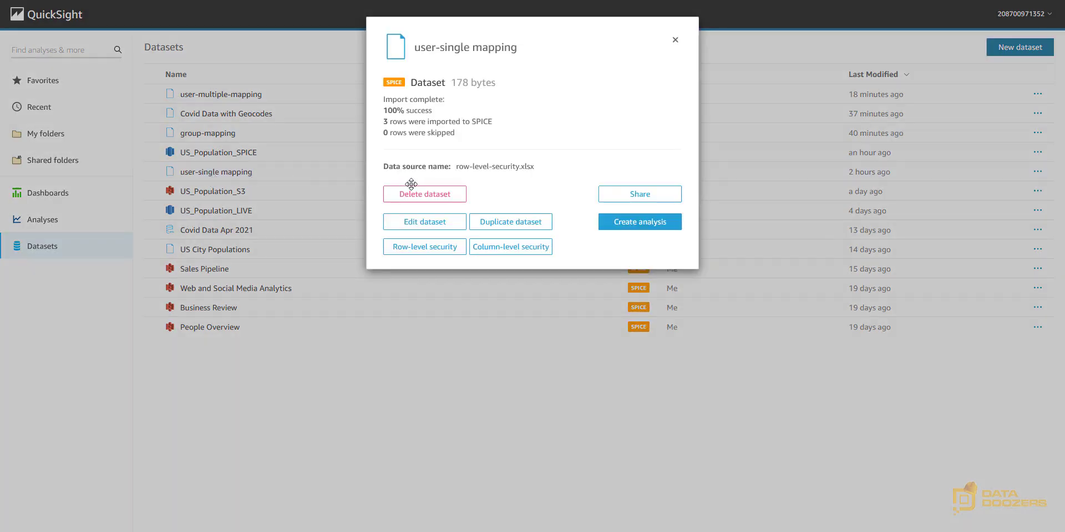
Step: Edit the user-single mapping dataset, review its username and continent preview, and save it
{"action": "left_click", "coordinate": [423, 221]}
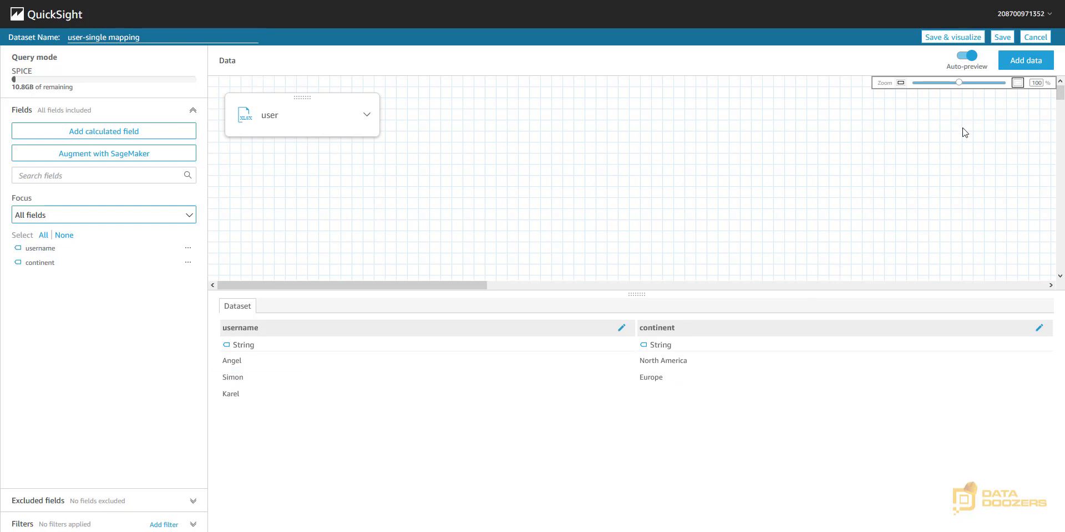
{"action": "mouse_move", "coordinate": [555, 218]}
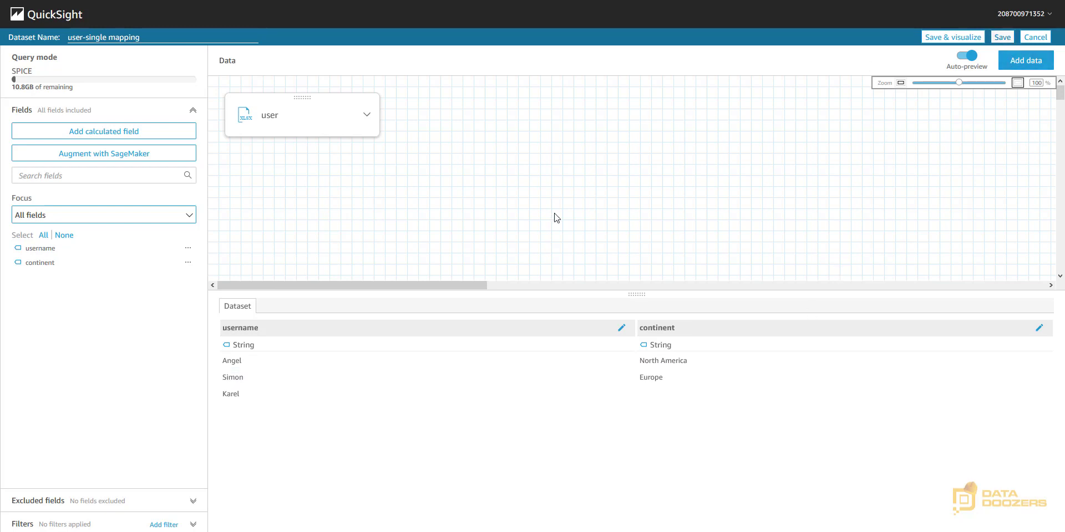
{"action": "left_click", "coordinate": [1002, 37]}
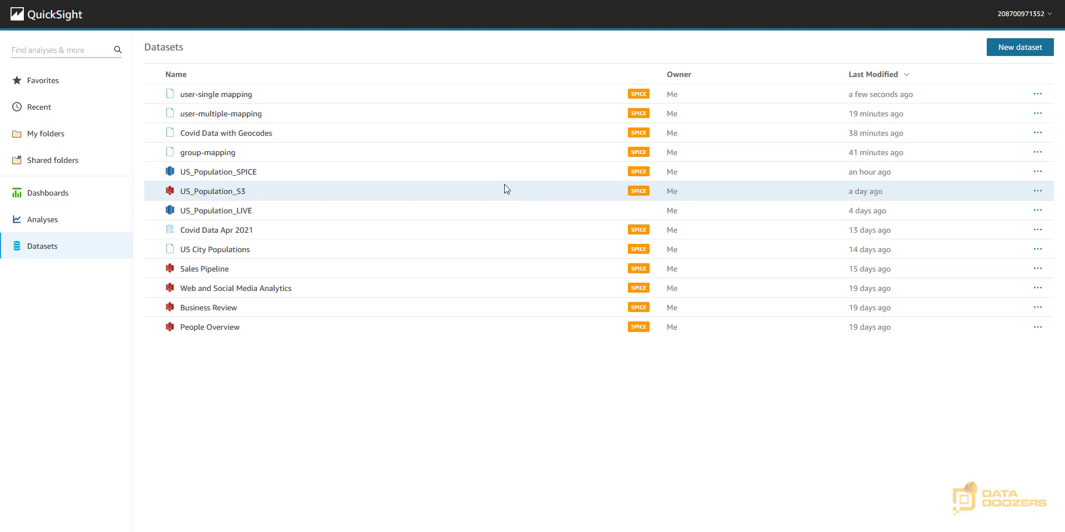
{"action": "mouse_move", "coordinate": [235, 288]}
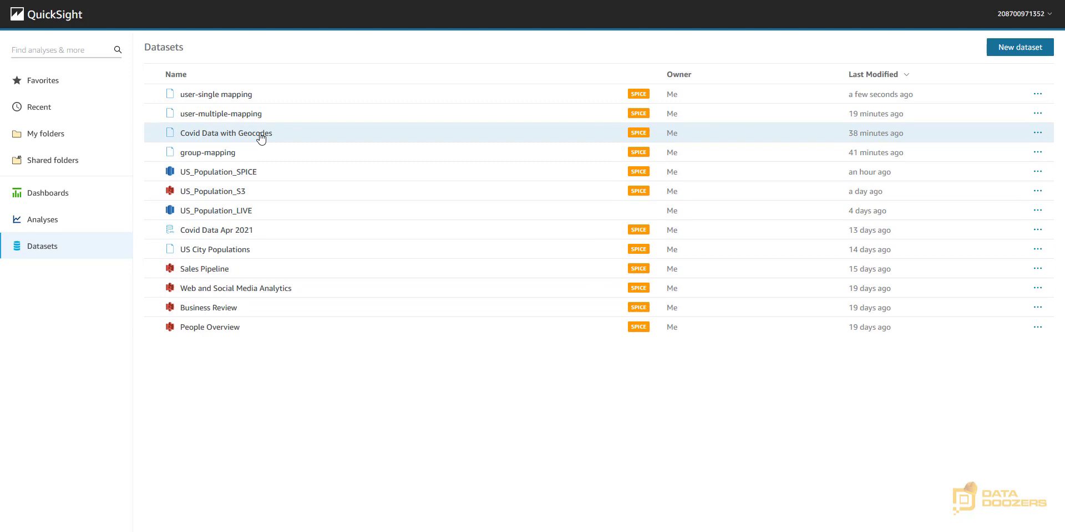
Step: Open Covid Data with Geocodes' details and start configuring its row-level security
{"action": "left_click", "coordinate": [226, 133]}
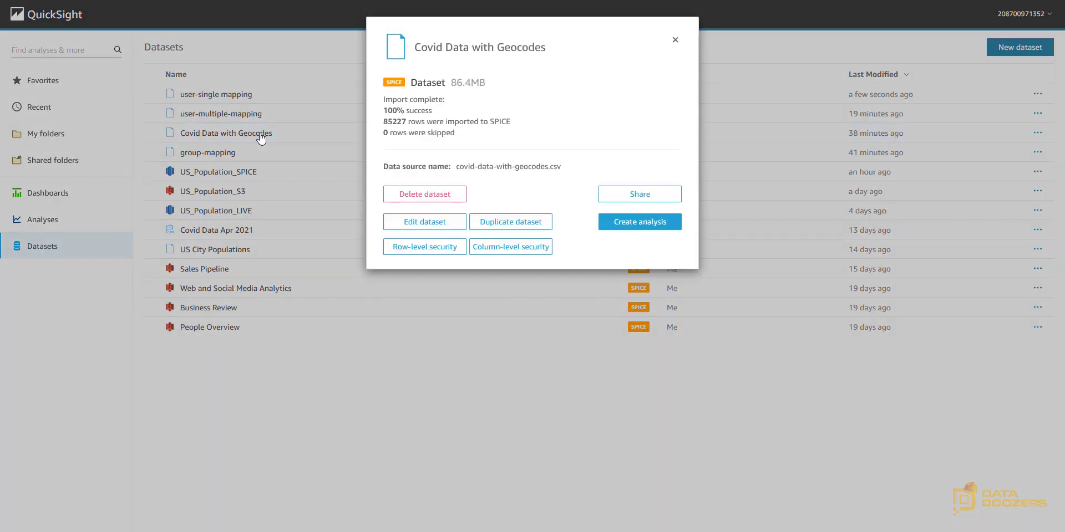
{"action": "mouse_move", "coordinate": [520, 159]}
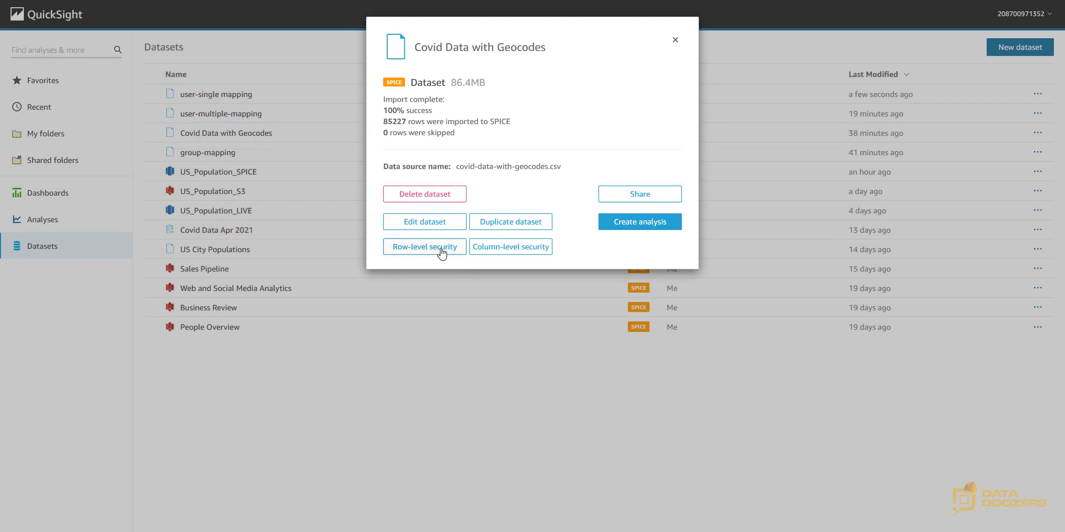
{"action": "mouse_move", "coordinate": [438, 263]}
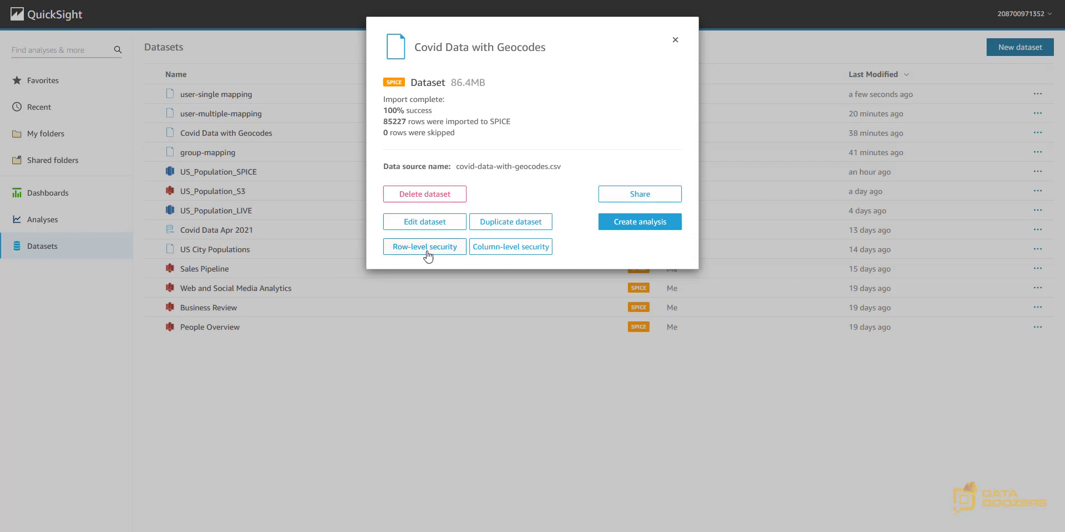
{"action": "left_click", "coordinate": [424, 246]}
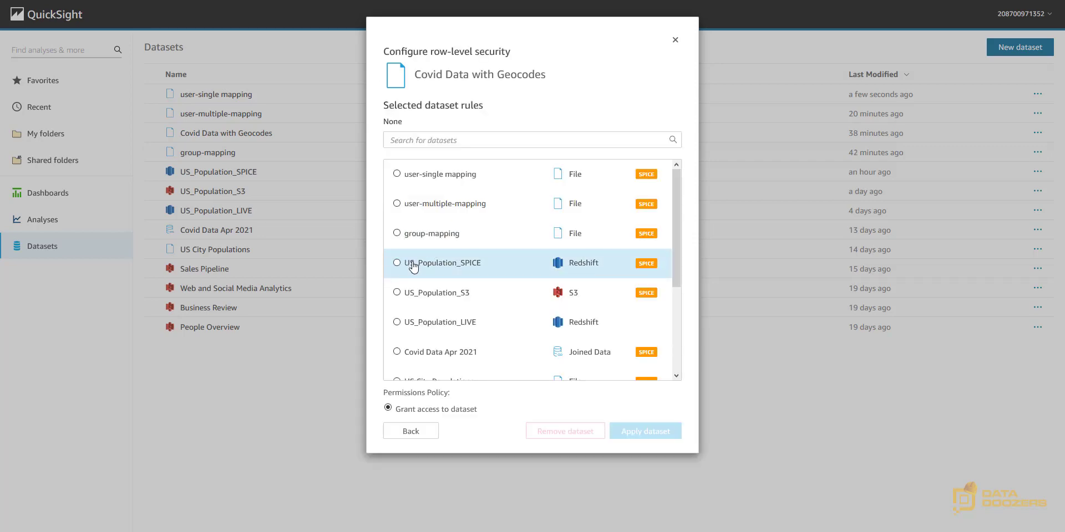
{"action": "mouse_move", "coordinate": [452, 258]}
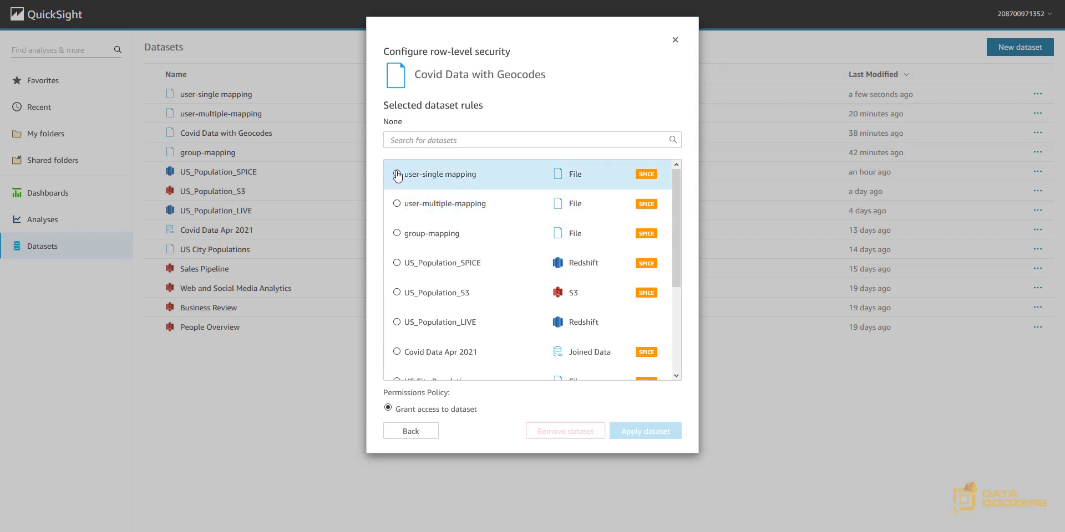
Step: Select user-single mapping as the permissions dataset and apply it
{"action": "left_click", "coordinate": [395, 174]}
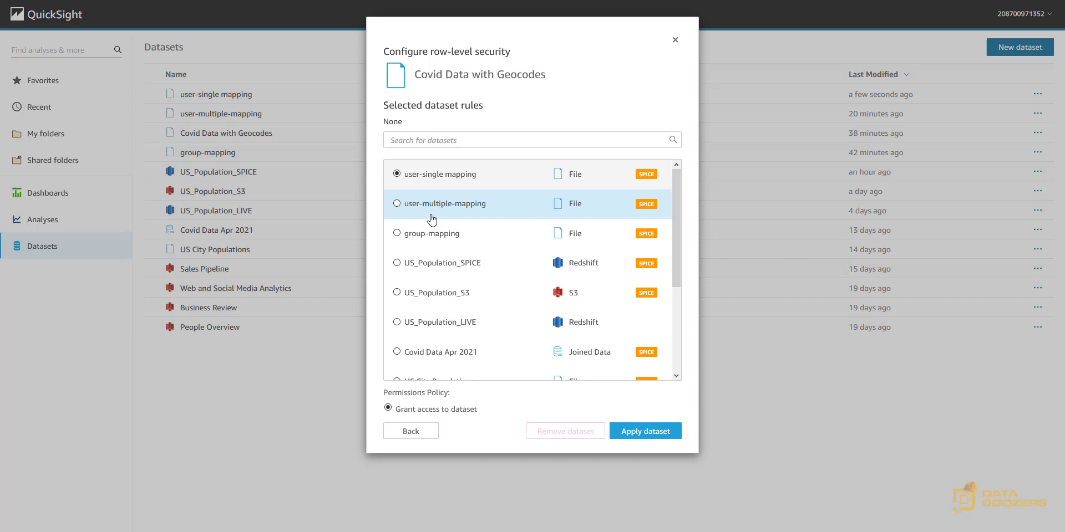
{"action": "mouse_move", "coordinate": [387, 409]}
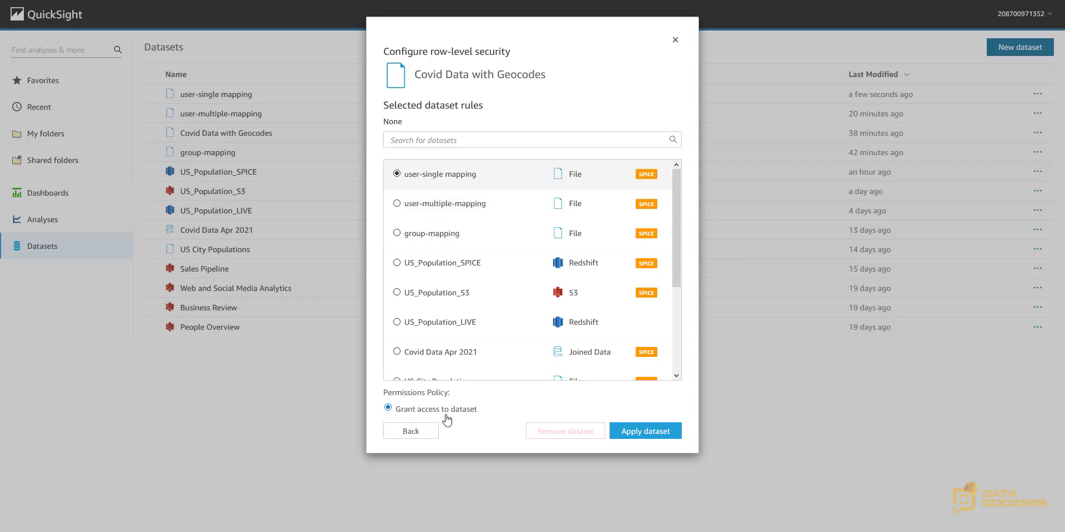
{"action": "mouse_move", "coordinate": [487, 425]}
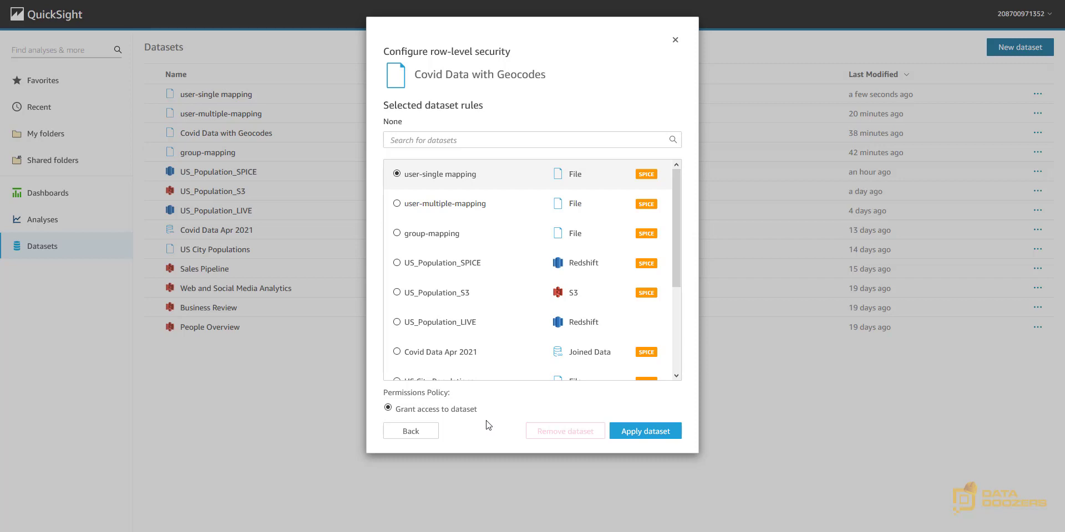
{"action": "mouse_move", "coordinate": [495, 413]}
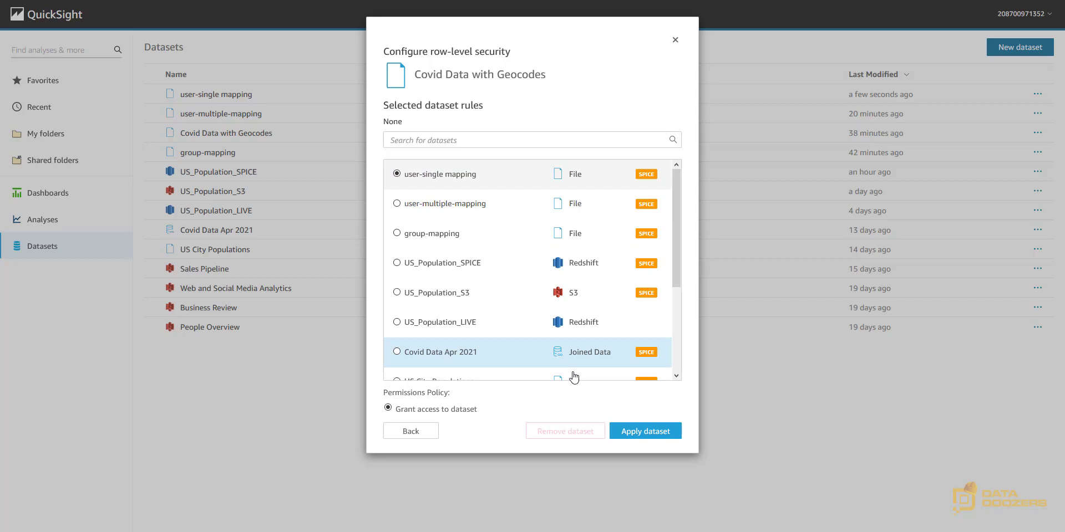
{"action": "left_click", "coordinate": [644, 430]}
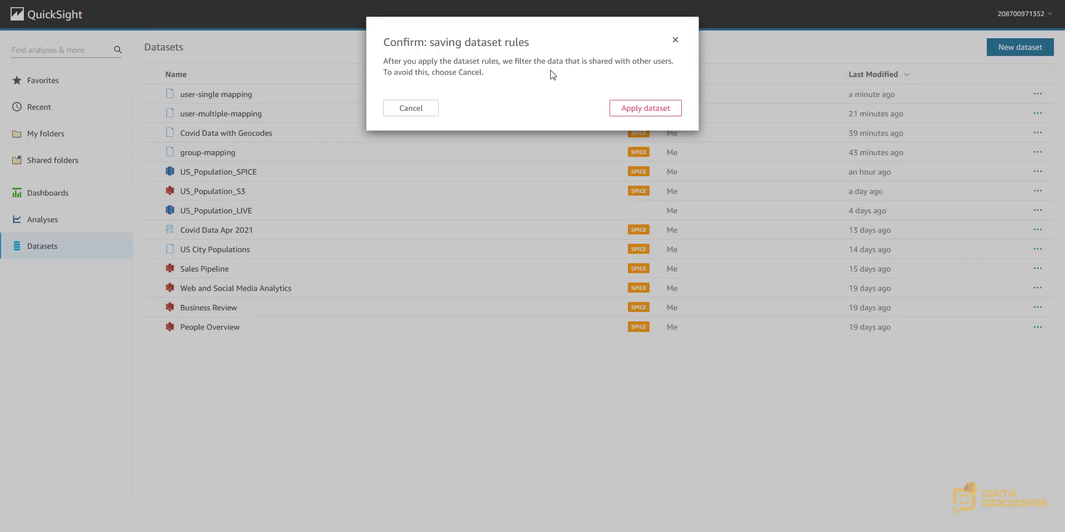
{"action": "mouse_move", "coordinate": [560, 89]}
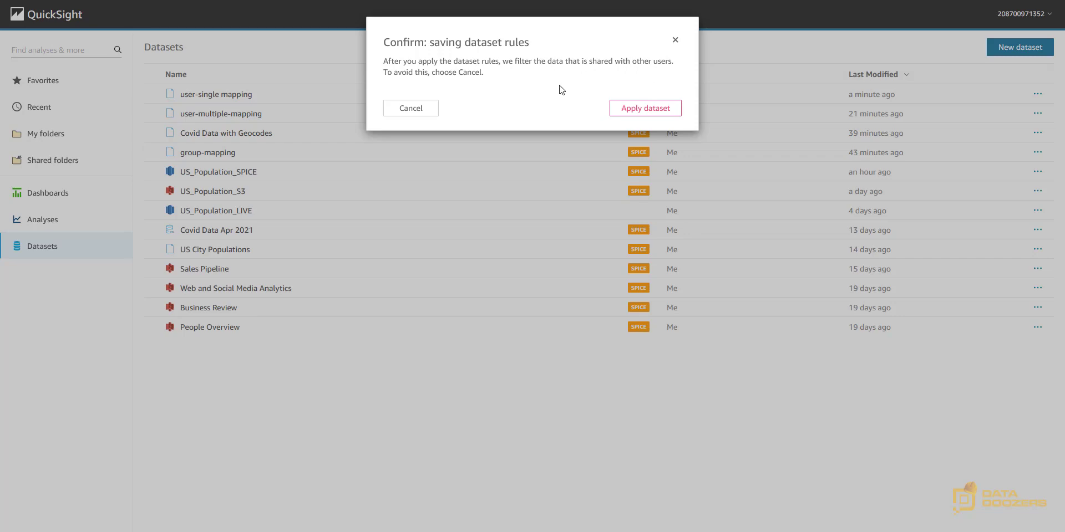
Step: Confirm user-single mapping as the rules dataset, check it, and close the dataset details
{"action": "left_click", "coordinate": [644, 109]}
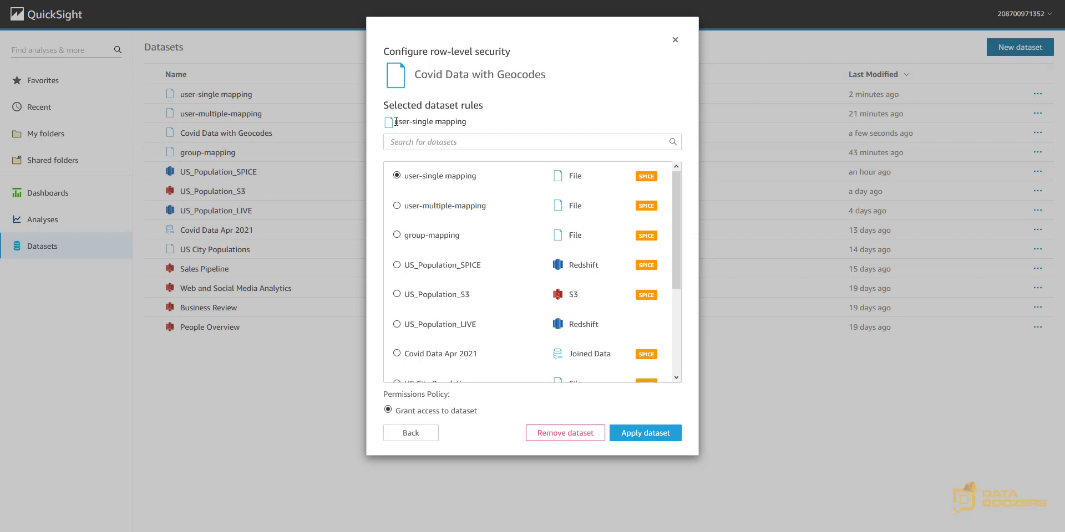
{"action": "double_click", "coordinate": [427, 122]}
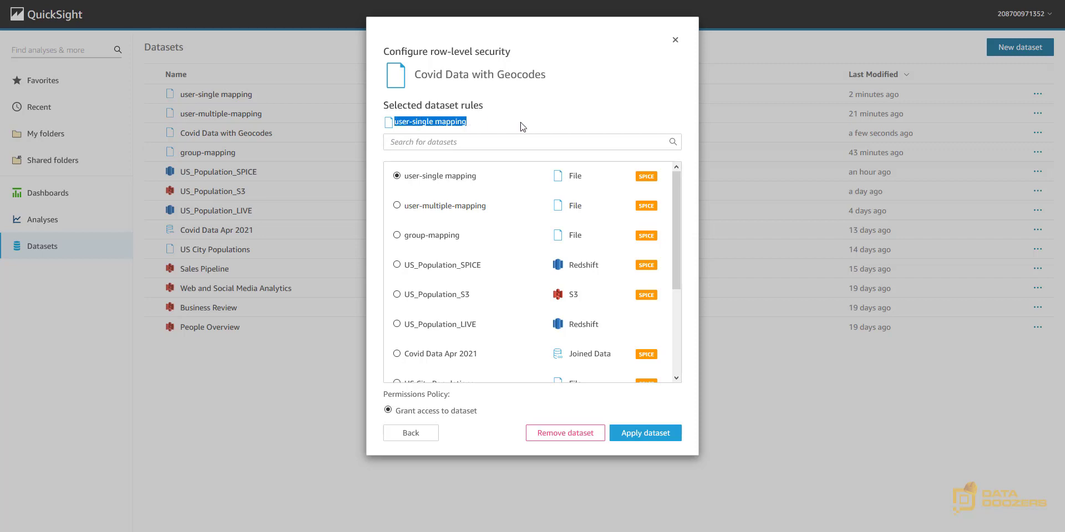
{"action": "mouse_move", "coordinate": [484, 406]}
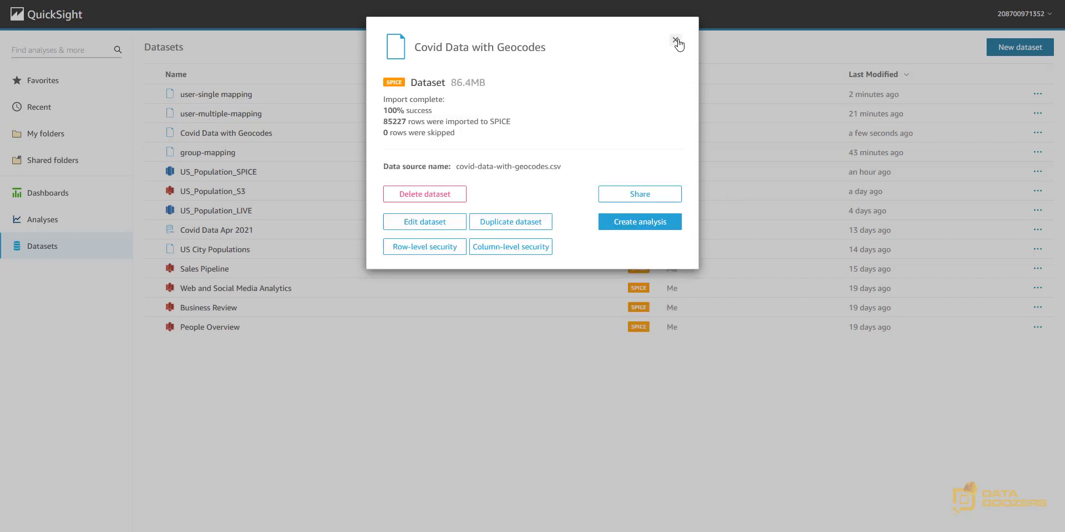
{"action": "left_click", "coordinate": [677, 43]}
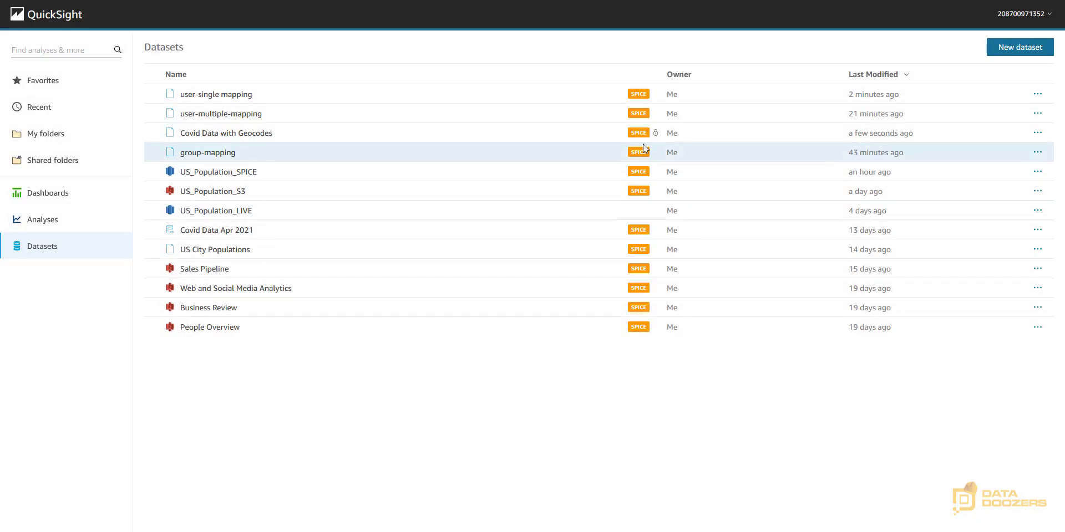
{"action": "mouse_move", "coordinate": [226, 148]}
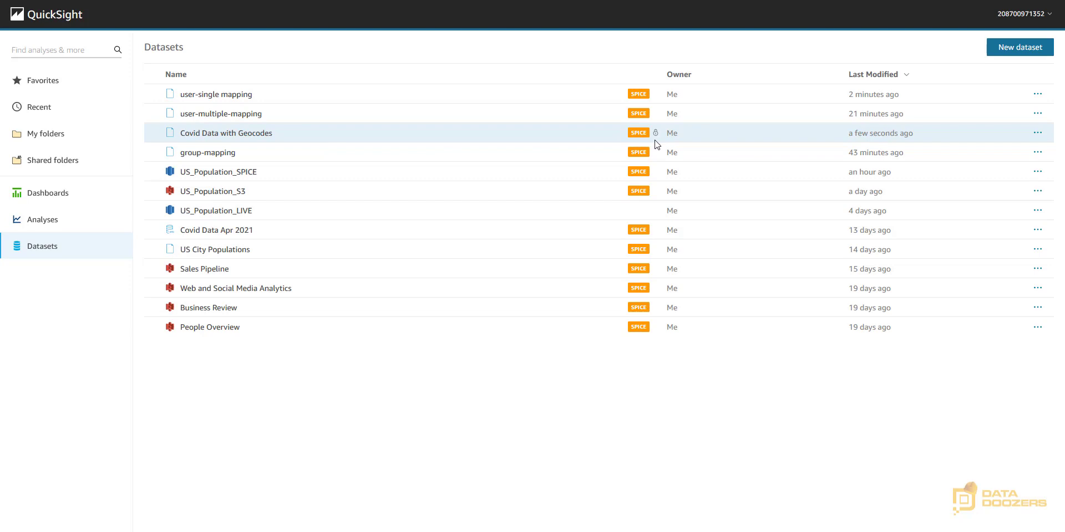
{"action": "mouse_move", "coordinate": [429, 160]}
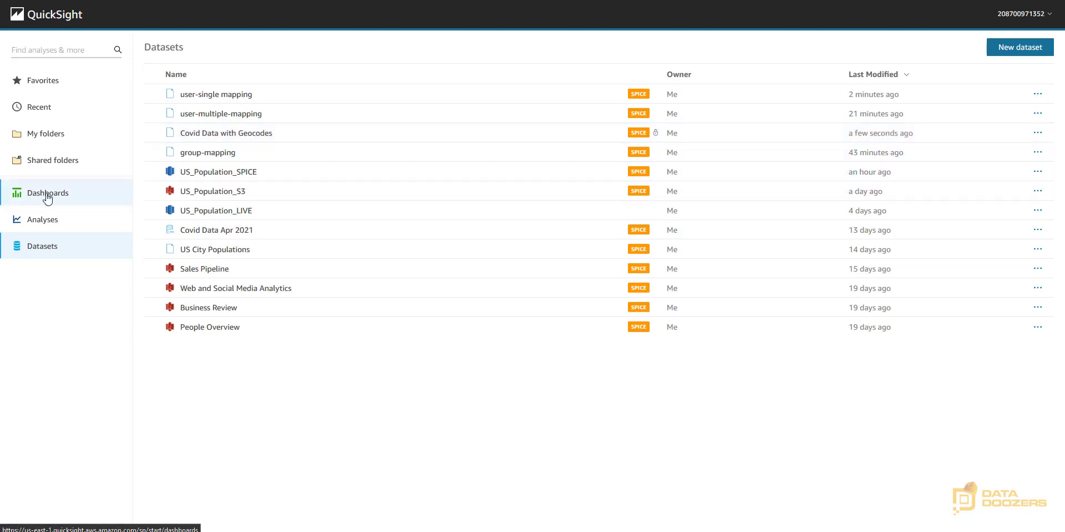
Step: Go to the Dashboards list from the left navigation pane
{"action": "left_click", "coordinate": [47, 193]}
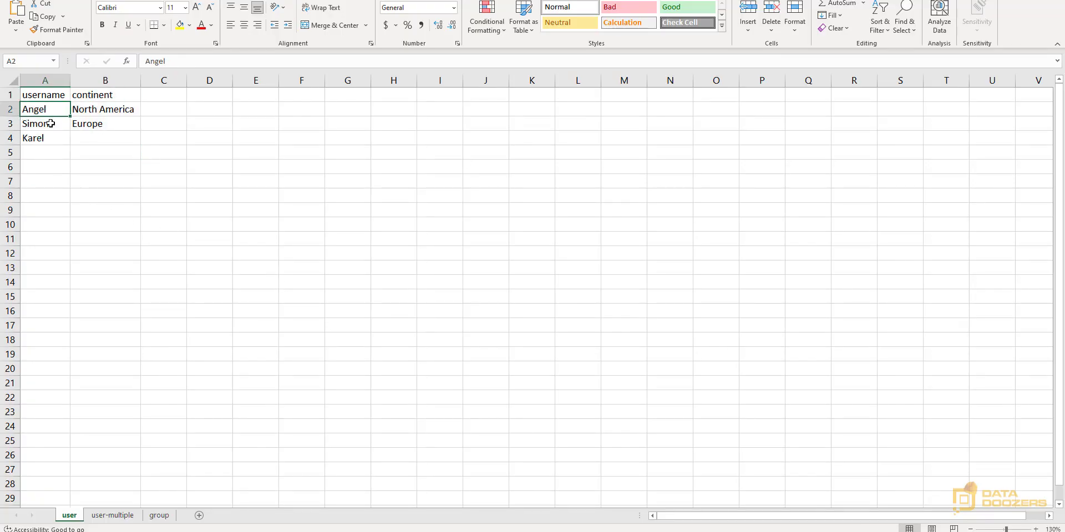
{"action": "left_click", "coordinate": [45, 138]}
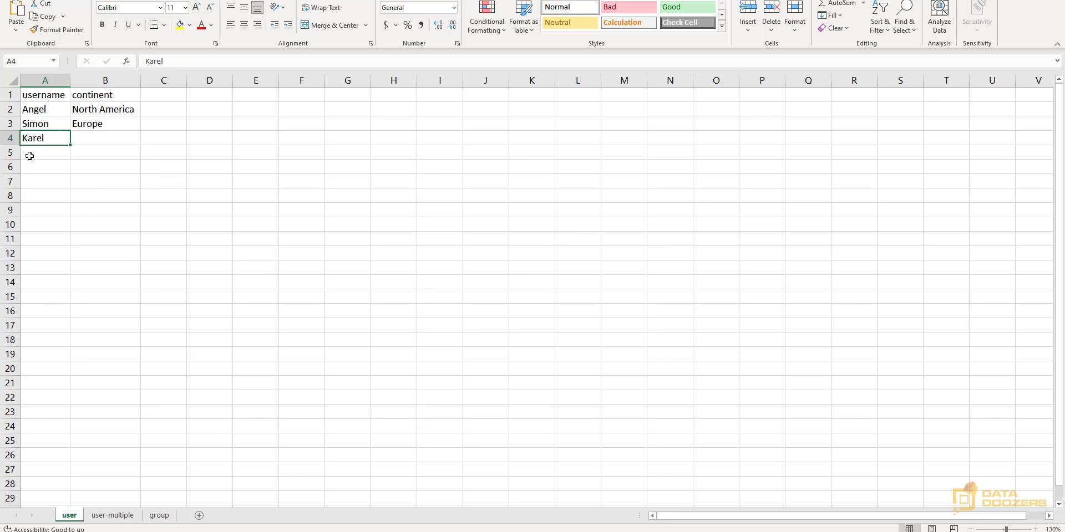
{"action": "left_click_drag", "start_coordinate": [45, 152], "coordinate": [45, 209]}
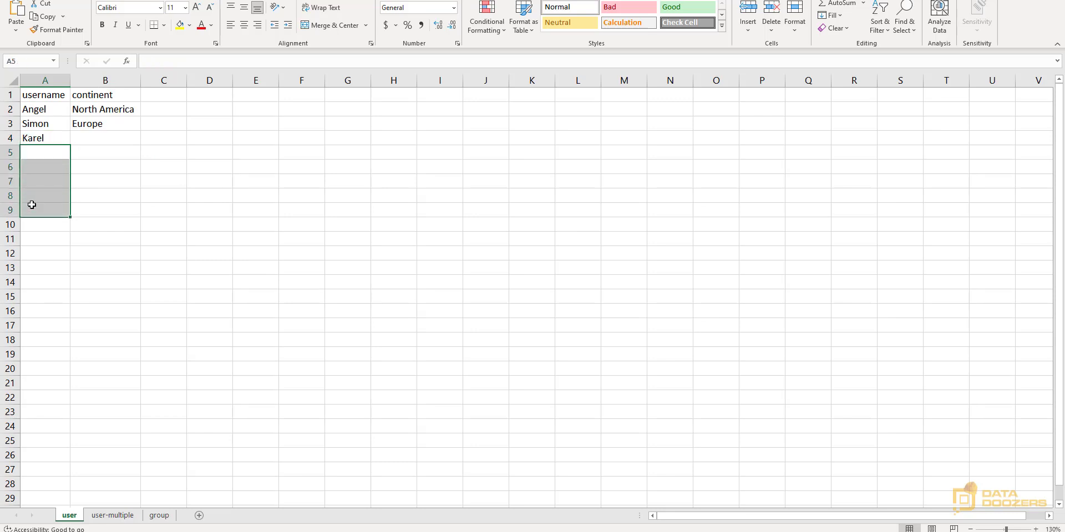
{"action": "mouse_move", "coordinate": [57, 190]}
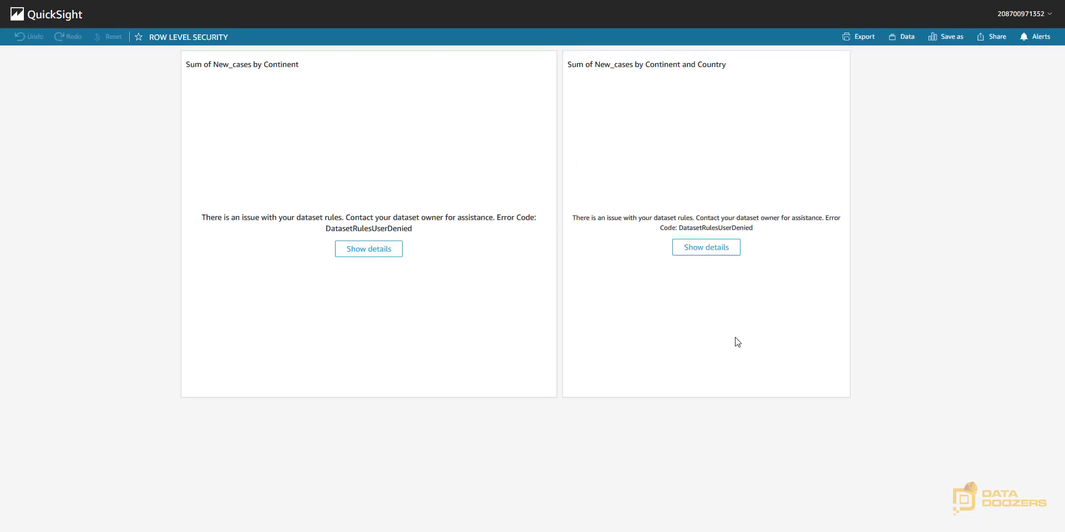
{"action": "mouse_move", "coordinate": [1025, 13]}
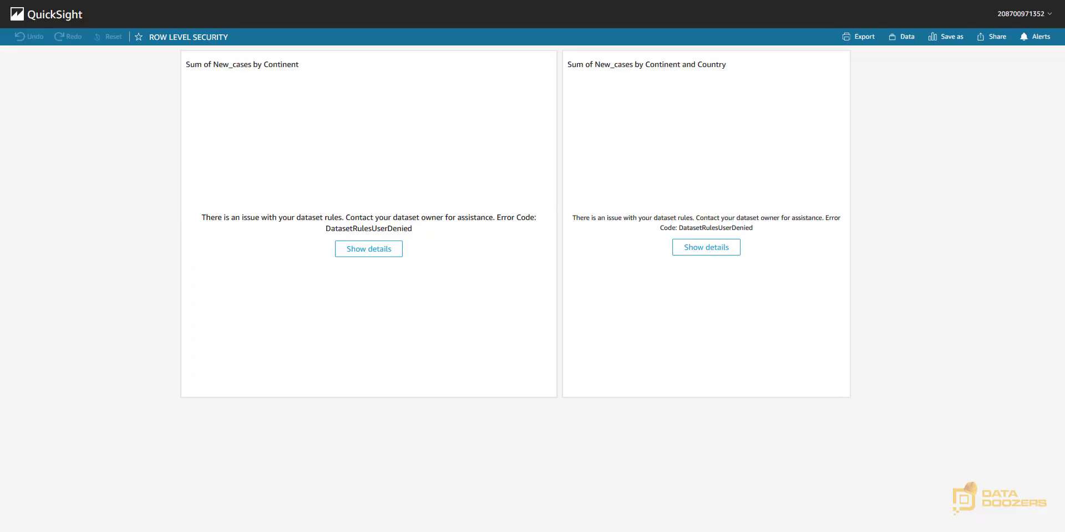
Step: Sign out and, as Angel, open the ROW LEVEL SECURITY dashboard showing only North America
{"action": "left_click", "coordinate": [1023, 13]}
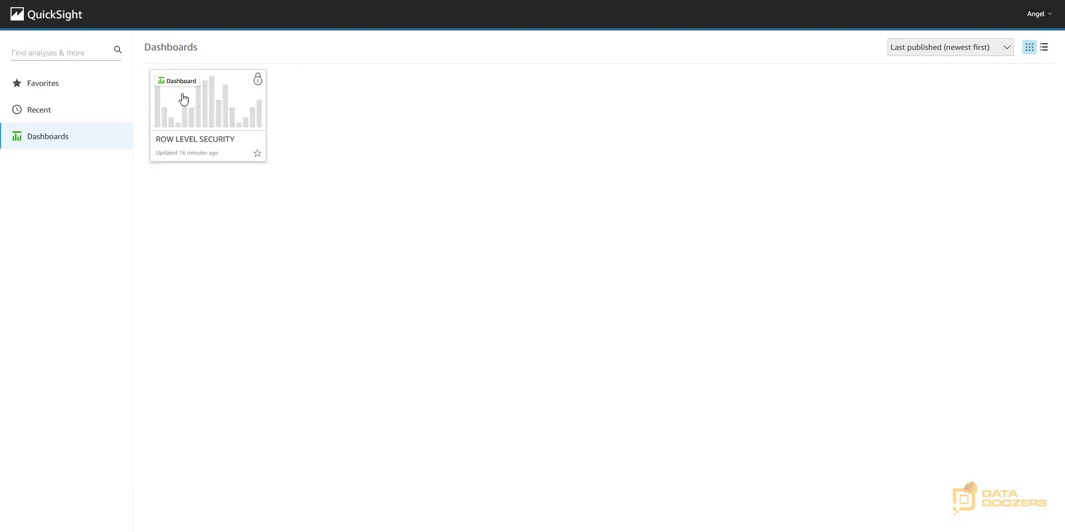
{"action": "left_click", "coordinate": [207, 102]}
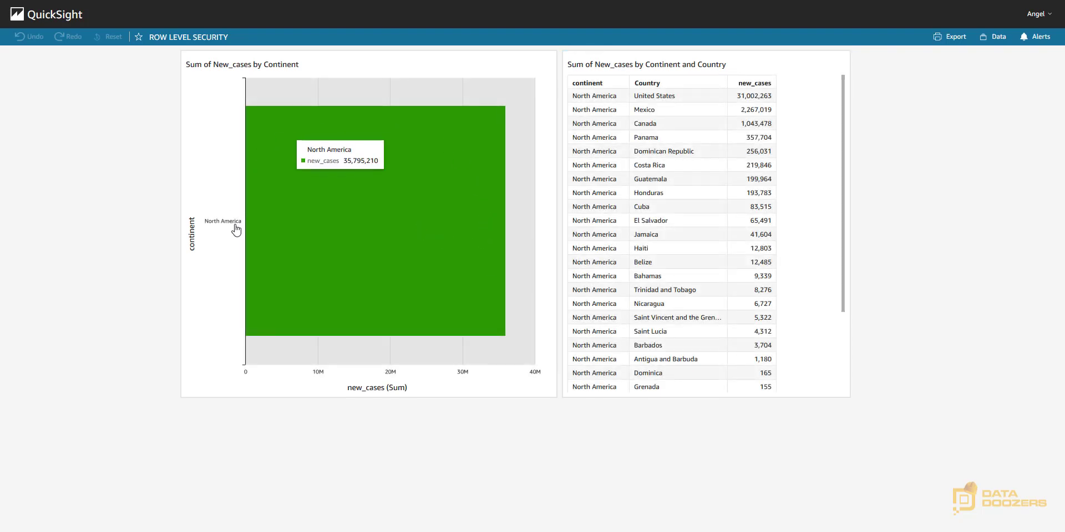
{"action": "mouse_move", "coordinate": [499, 216]}
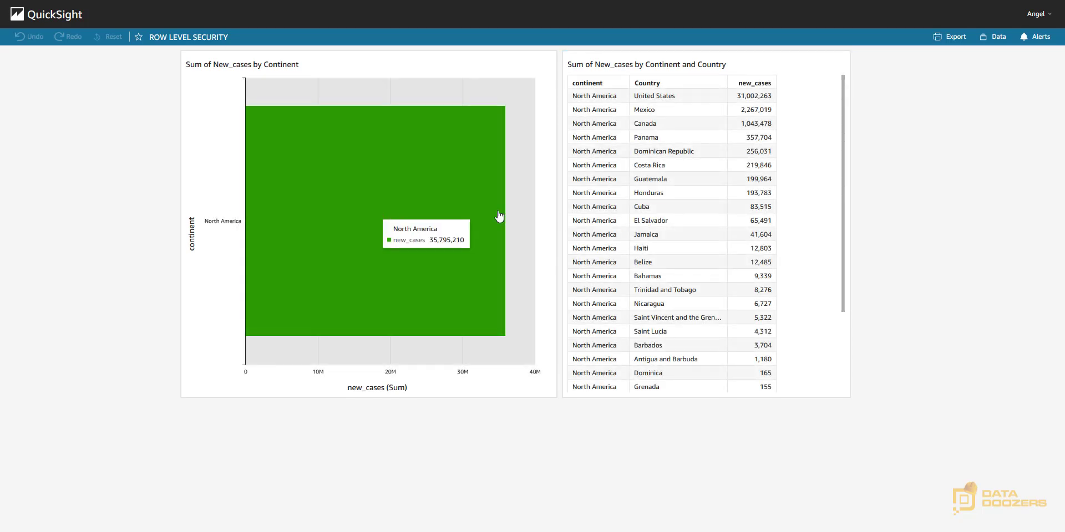
{"action": "mouse_move", "coordinate": [617, 274]}
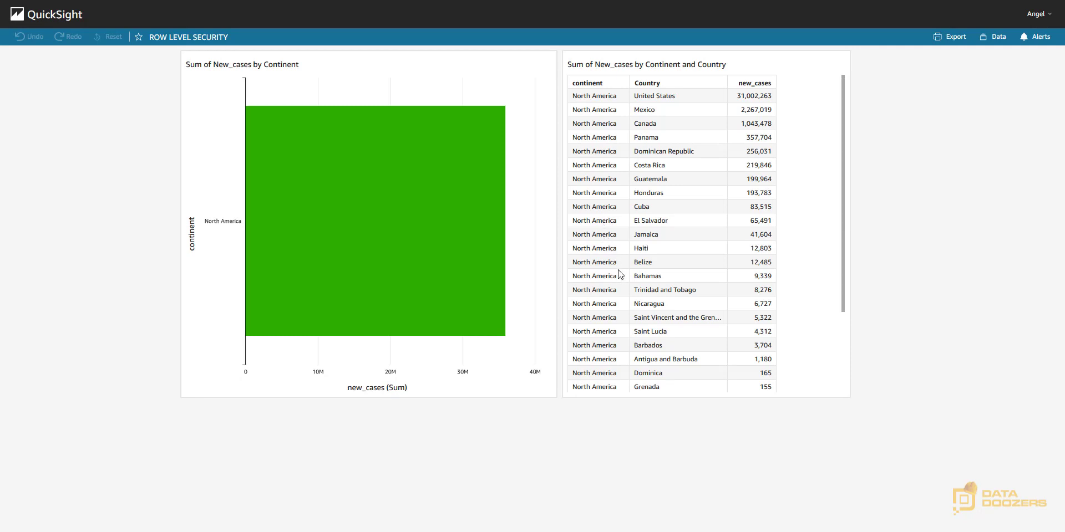
{"action": "mouse_move", "coordinate": [1031, 32]}
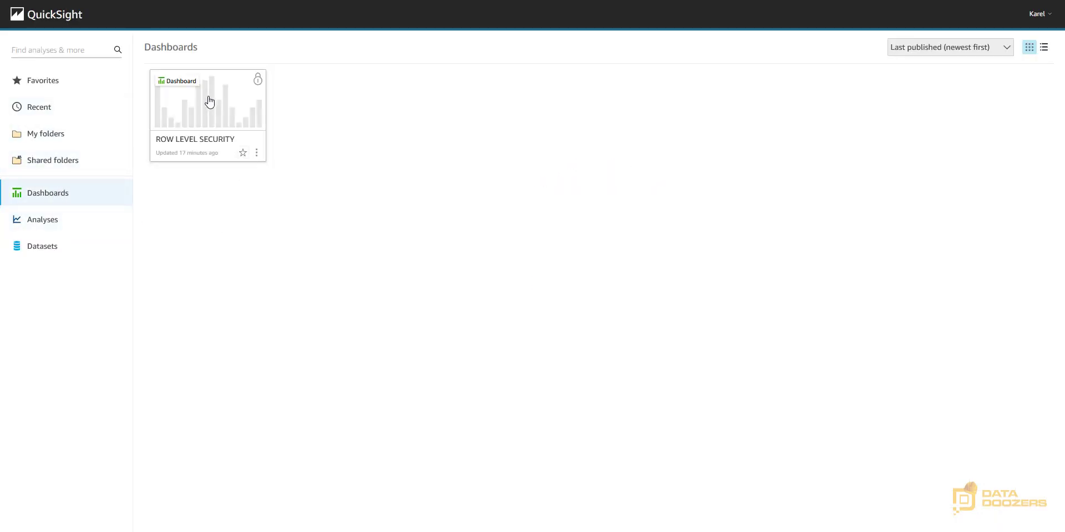
Step: As Karel, open the ROW LEVEL SECURITY dashboard showing new cases for all continents
{"action": "left_click", "coordinate": [206, 102]}
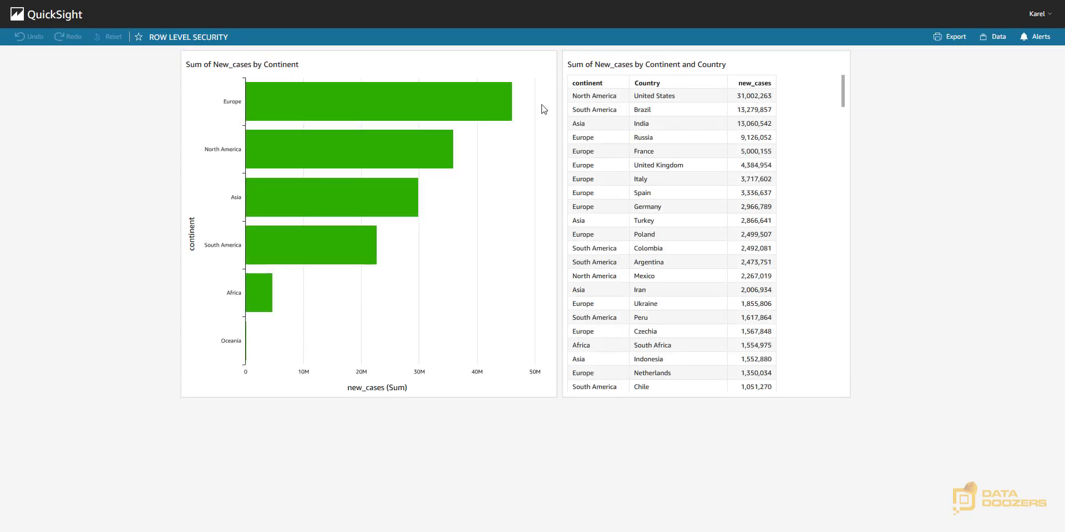
{"action": "mouse_move", "coordinate": [559, 337]}
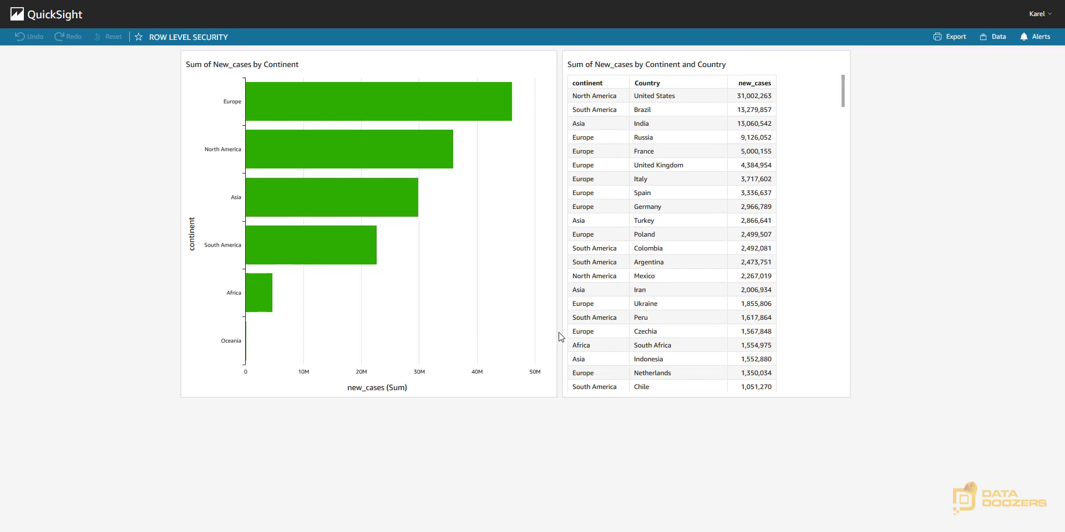
{"action": "mouse_move", "coordinate": [1038, 13]}
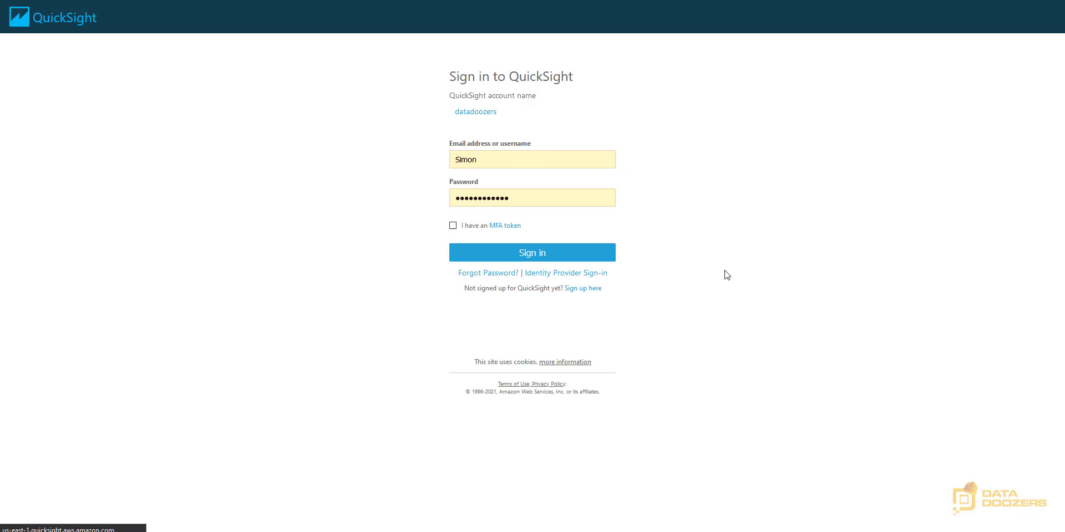
Step: Sign in as Simon, view the Europe-only ROW LEVEL SECURITY dashboard, then sign out
{"action": "left_click", "coordinate": [532, 252]}
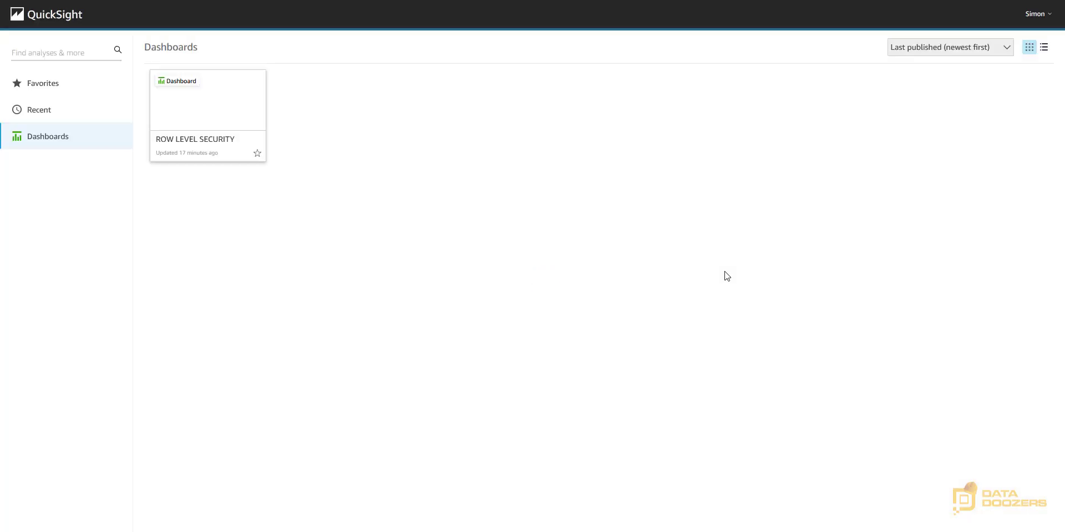
{"action": "left_click", "coordinate": [207, 100]}
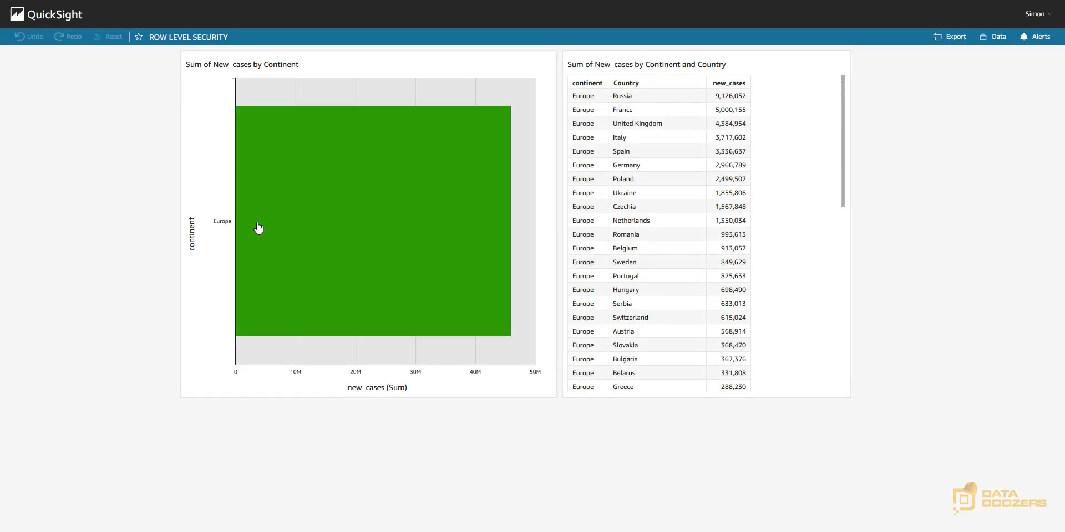
{"action": "mouse_move", "coordinate": [257, 227]}
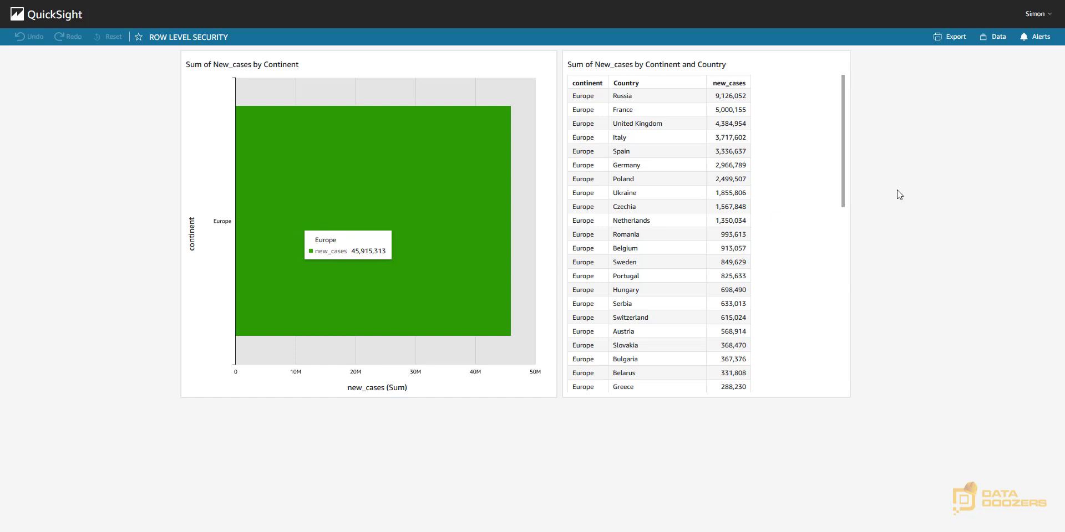
{"action": "left_click", "coordinate": [1035, 13]}
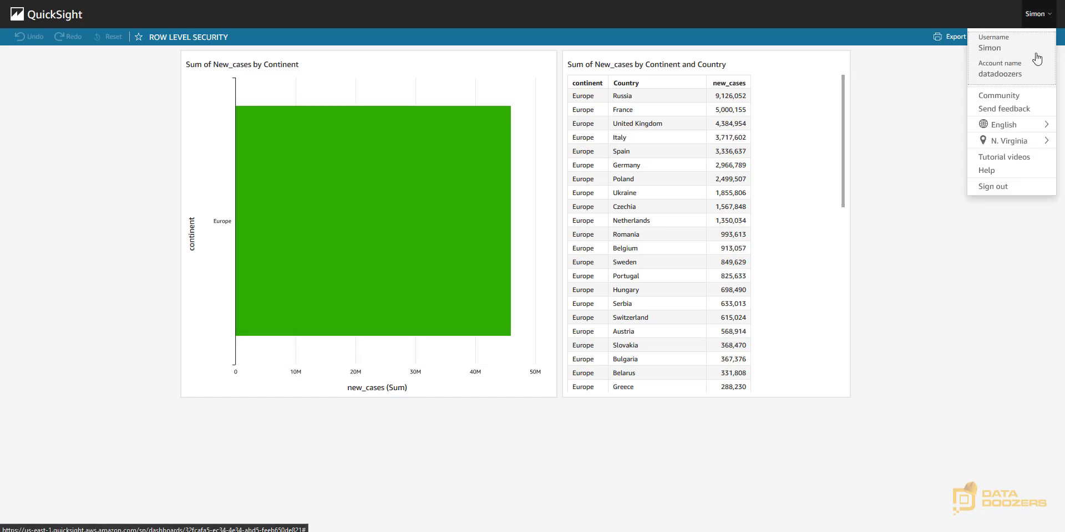
{"action": "left_click", "coordinate": [992, 187]}
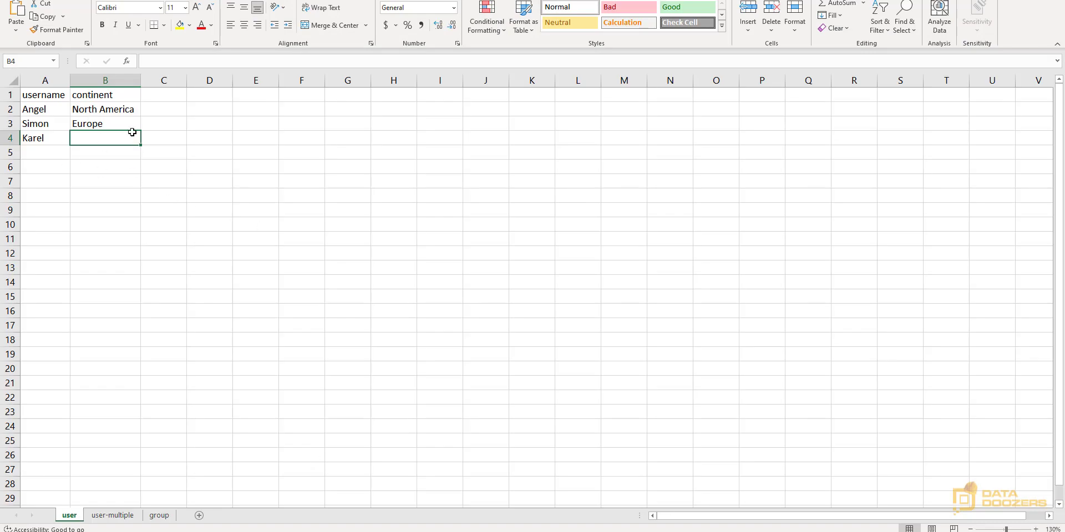
Step: Review the user-multiple sheet's two-continent cell and the user repeated across Europe, Asia and Africa
{"action": "left_click", "coordinate": [39, 109]}
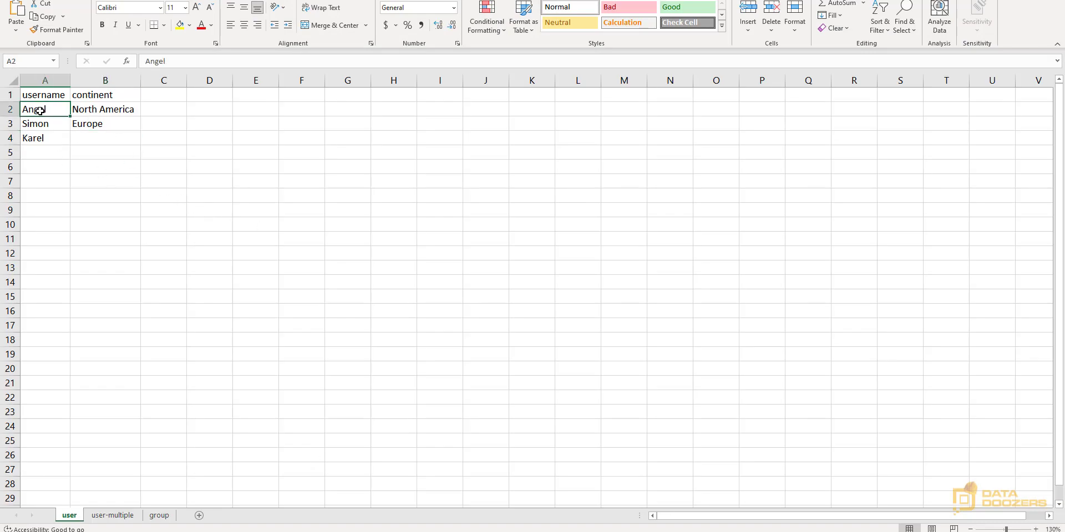
{"action": "left_click", "coordinate": [40, 138]}
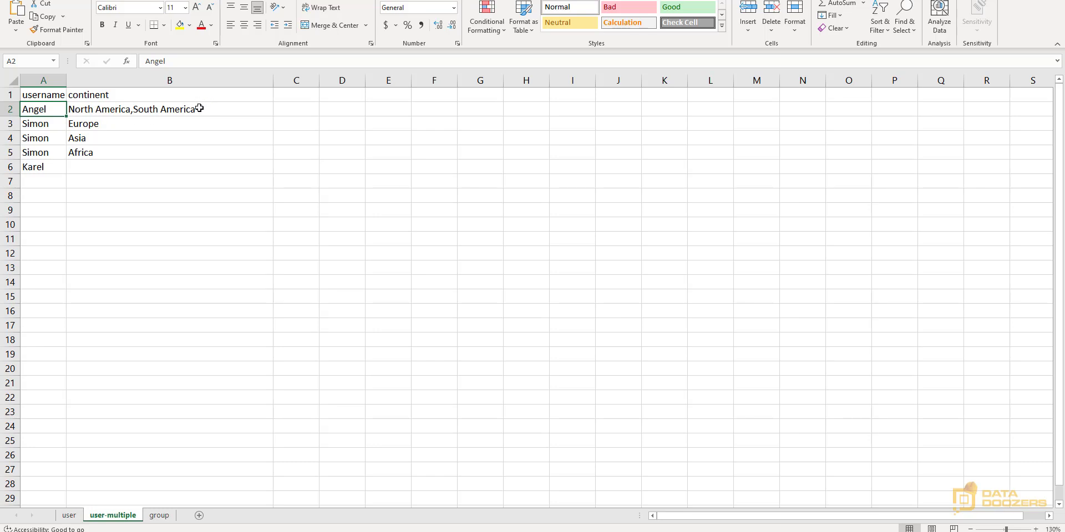
{"action": "mouse_move", "coordinate": [46, 157]}
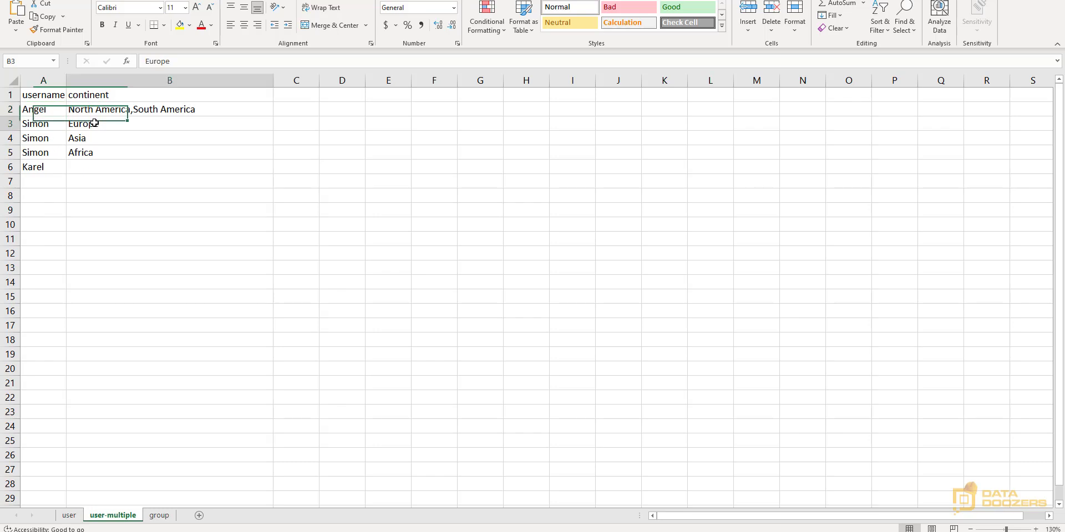
{"action": "left_click", "coordinate": [169, 151]}
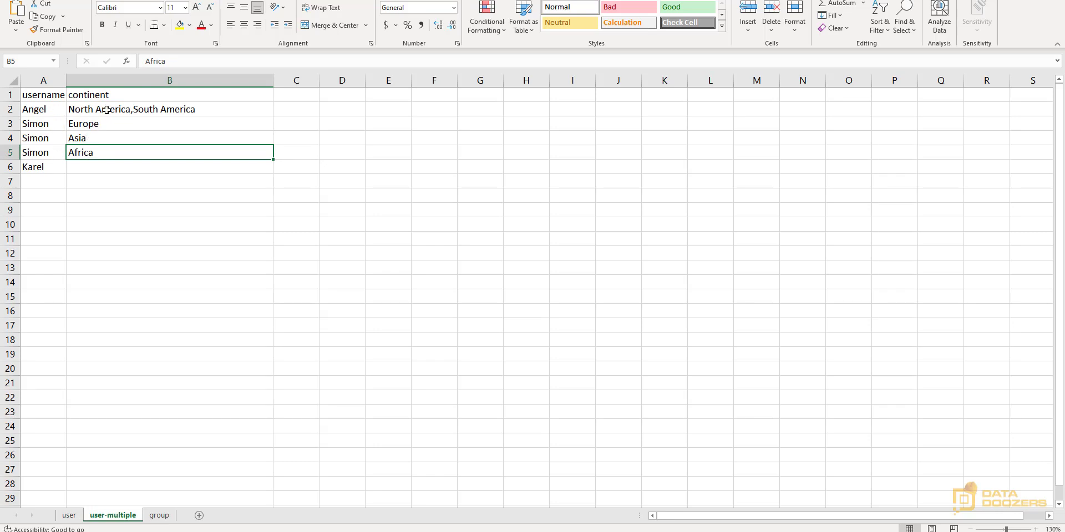
{"action": "left_click", "coordinate": [170, 108]}
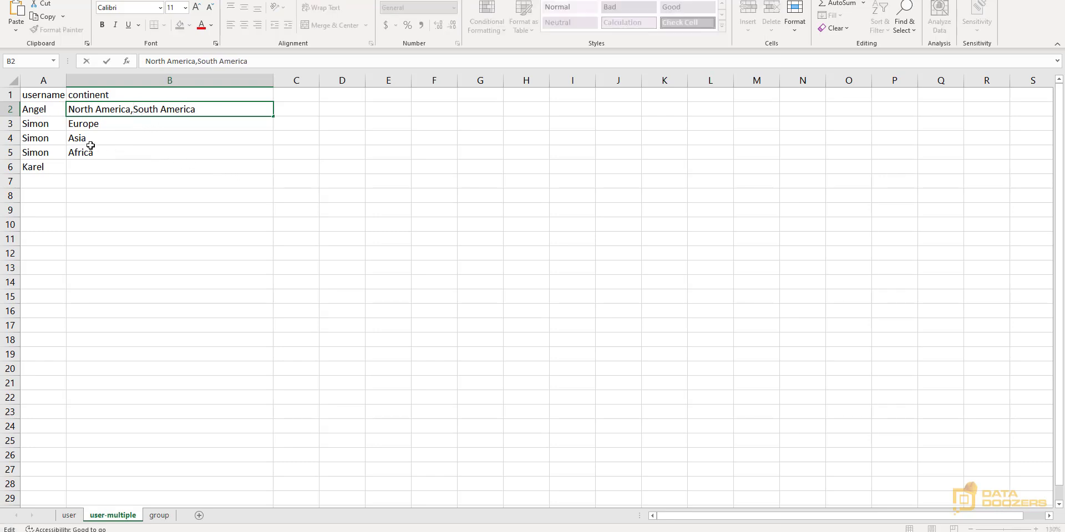
{"action": "mouse_move", "coordinate": [49, 124]}
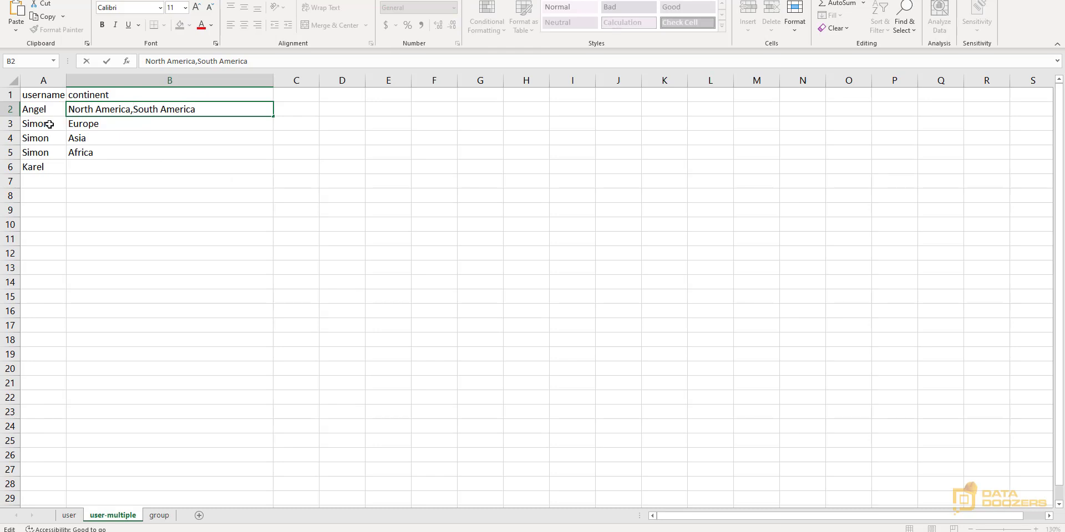
{"action": "left_click", "coordinate": [42, 152]}
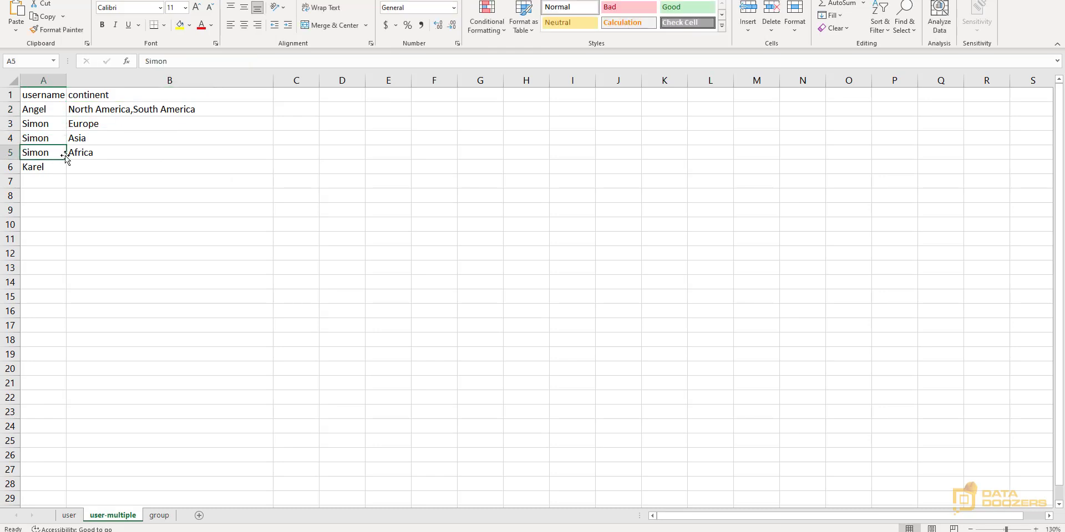
{"action": "left_click", "coordinate": [169, 138]}
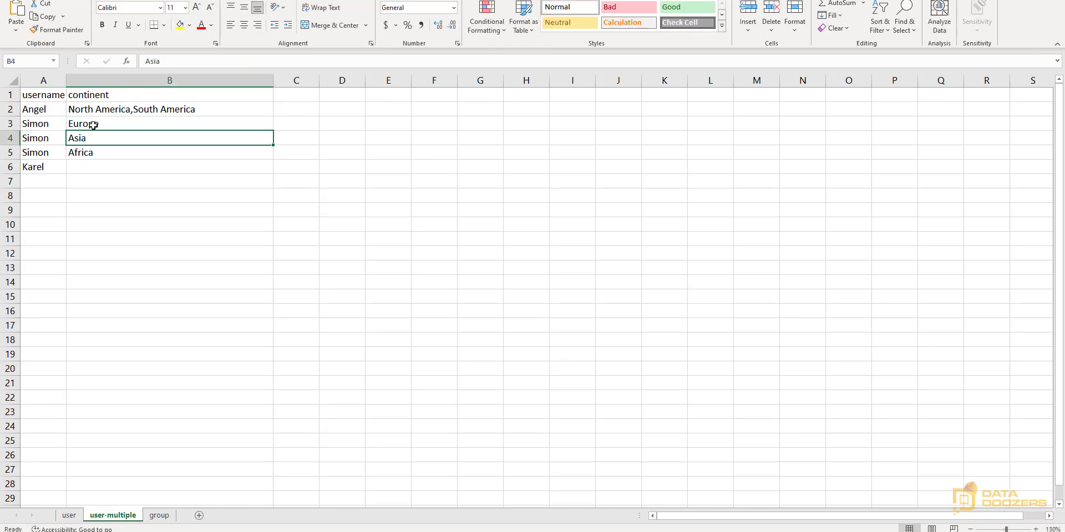
{"action": "left_click", "coordinate": [170, 124]}
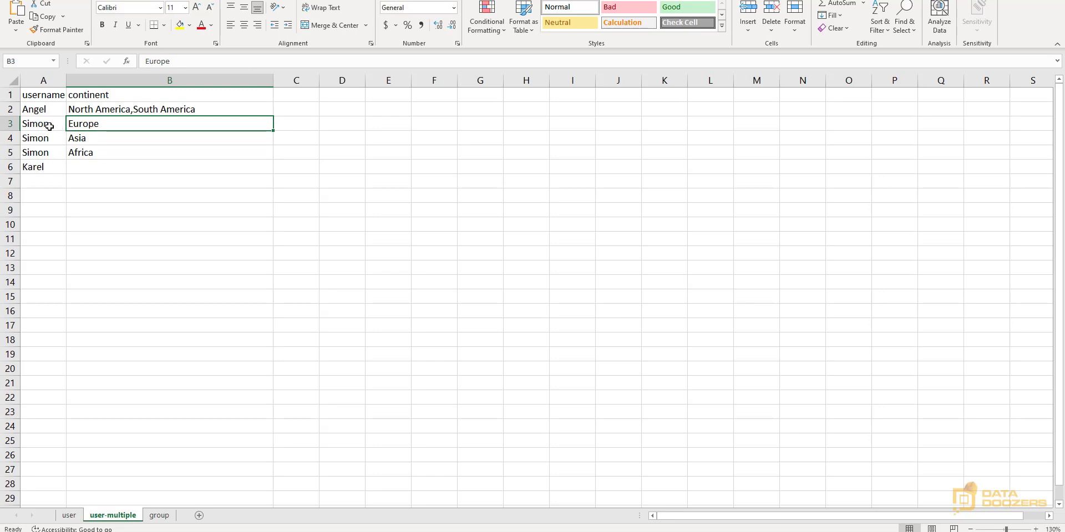
{"action": "mouse_move", "coordinate": [39, 109]}
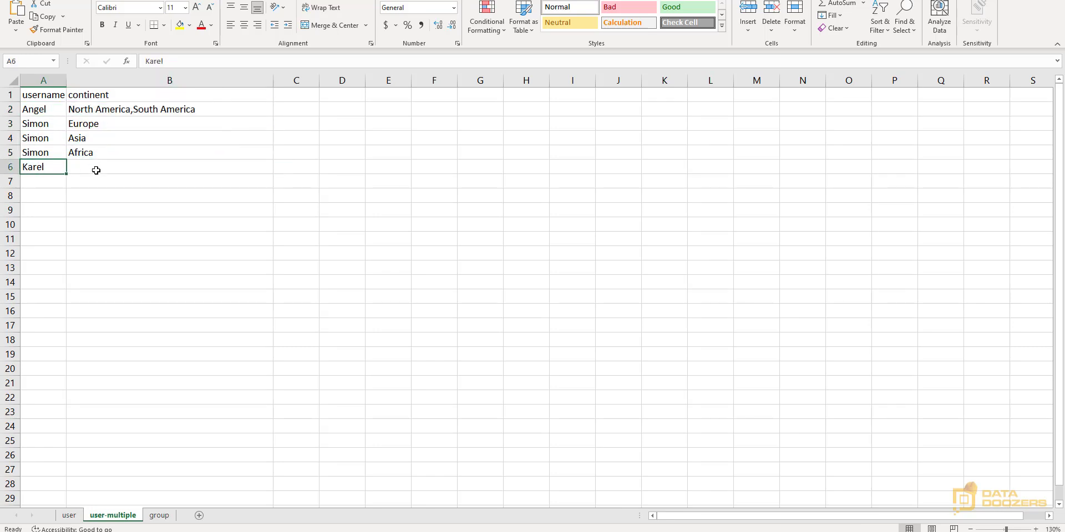
{"action": "left_click", "coordinate": [169, 166]}
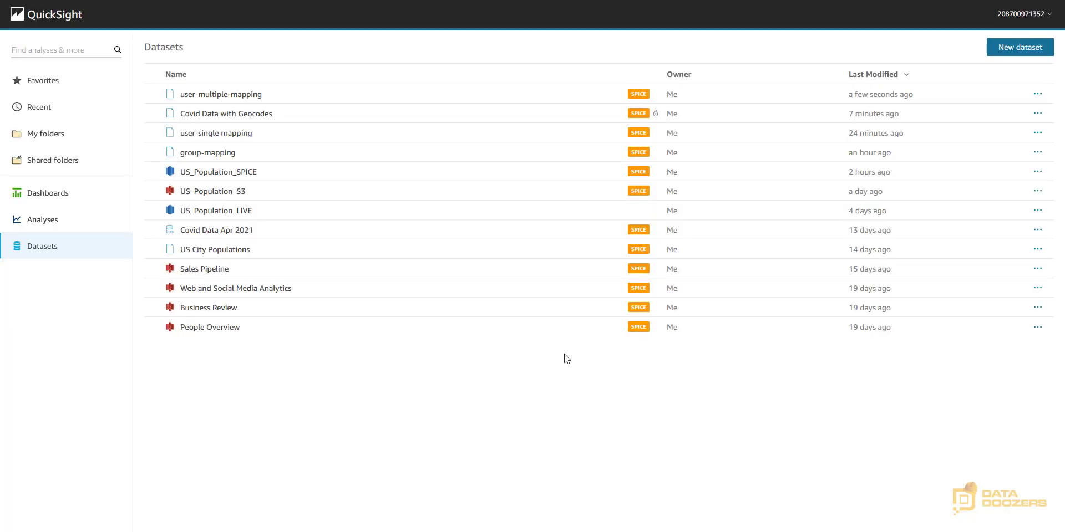
{"action": "mouse_move", "coordinate": [258, 100]}
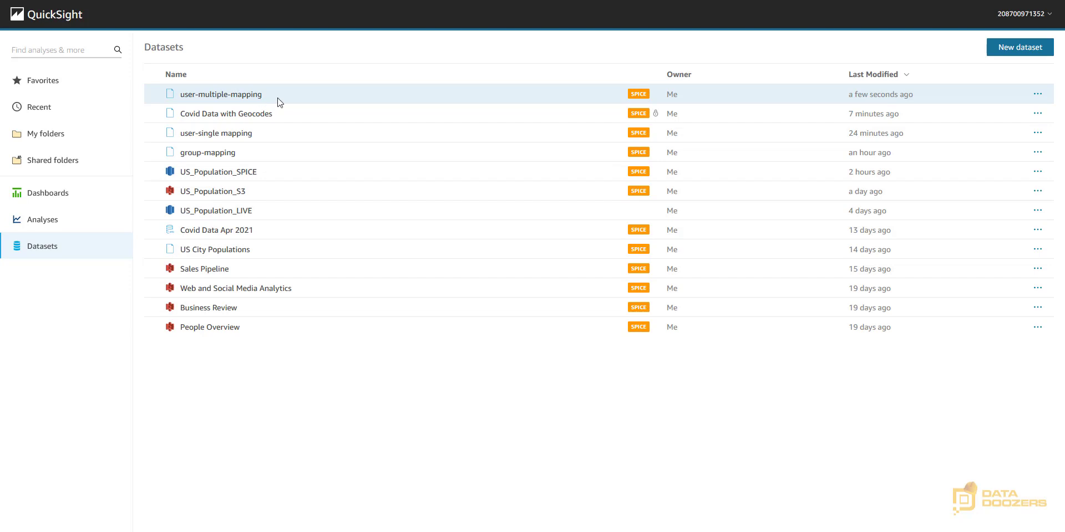
{"action": "mouse_move", "coordinate": [228, 107]}
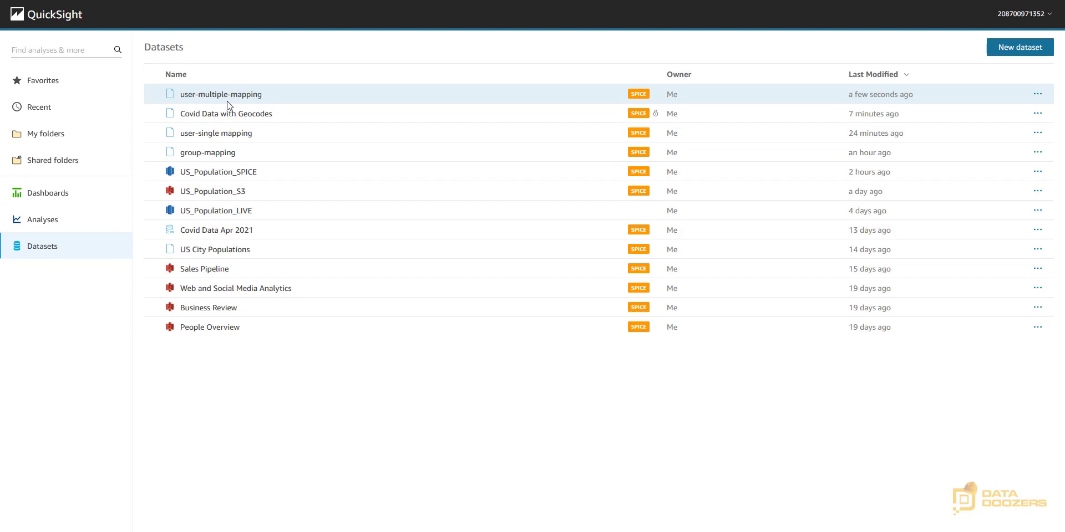
{"action": "left_click", "coordinate": [220, 94]}
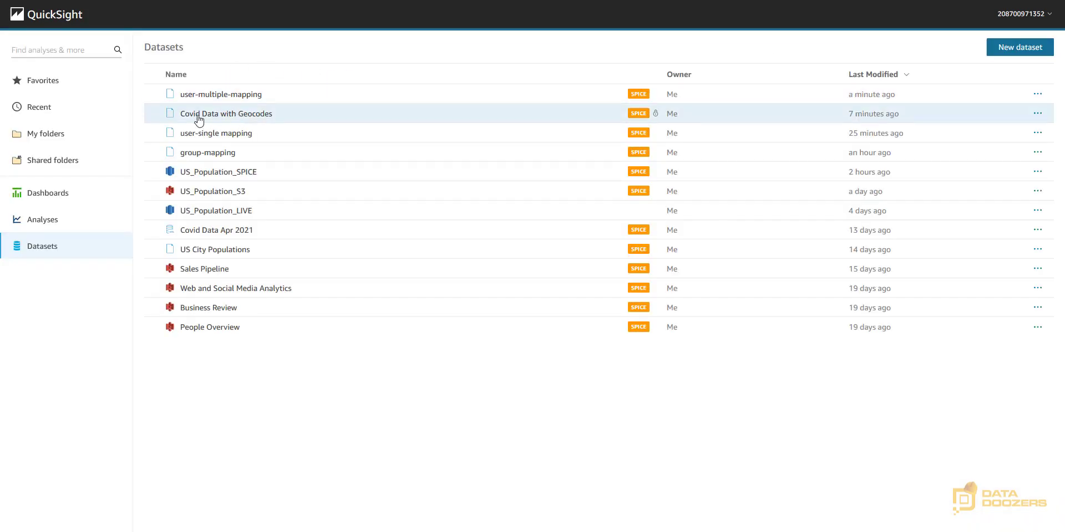
Step: Apply user-multiple-mapping as Covid Data with Geocodes' row-level security, which fails with key column not found
{"action": "left_click", "coordinate": [227, 113]}
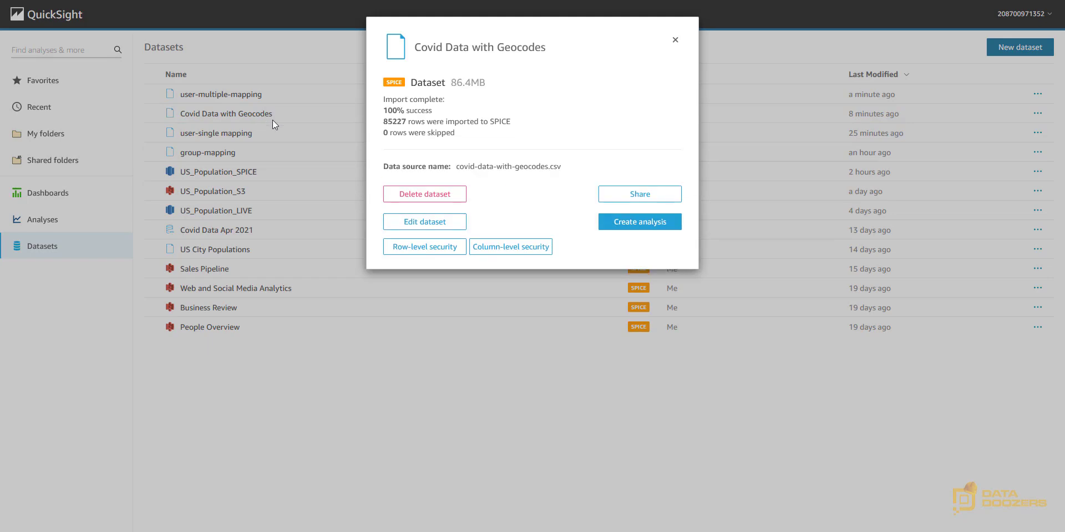
{"action": "left_click", "coordinate": [424, 246]}
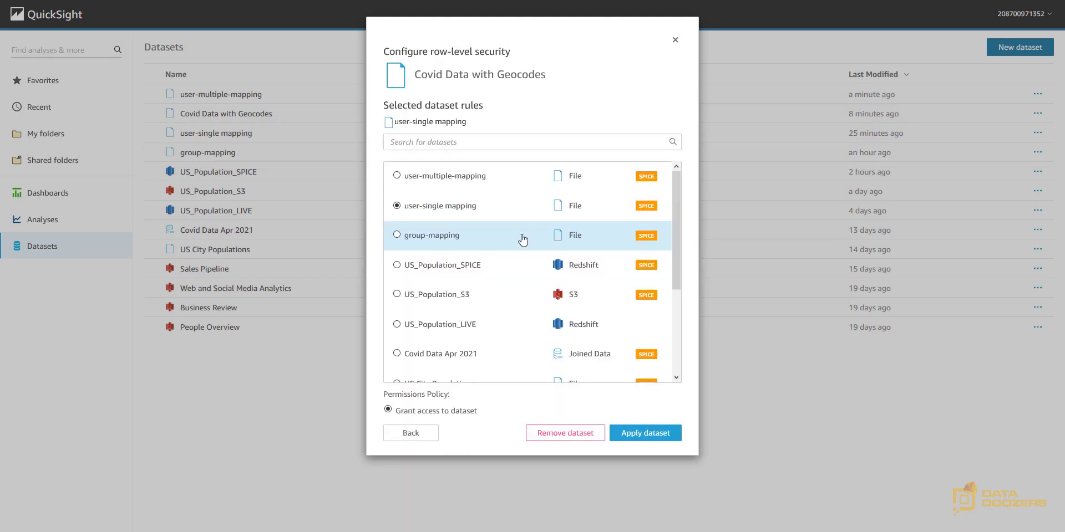
{"action": "mouse_move", "coordinate": [445, 175]}
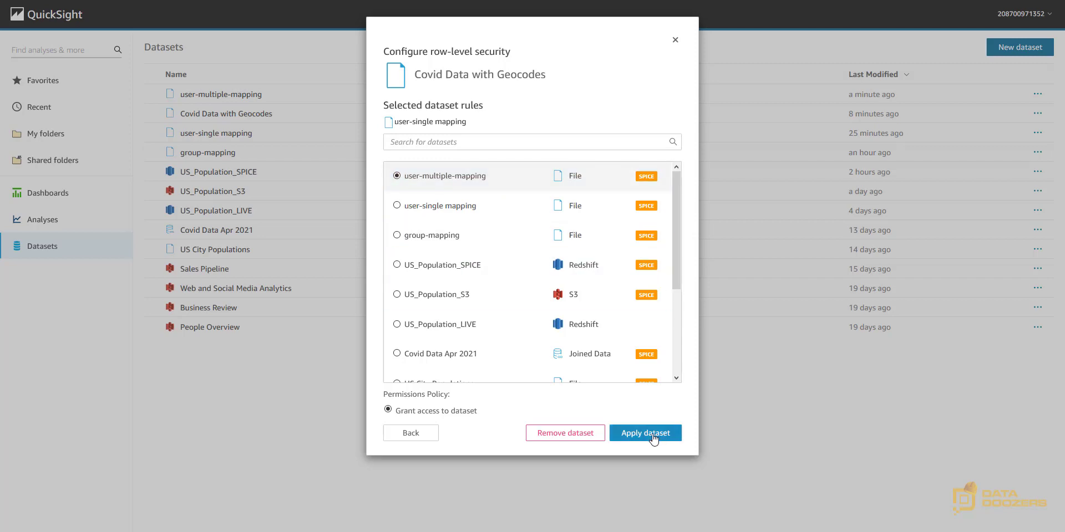
{"action": "left_click", "coordinate": [644, 433]}
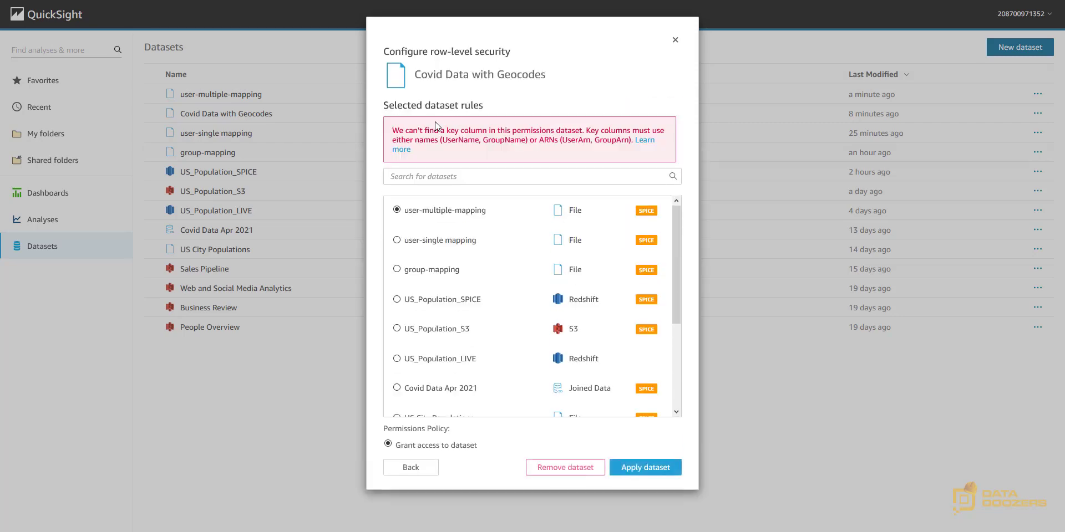
{"action": "mouse_move", "coordinate": [456, 131]}
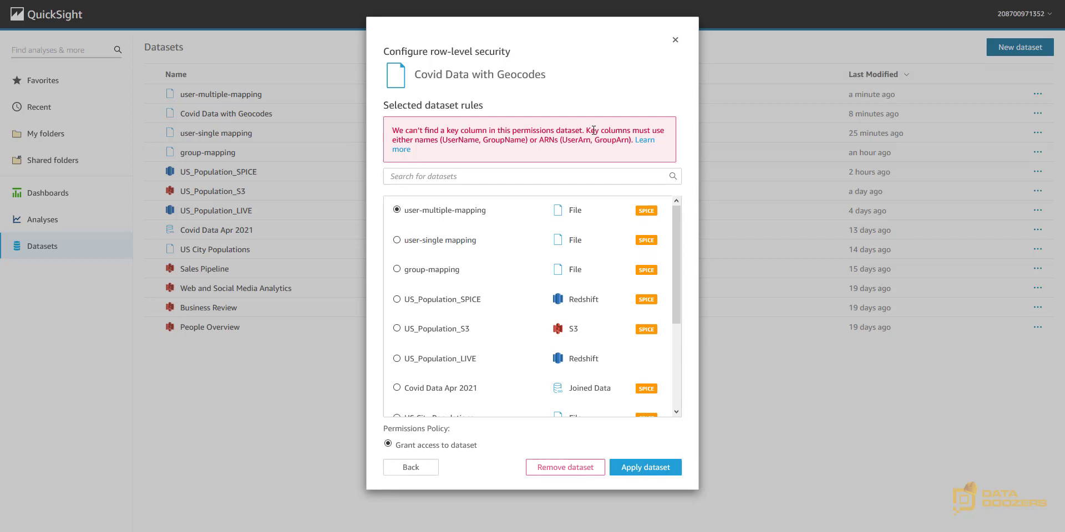
{"action": "mouse_move", "coordinate": [511, 143]}
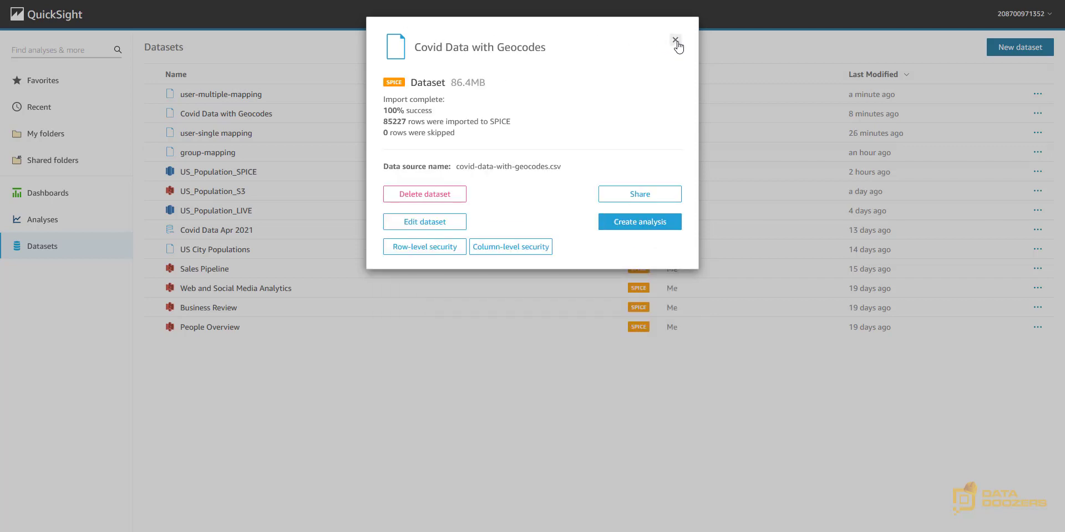
Step: Rename the userid field to username and select the continent column name in user-multiple-mapping
{"action": "left_click", "coordinate": [219, 94]}
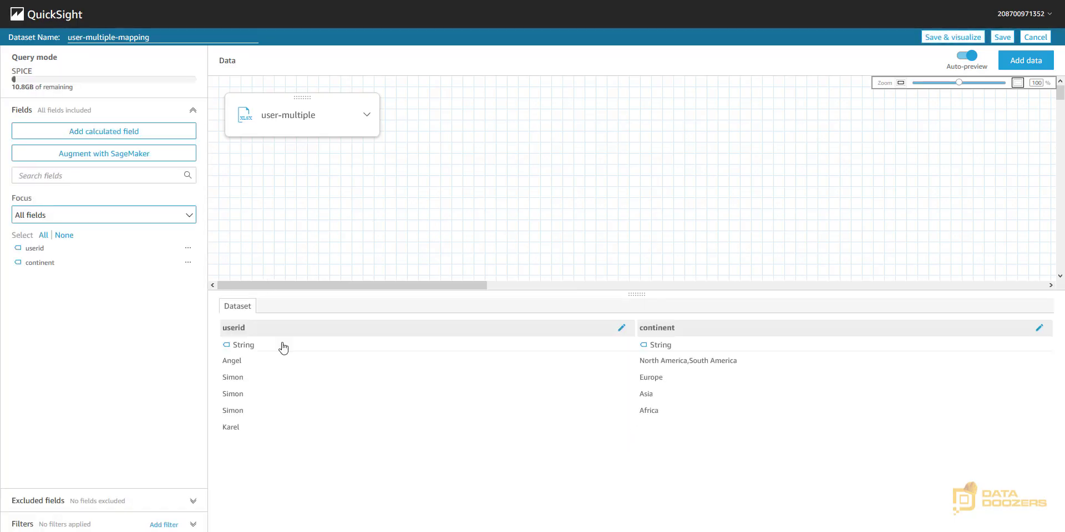
{"action": "mouse_move", "coordinate": [620, 328]}
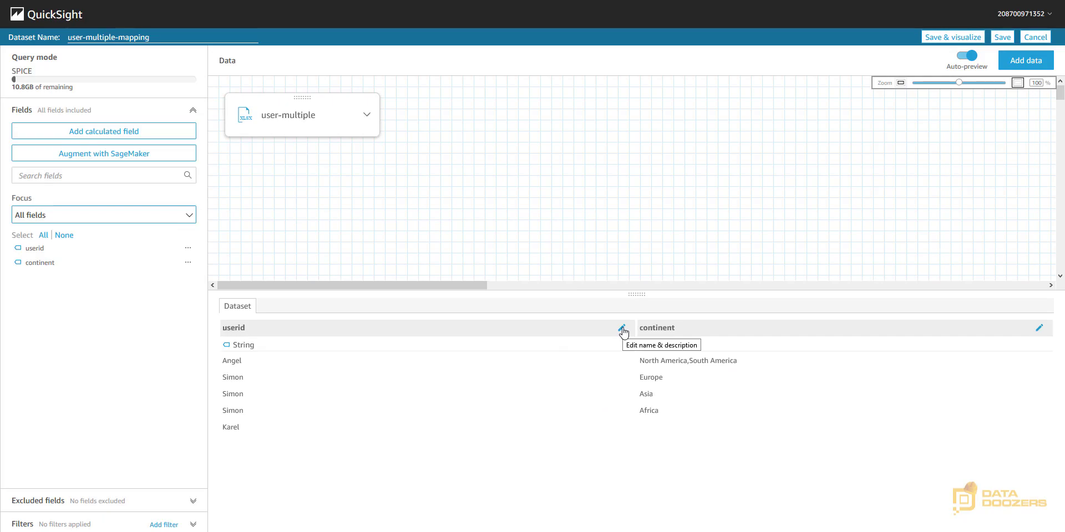
{"action": "left_click", "coordinate": [621, 328]}
{"action": "type", "text": "username"}
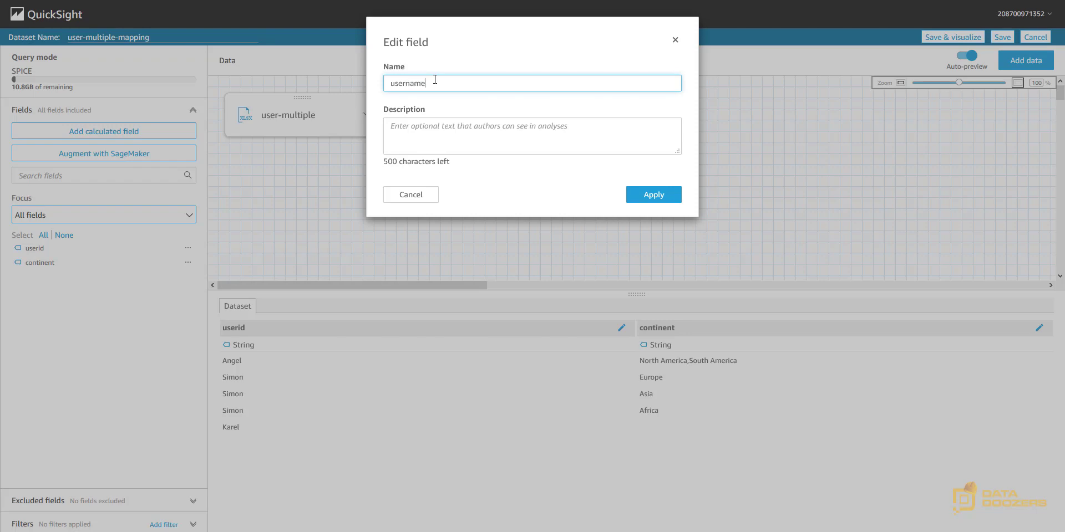
{"action": "mouse_move", "coordinate": [557, 176]}
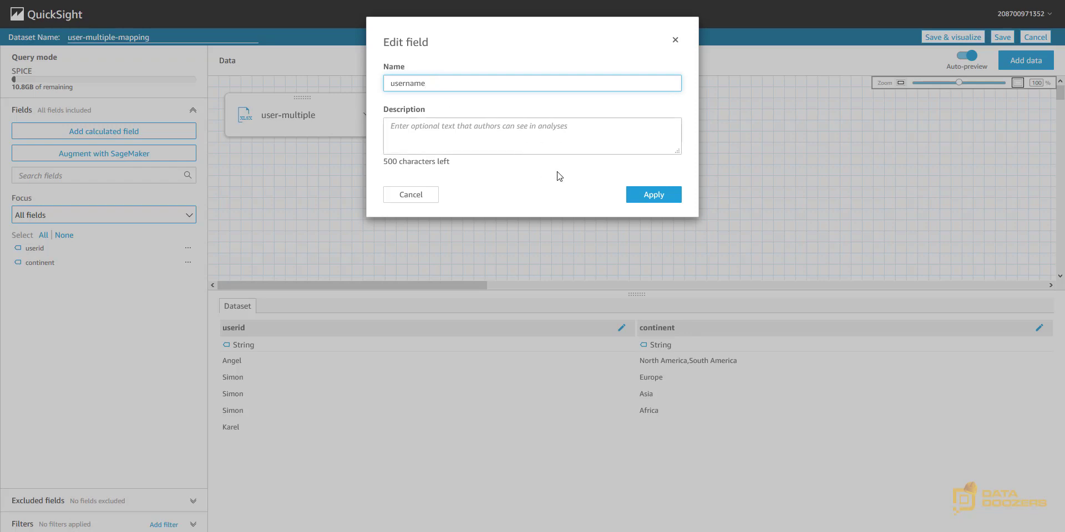
{"action": "left_click", "coordinate": [652, 194]}
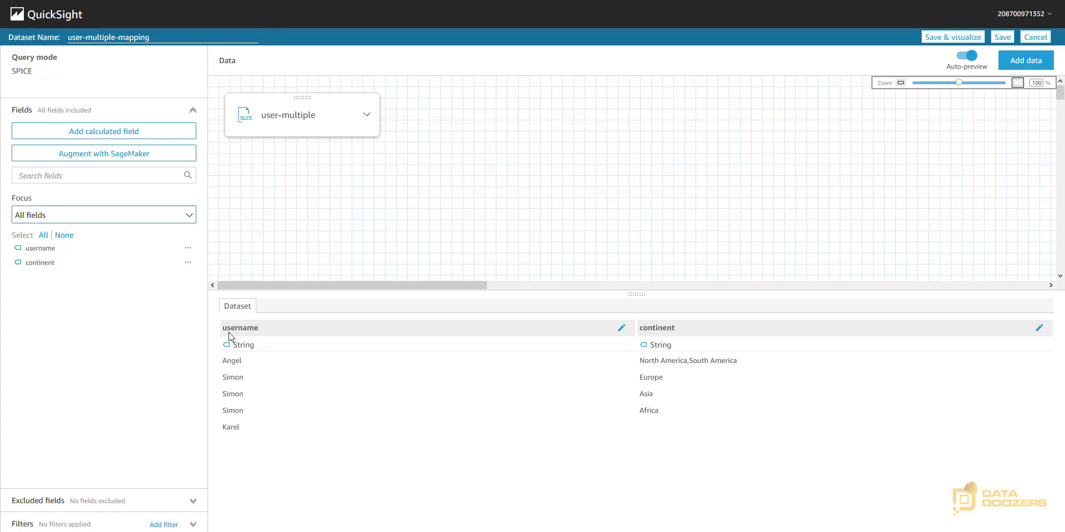
{"action": "mouse_move", "coordinate": [240, 332]}
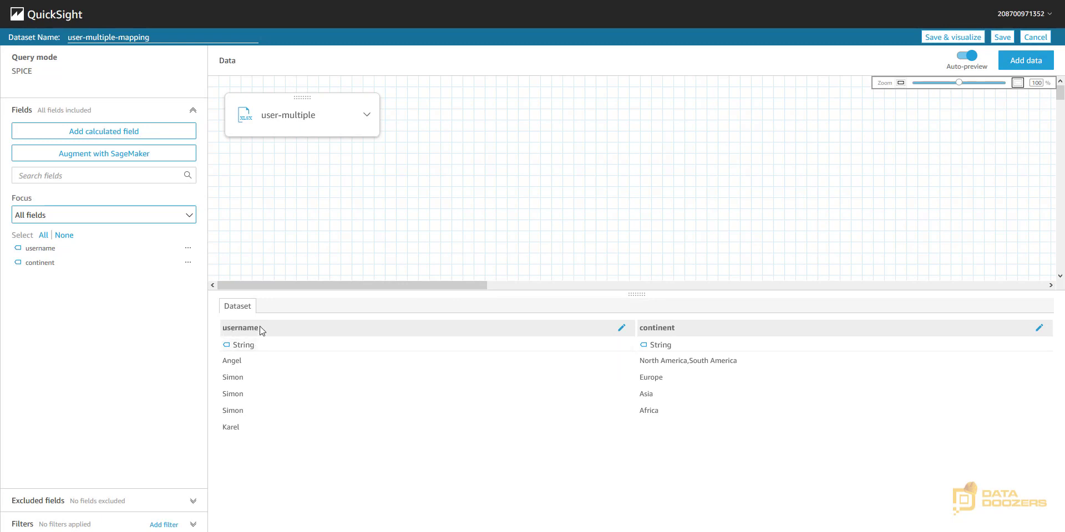
{"action": "mouse_move", "coordinate": [280, 335]}
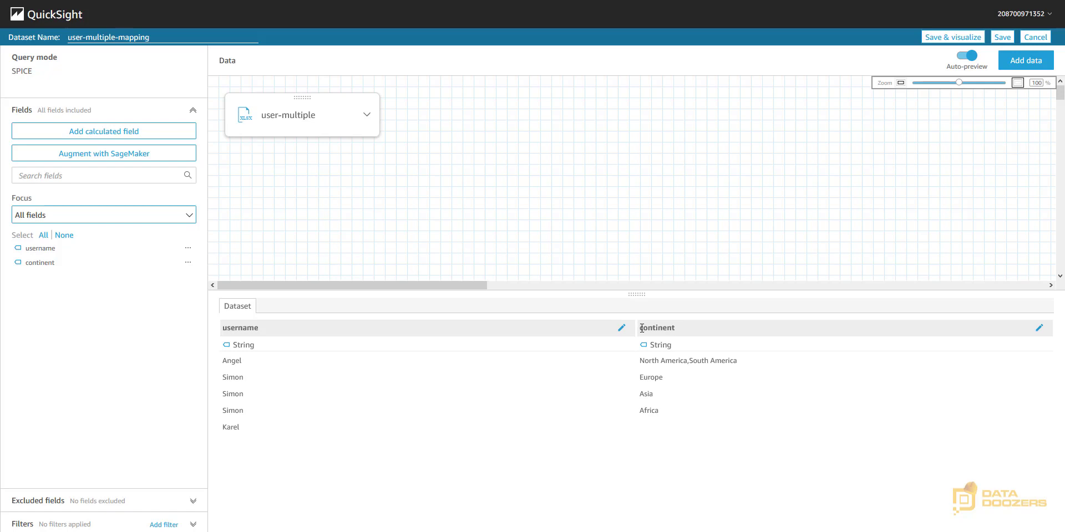
{"action": "double_click", "coordinate": [656, 328]}
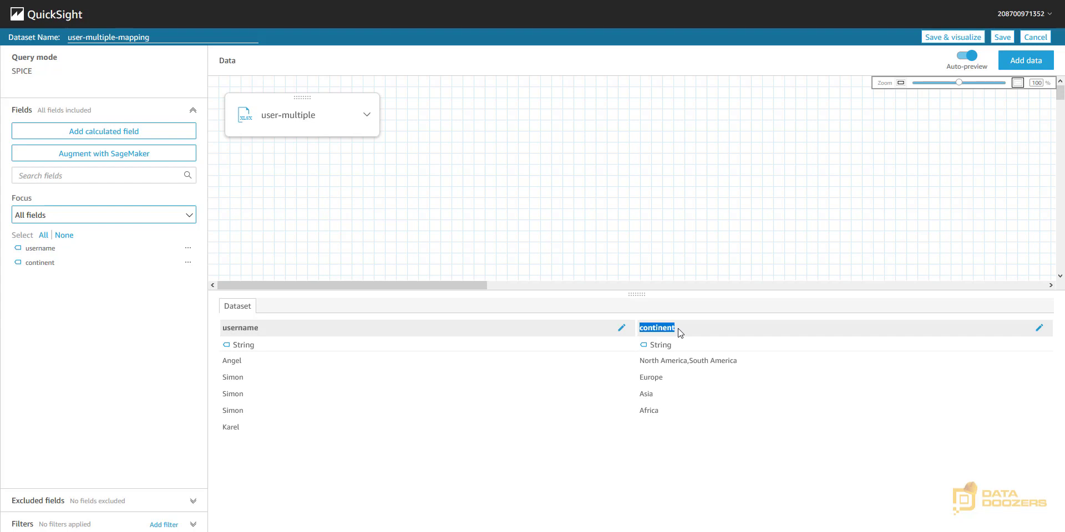
{"action": "mouse_move", "coordinate": [684, 334]}
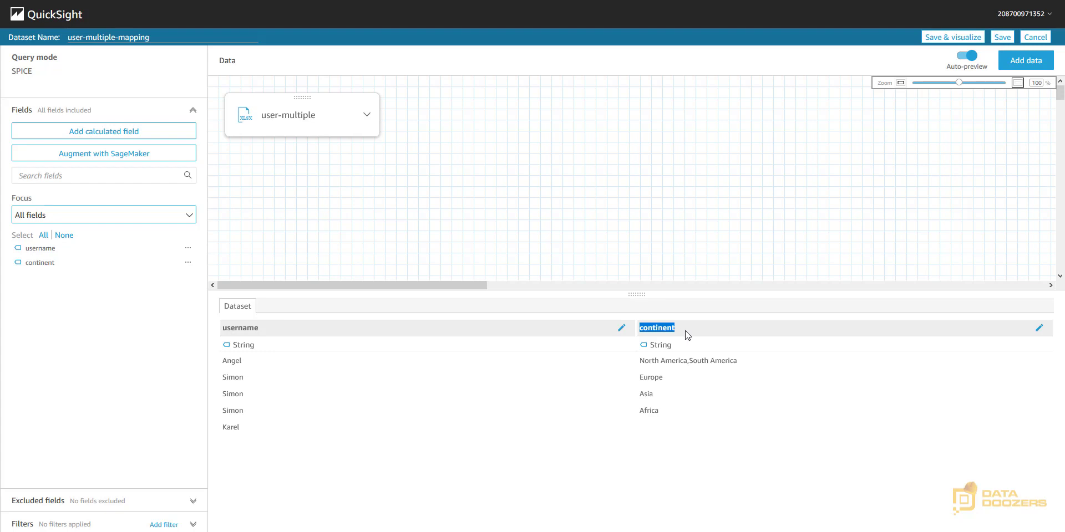
{"action": "mouse_move", "coordinate": [689, 338]}
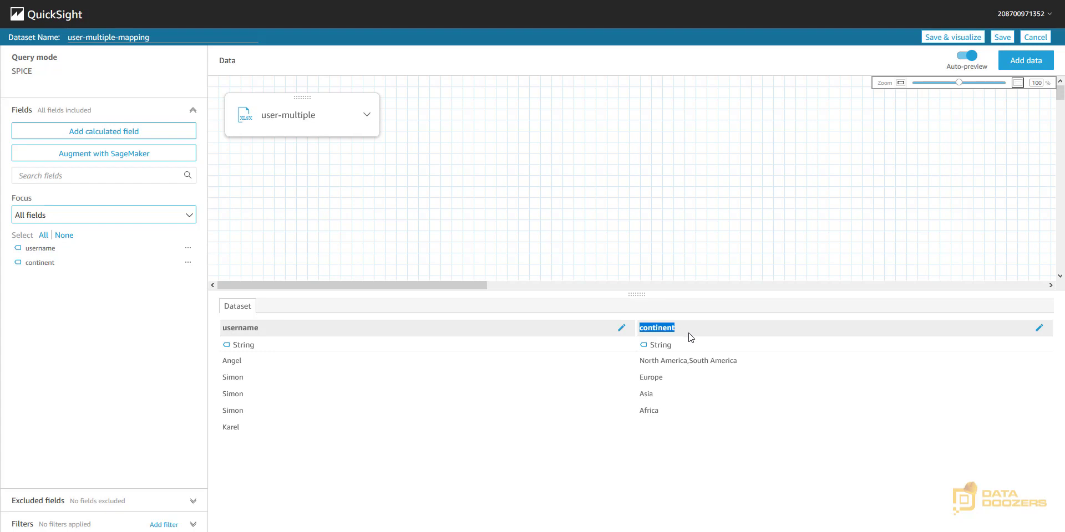
{"action": "mouse_move", "coordinate": [713, 348]}
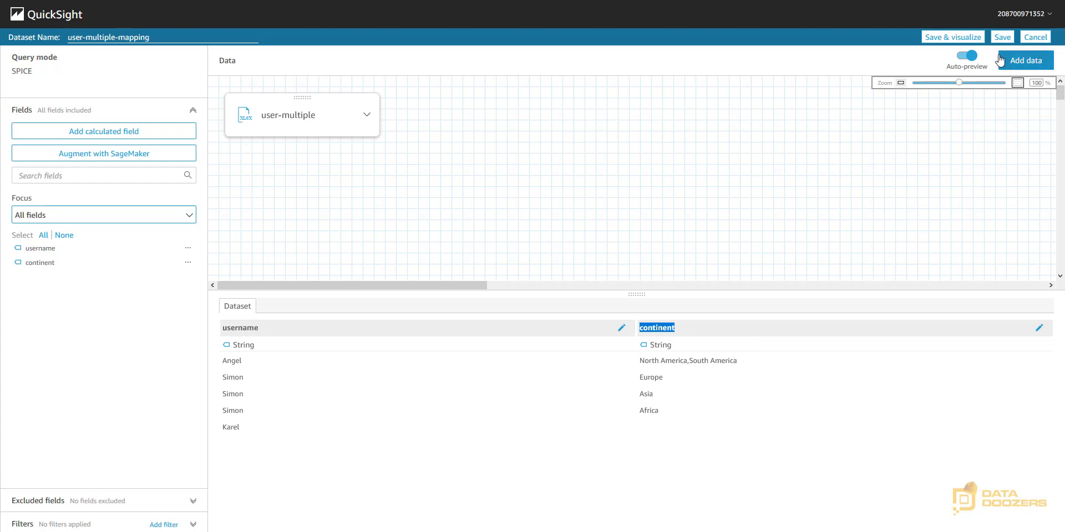
{"action": "mouse_move", "coordinate": [249, 214]}
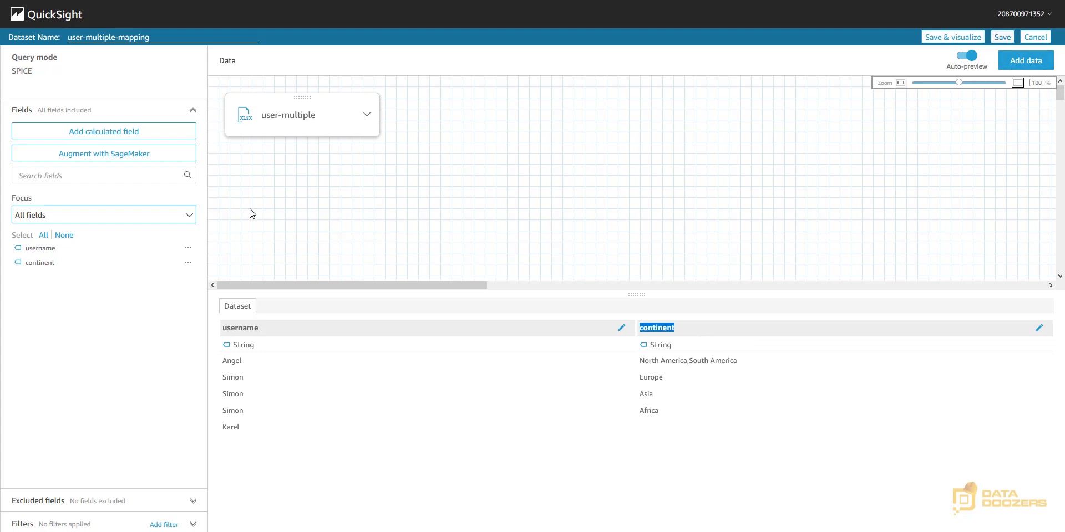
Step: Apply user-multiple-mapping as the rules dataset under Covid Data with Geocodes' Row-level security
{"action": "left_click", "coordinate": [1001, 37]}
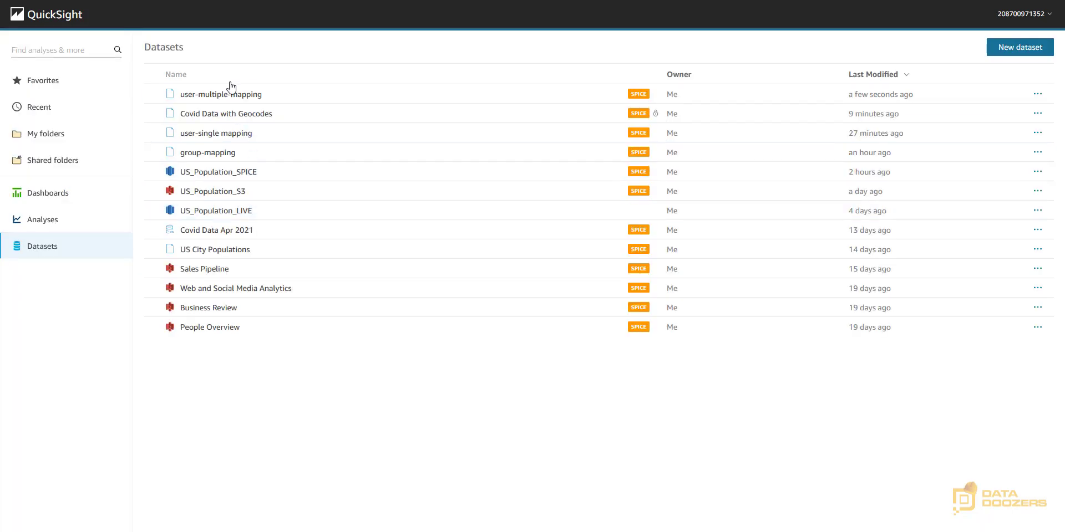
{"action": "mouse_move", "coordinate": [214, 249]}
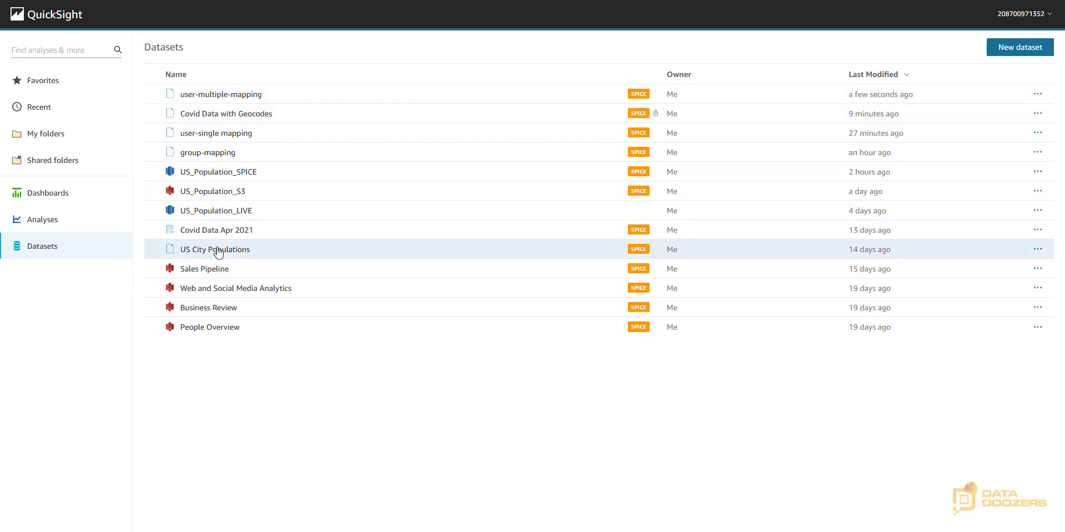
{"action": "left_click", "coordinate": [226, 113]}
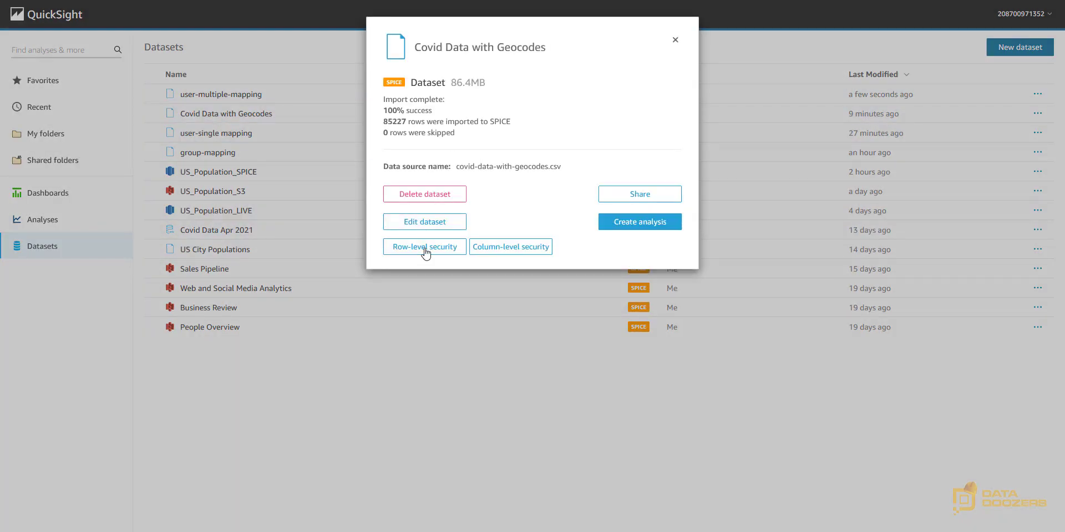
{"action": "left_click", "coordinate": [423, 246]}
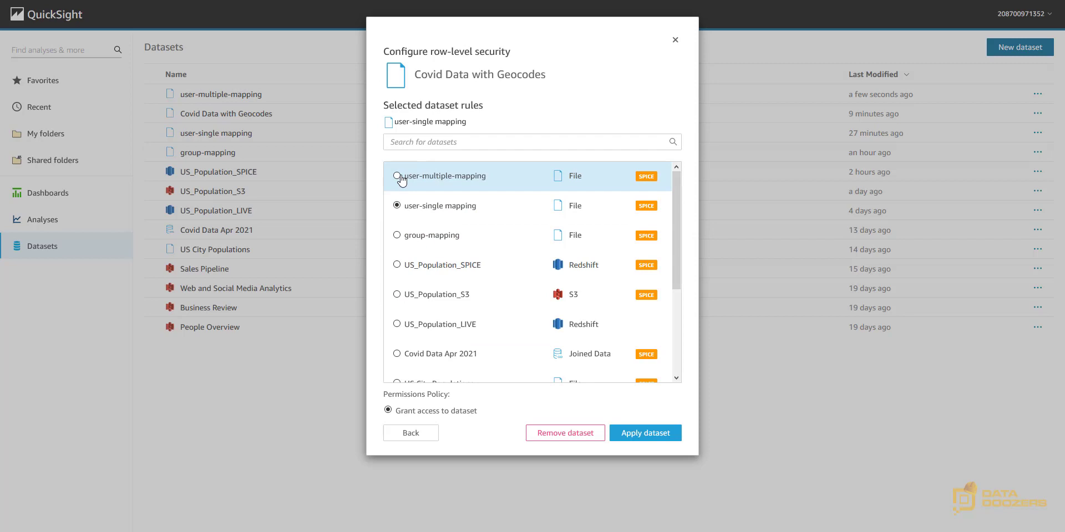
{"action": "left_click", "coordinate": [395, 176]}
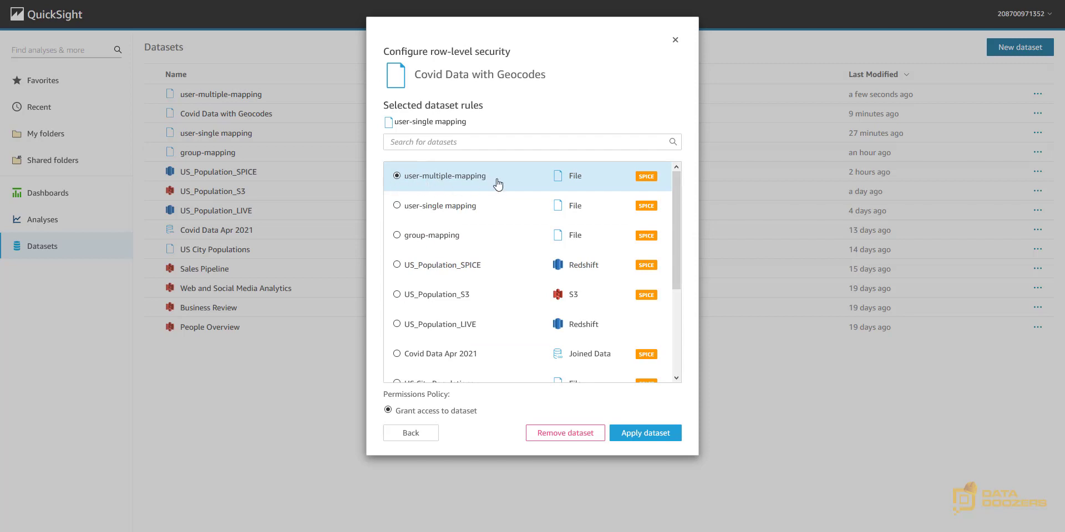
{"action": "left_click", "coordinate": [644, 432]}
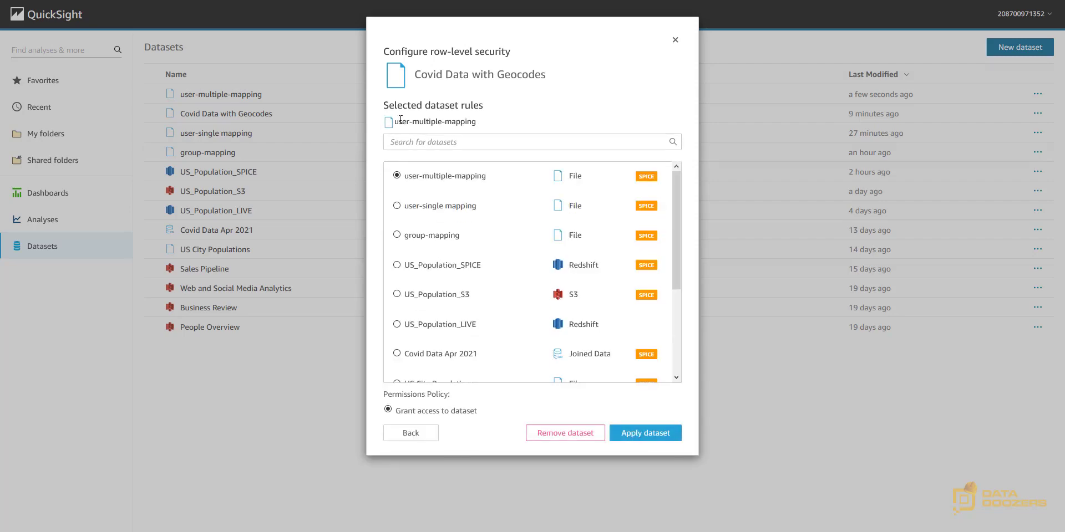
{"action": "double_click", "coordinate": [402, 122]}
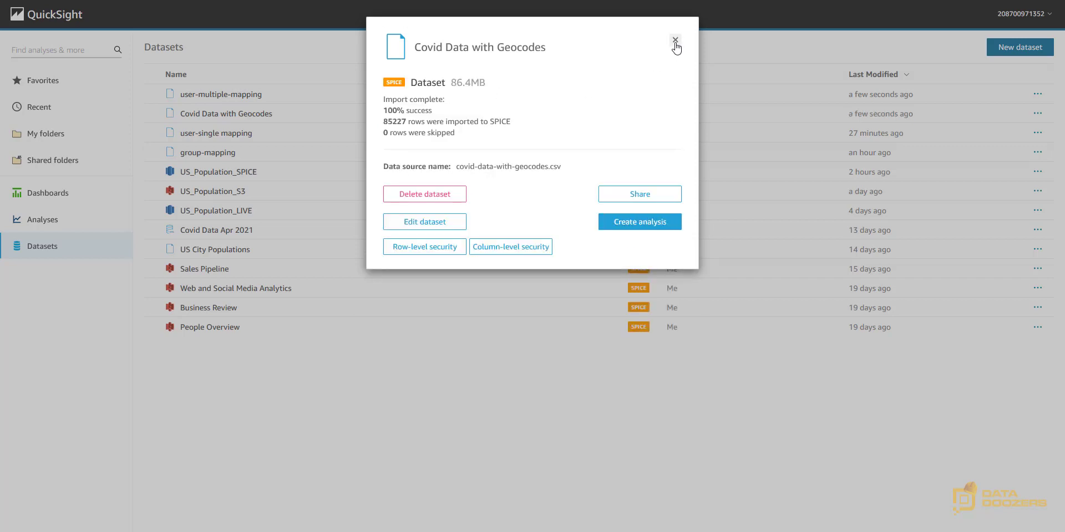
Step: Sign in as Angel, confirm only North and South America cases appear, then sign out
{"action": "left_click", "coordinate": [675, 40]}
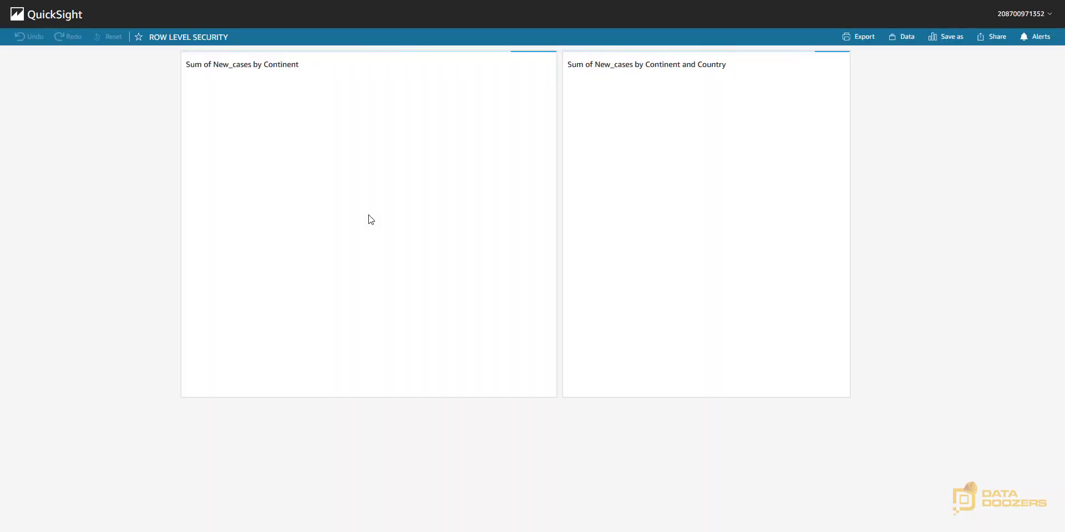
{"action": "left_click", "coordinate": [1022, 13]}
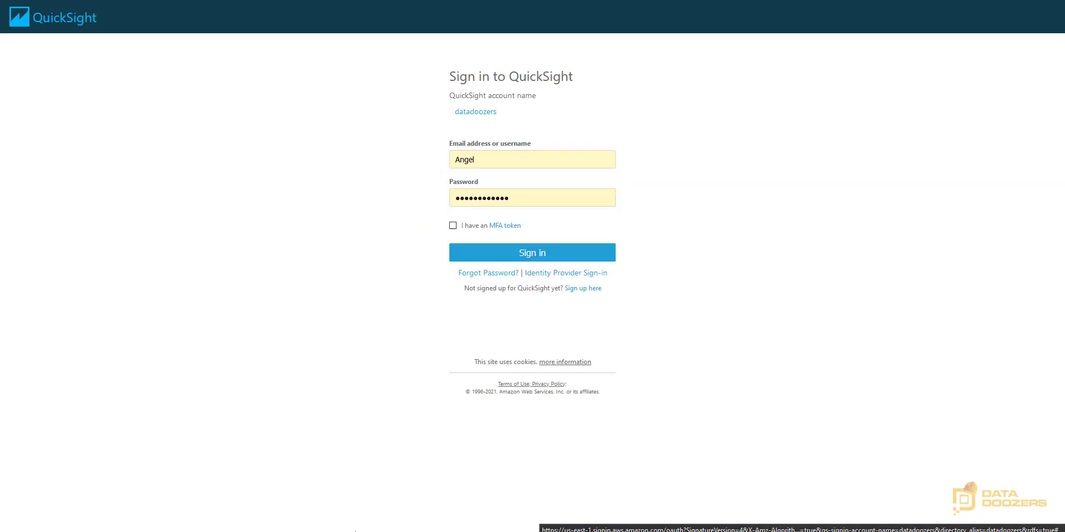
{"action": "left_click", "coordinate": [531, 252]}
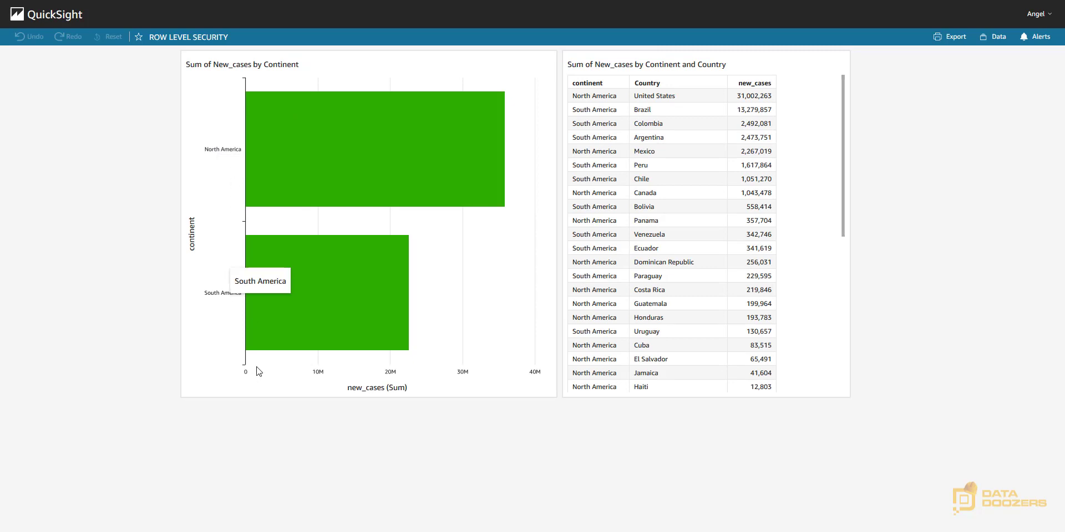
{"action": "left_click", "coordinate": [1035, 12]}
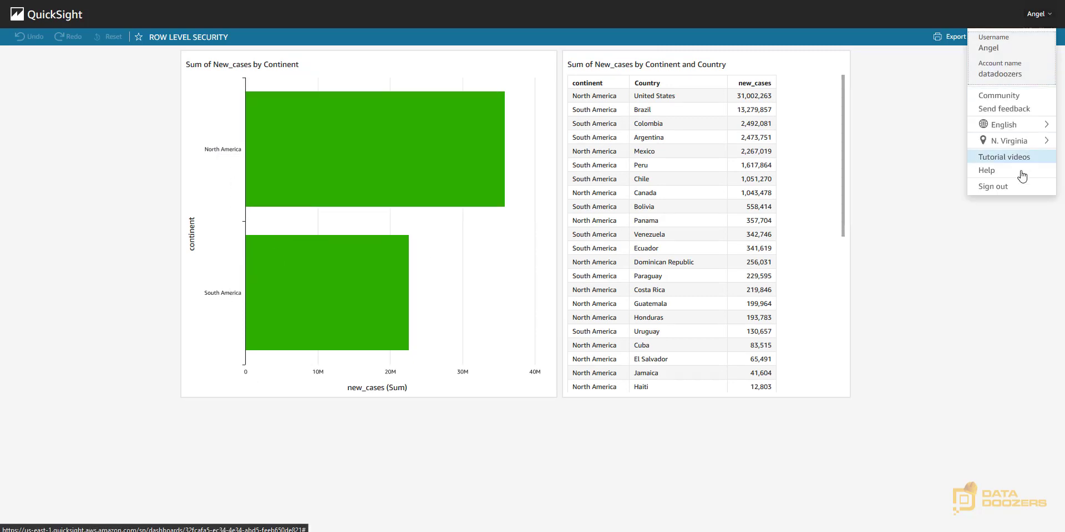
{"action": "left_click", "coordinate": [992, 187]}
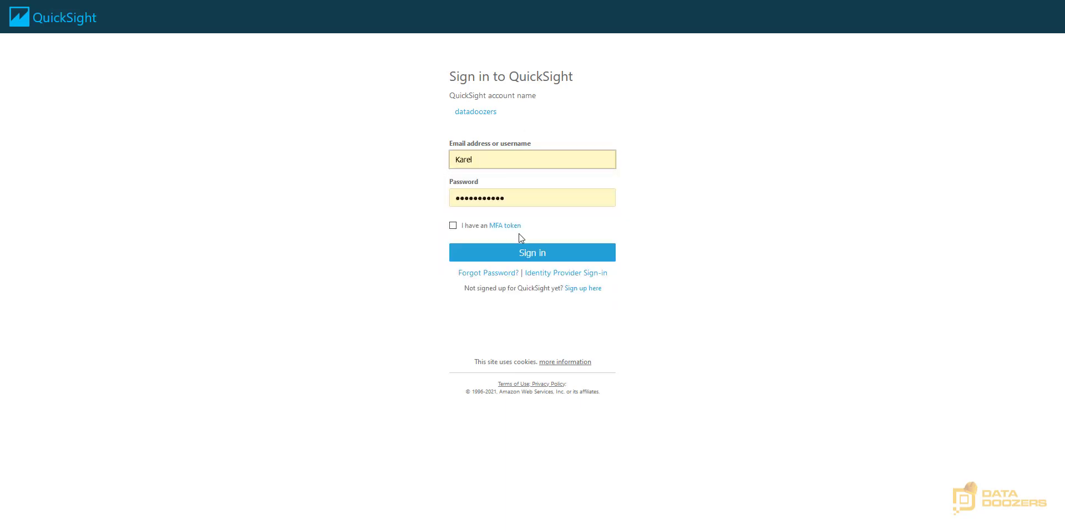
Step: Sign in as Karel to see all continents, then as Simon to see Europe, Asia and Africa
{"action": "left_click", "coordinate": [532, 252]}
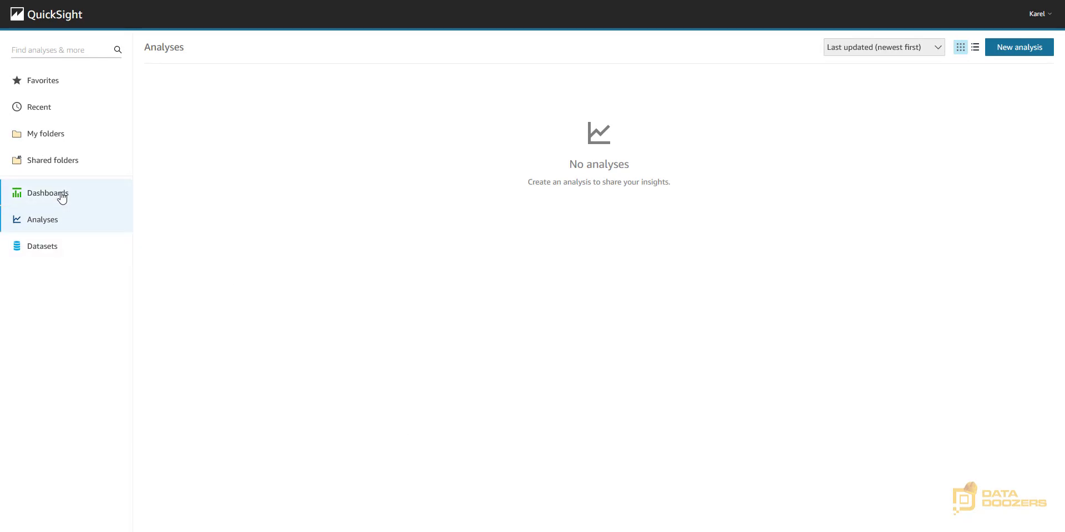
{"action": "left_click", "coordinate": [45, 193]}
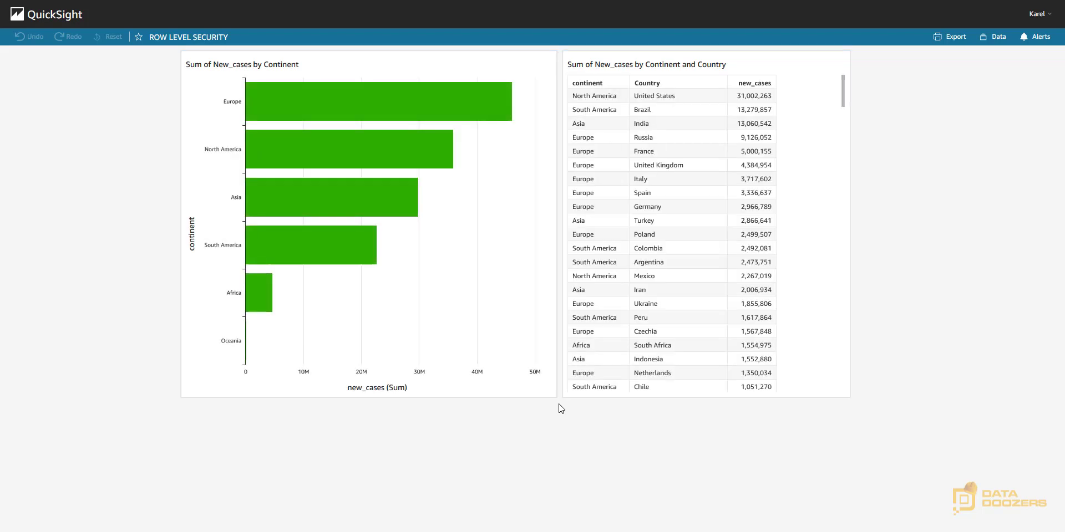
{"action": "mouse_move", "coordinate": [944, 209]}
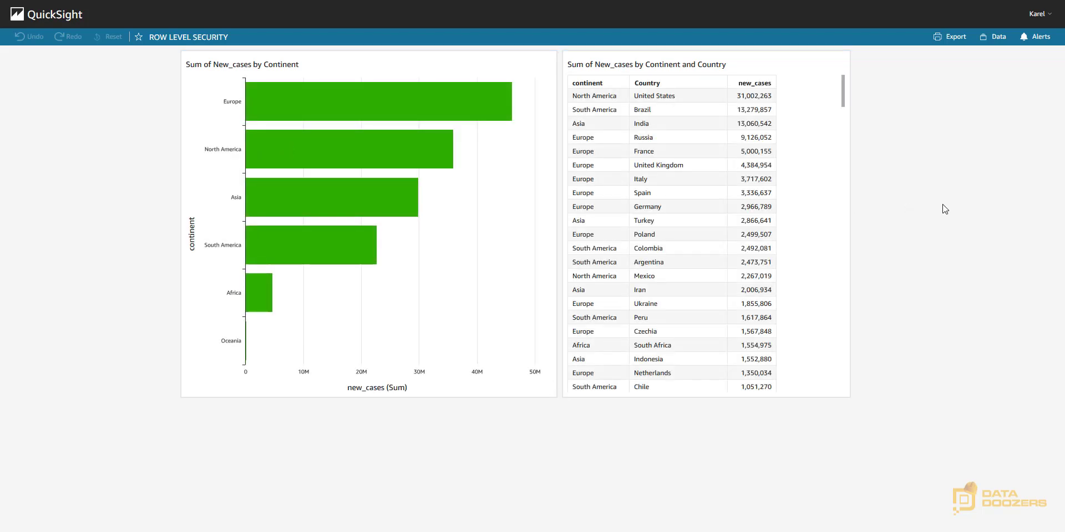
{"action": "left_click", "coordinate": [1038, 14]}
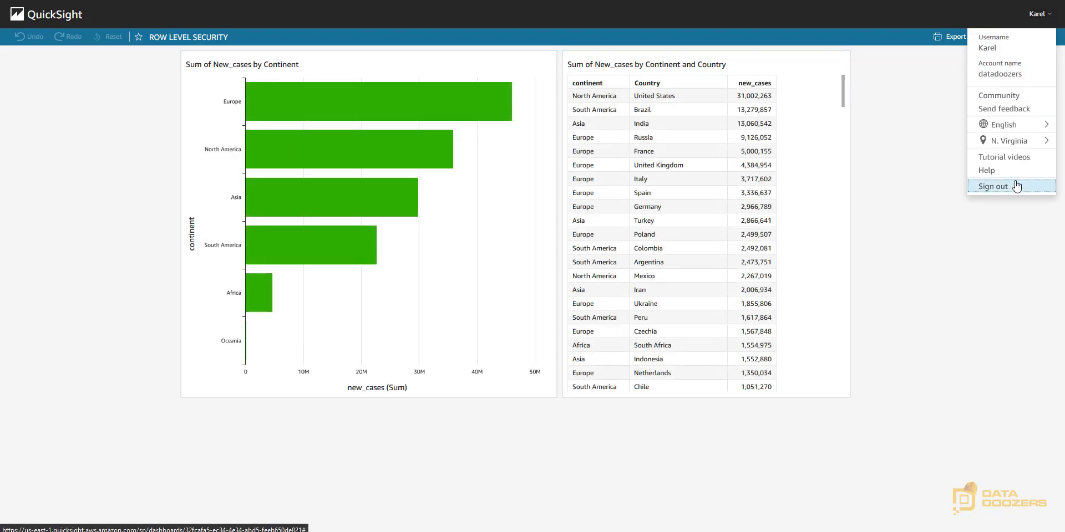
{"action": "left_click", "coordinate": [992, 187]}
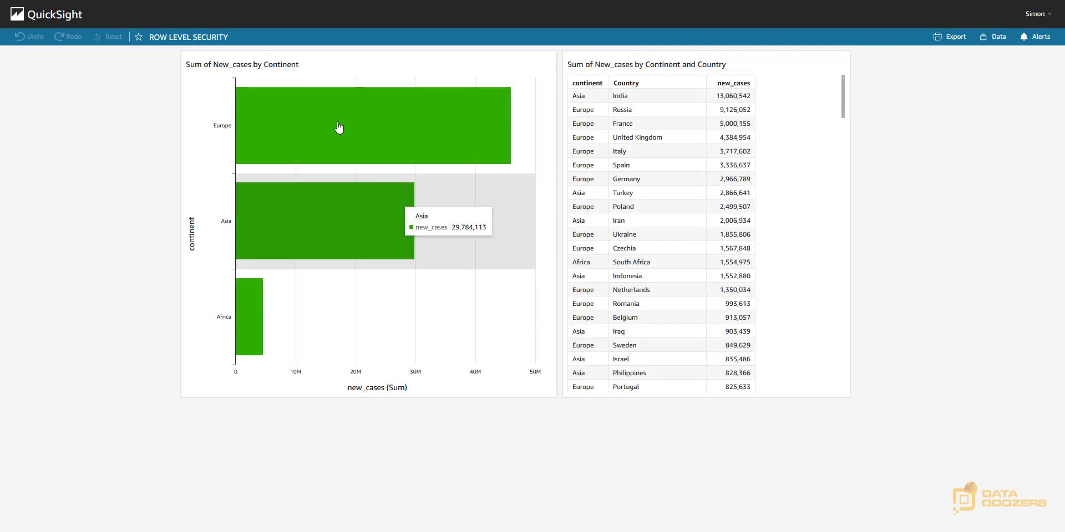
{"action": "mouse_move", "coordinate": [970, 184]}
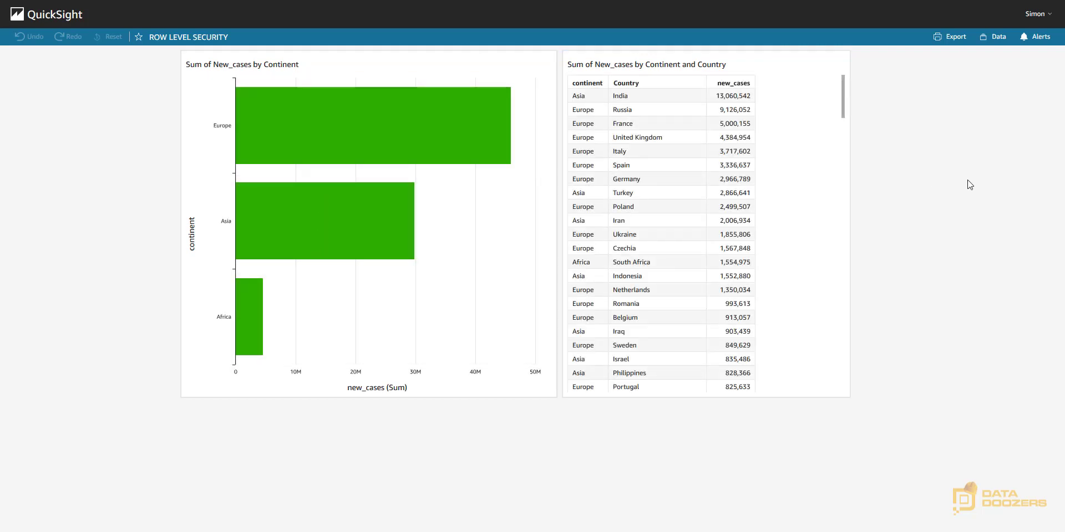
{"action": "left_click", "coordinate": [1034, 13]}
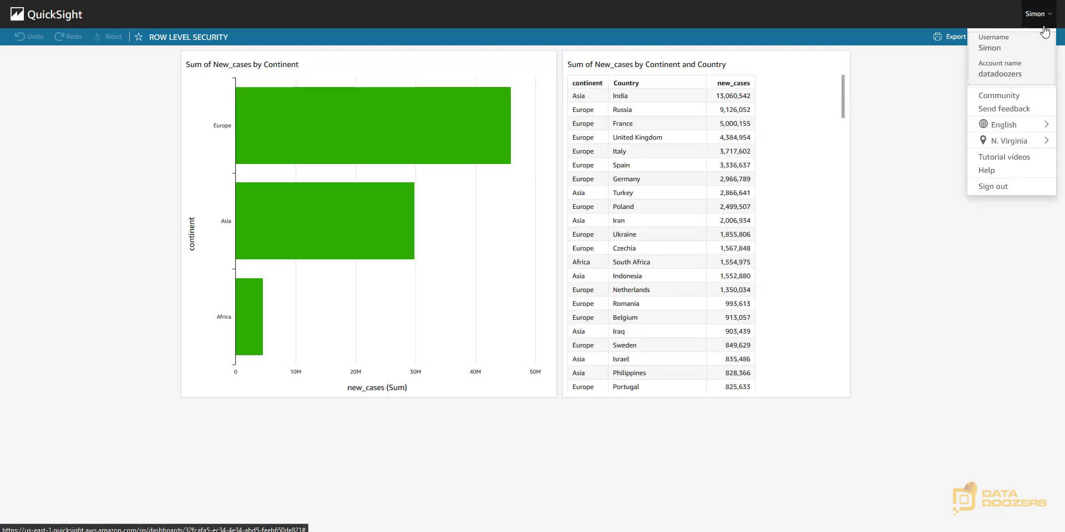
Step: Sign Simon out and sign back in as the administrator
{"action": "left_click", "coordinate": [992, 186]}
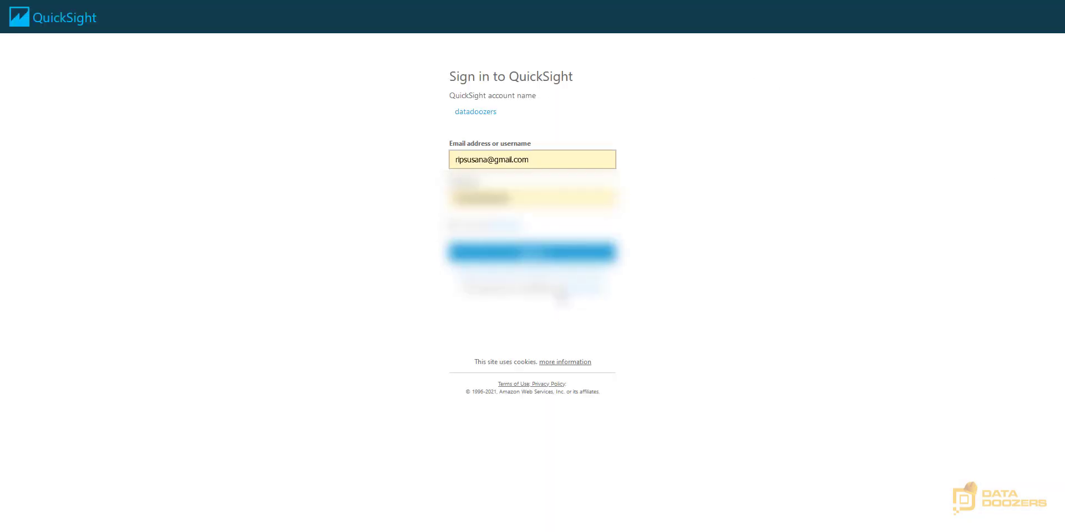
{"action": "left_click", "coordinate": [532, 252]}
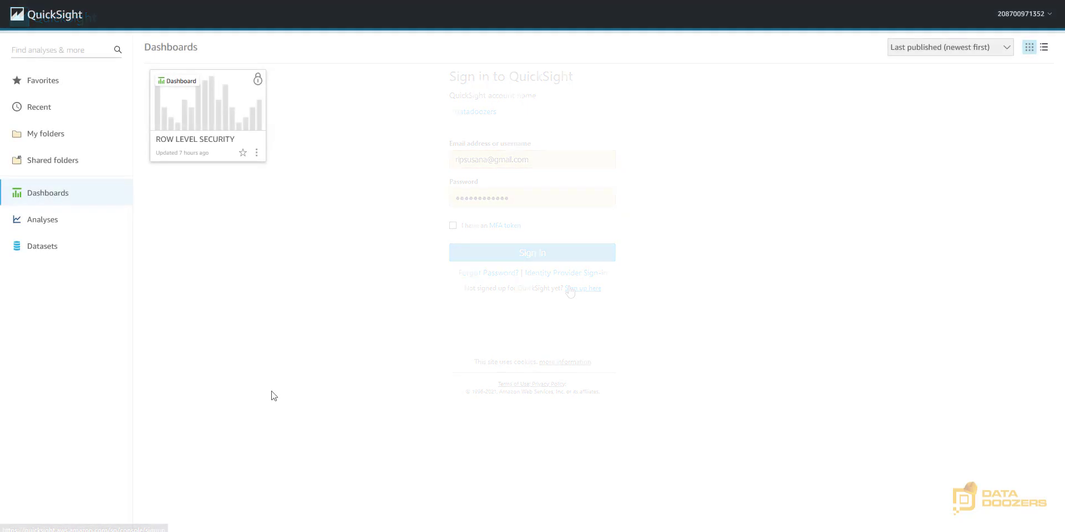